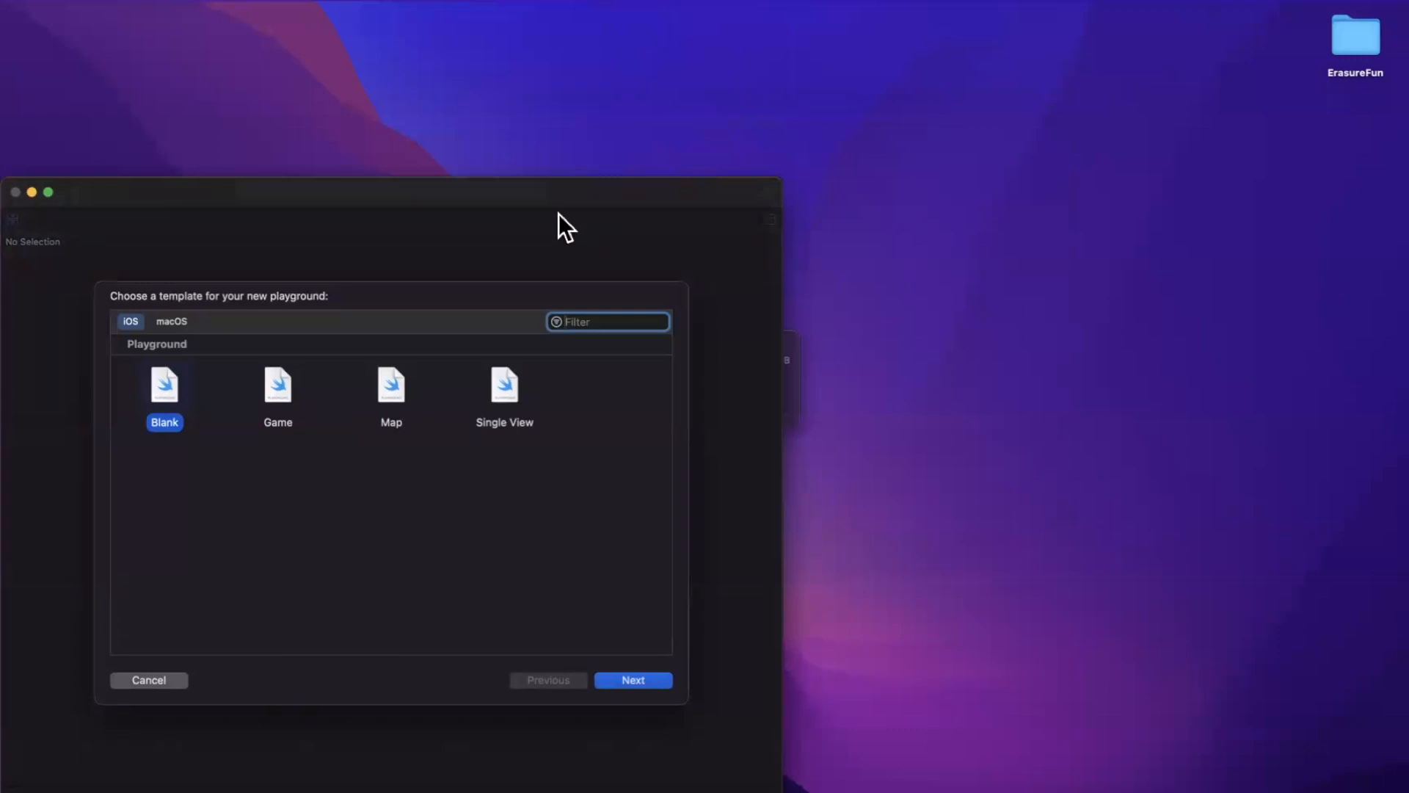
- Create a blank iOS playground named BetterConditionals saved to the Desktop
left_click(632, 679)
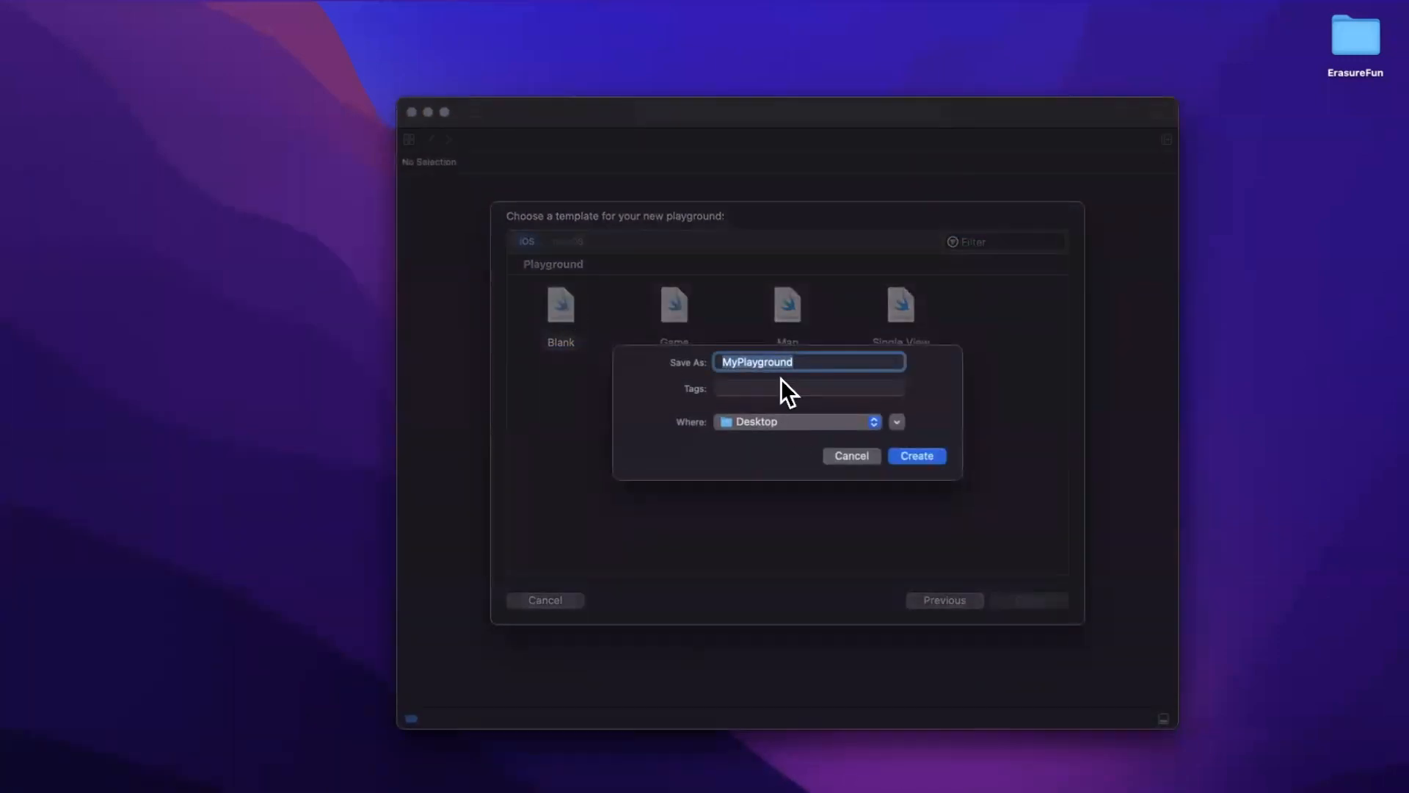
type("BetterCondi")
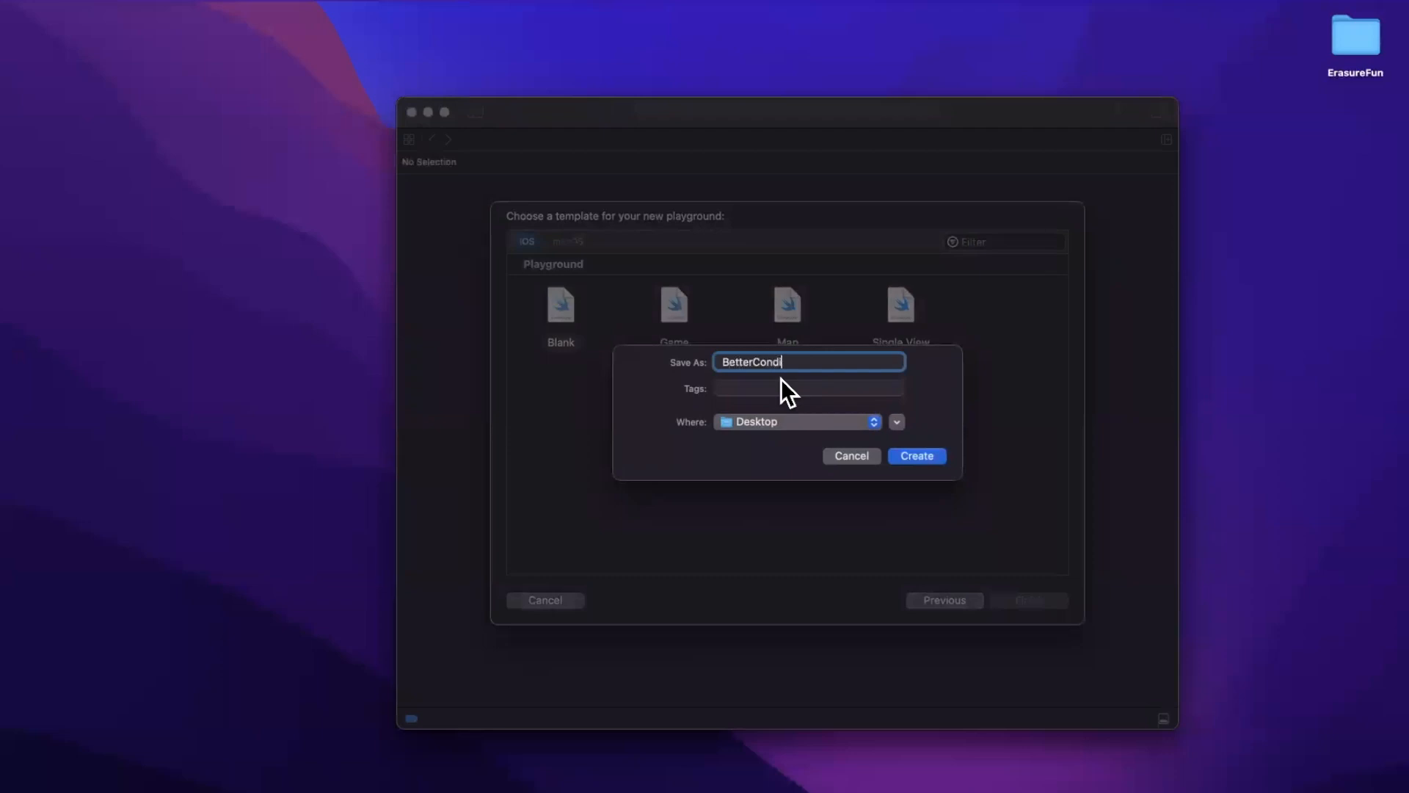
type("tionals")
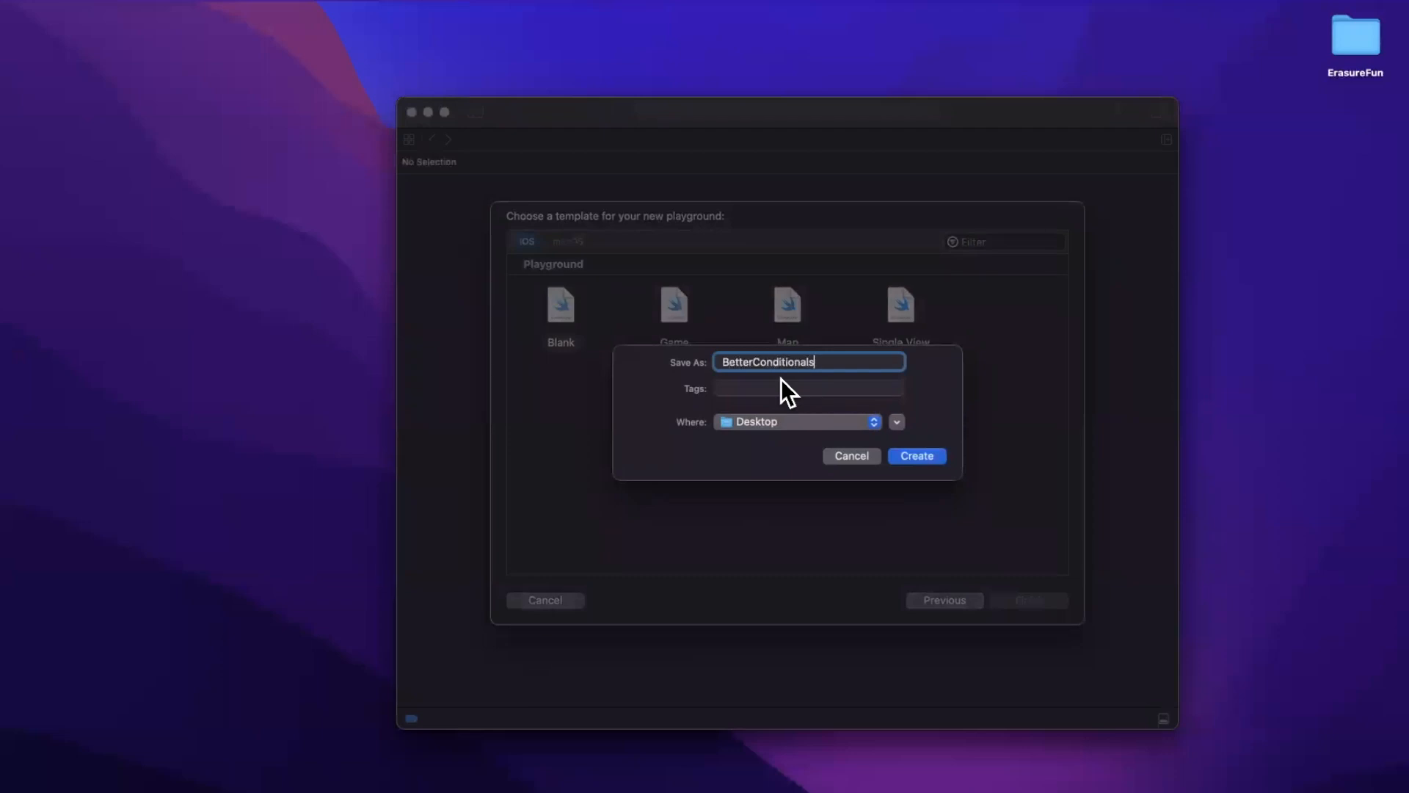
left_click(916, 455)
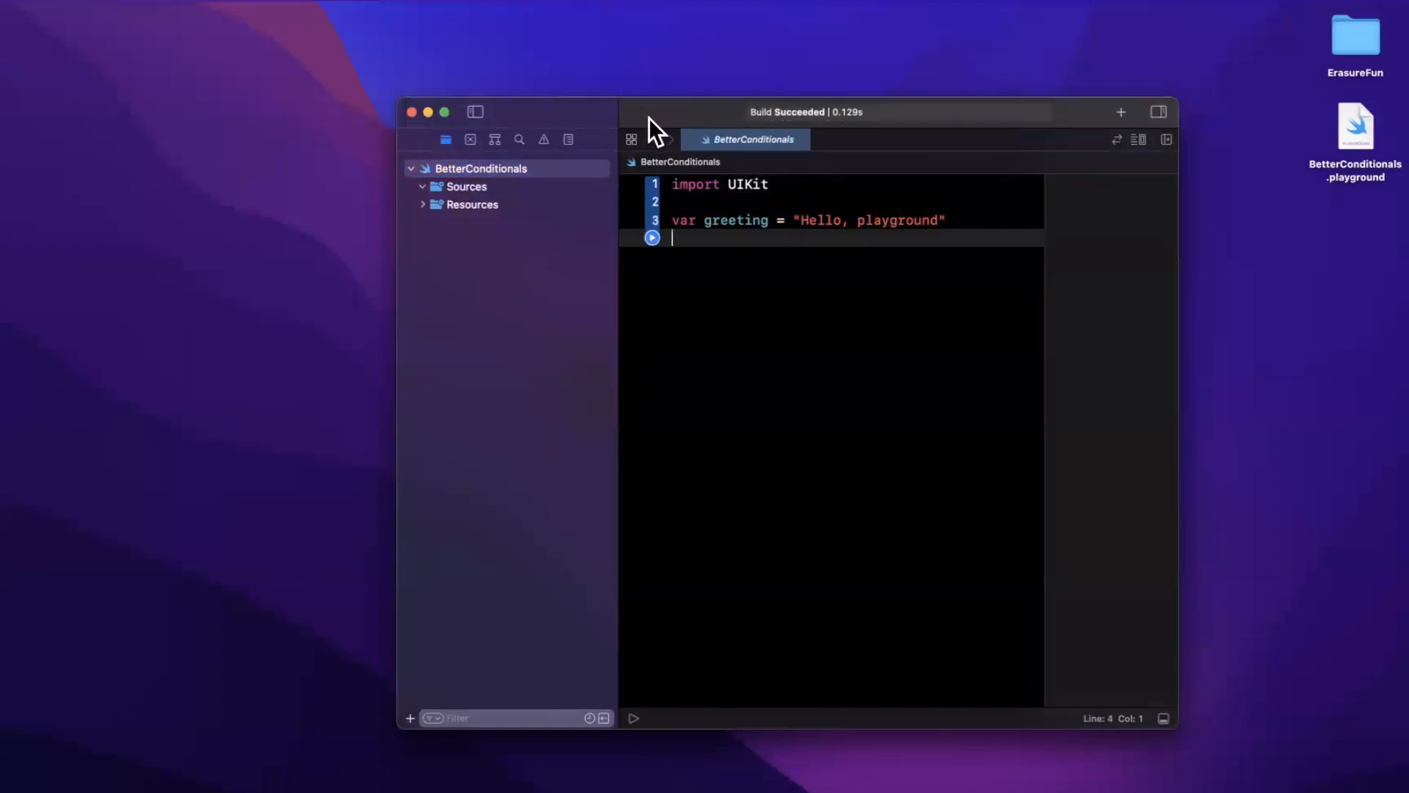
- Maximize the playground window to fill the screen
left_click(443, 111)
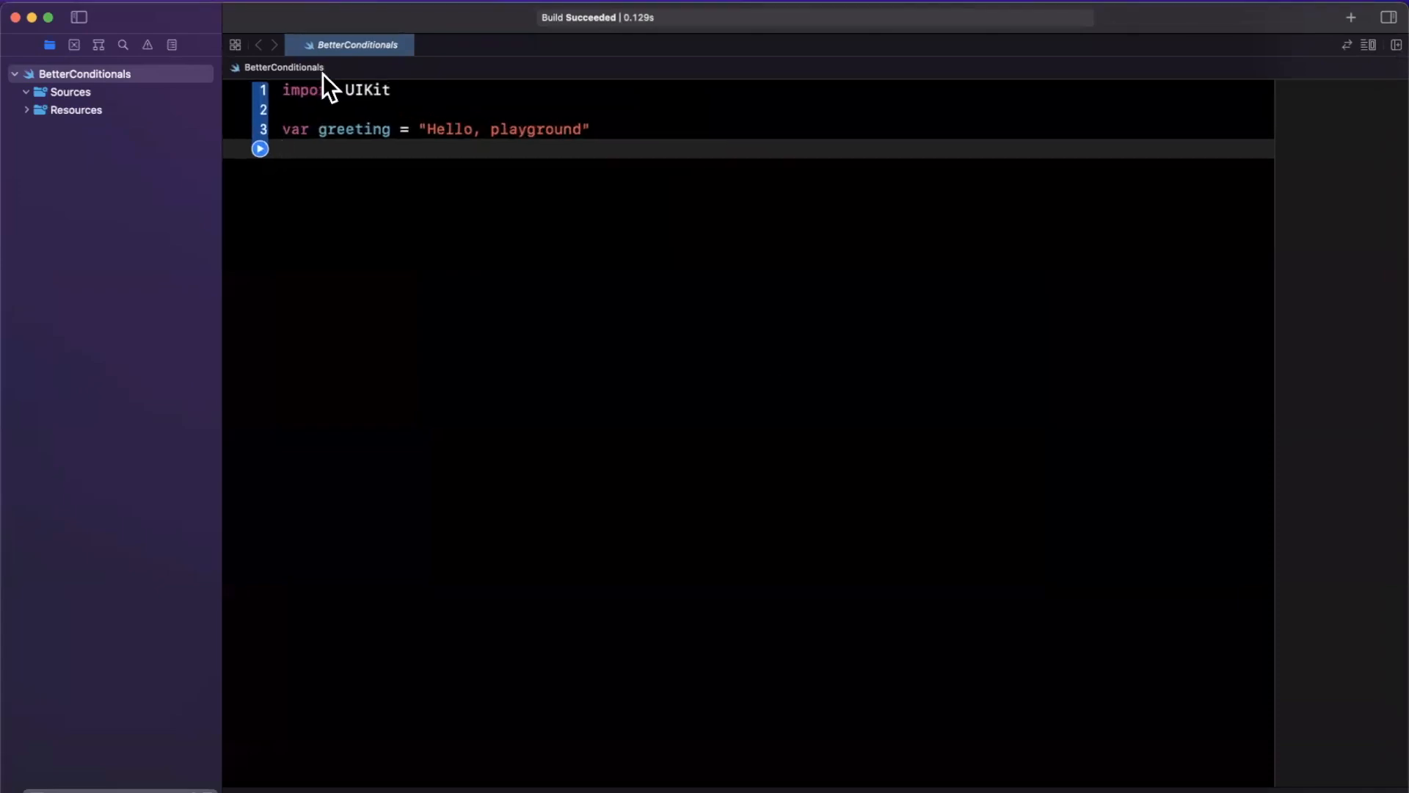
mouse_move(295, 177)
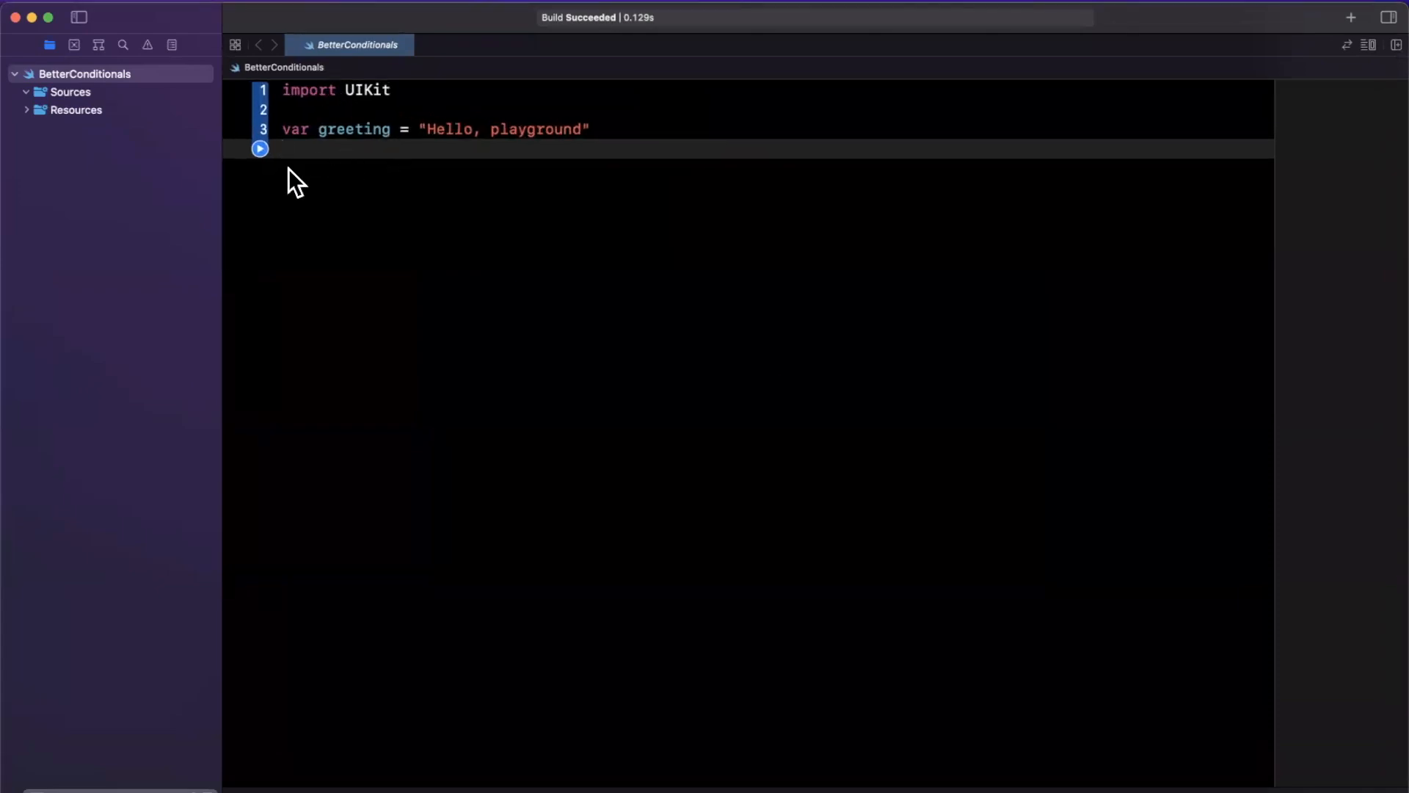
- Replace the template code with class CreditCardValidator { init() {} }
type("cla")
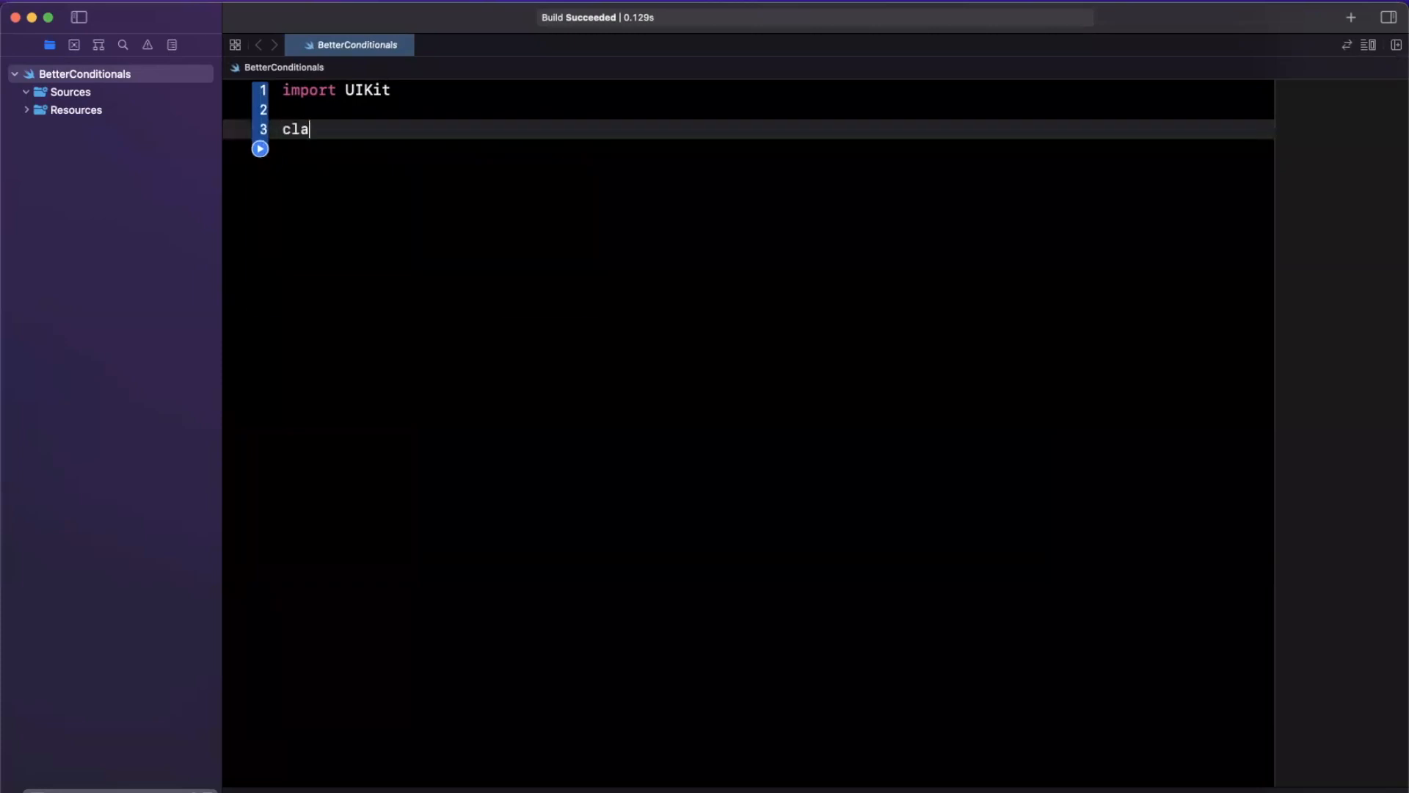
type("ss")
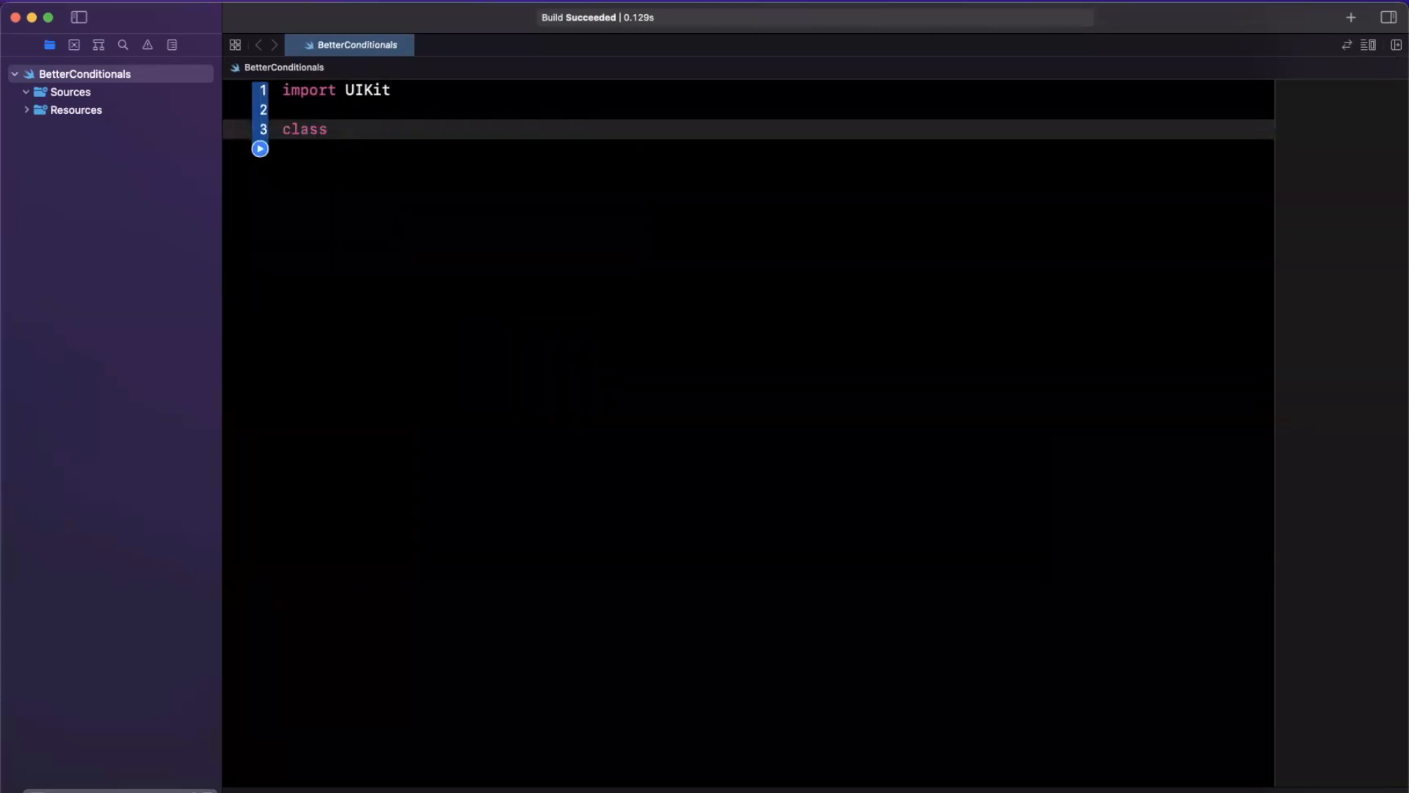
type("Ad")
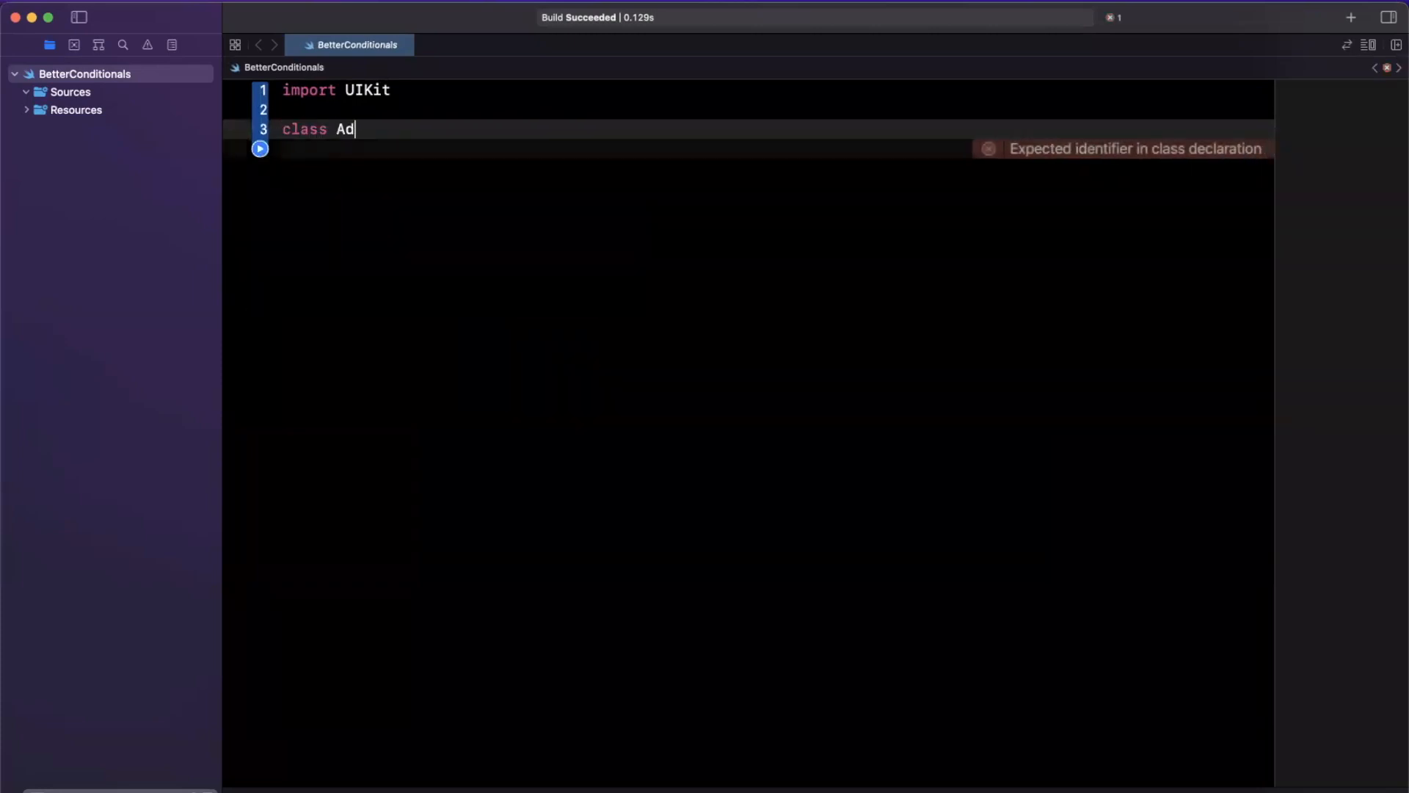
type("dressProce")
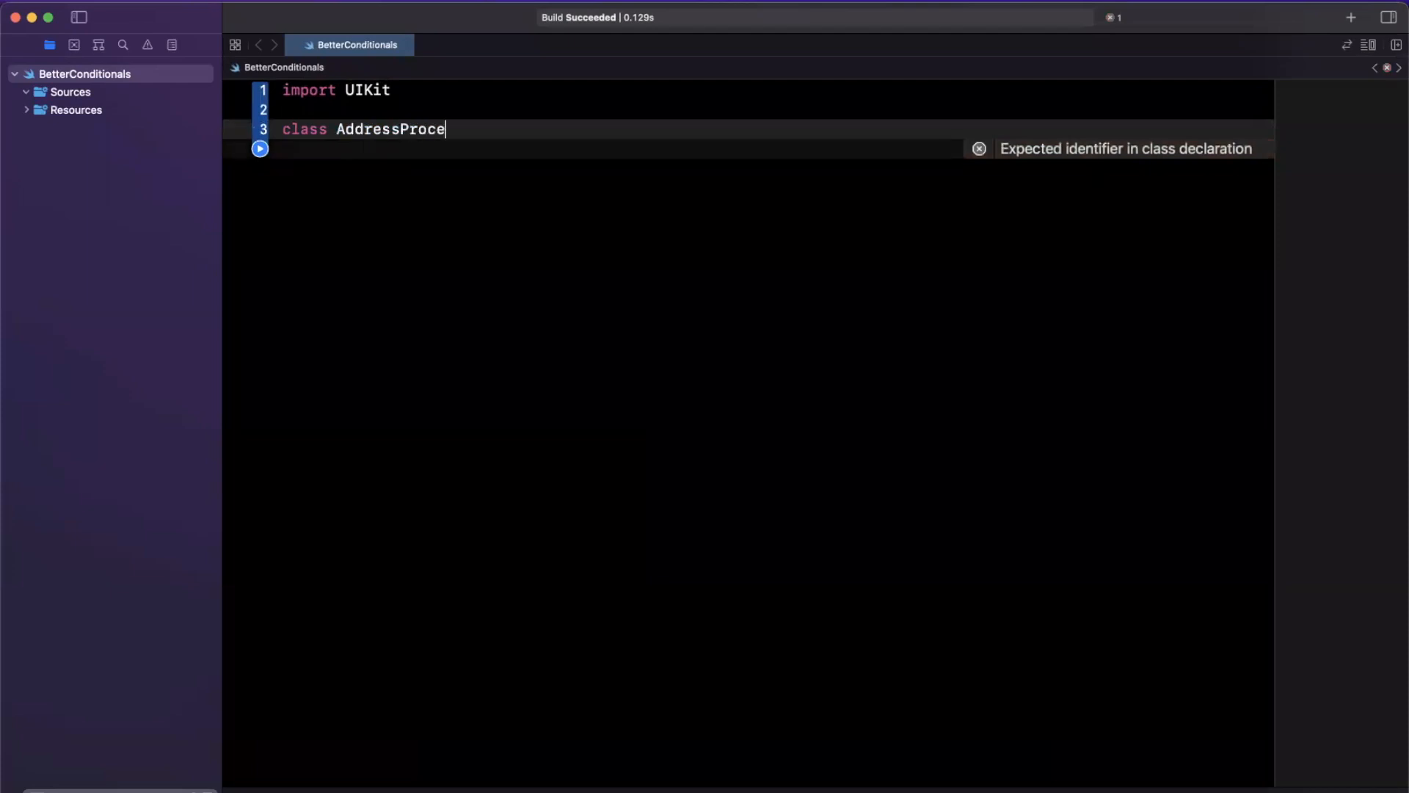
type("ssor")
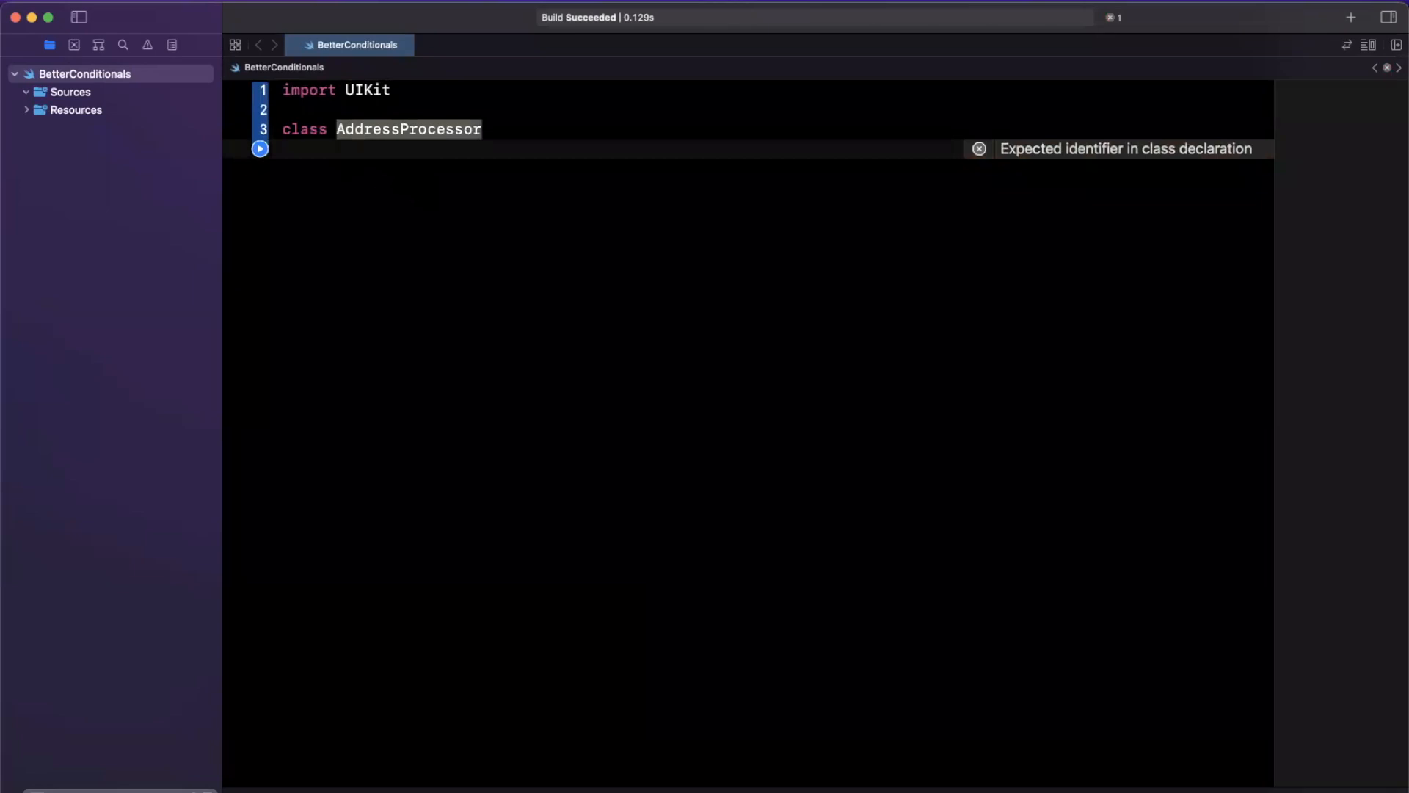
type("CreditCard")
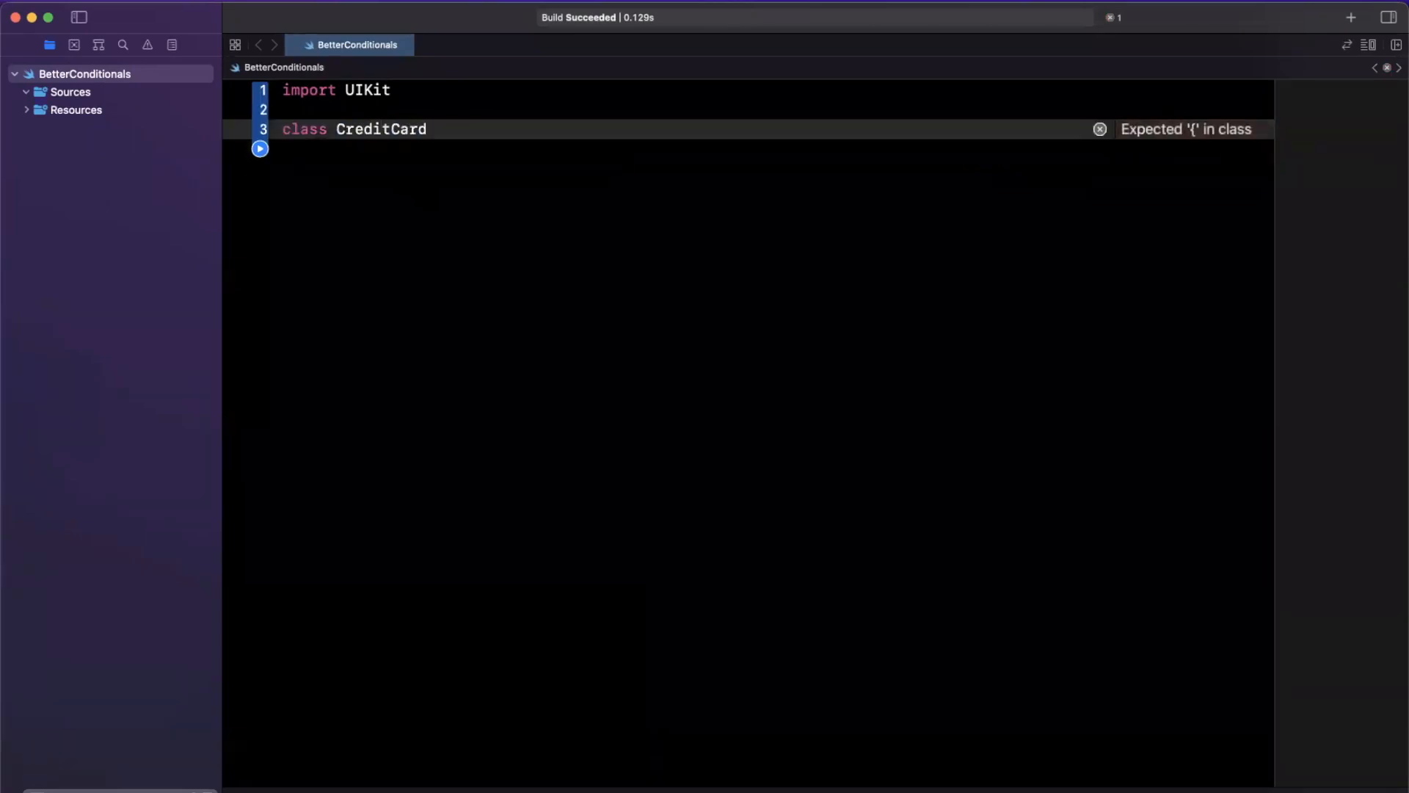
type("Validator {")
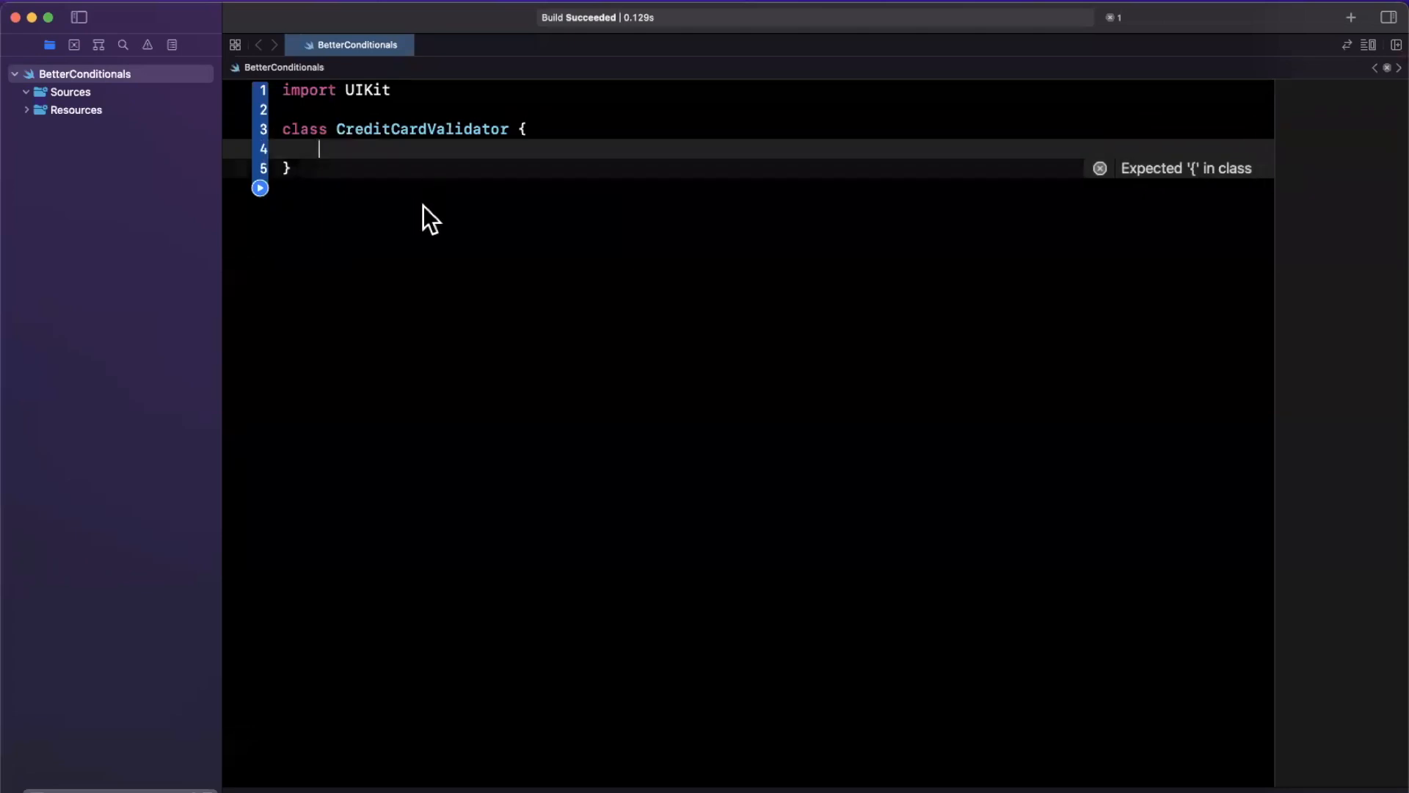
type("init() {")
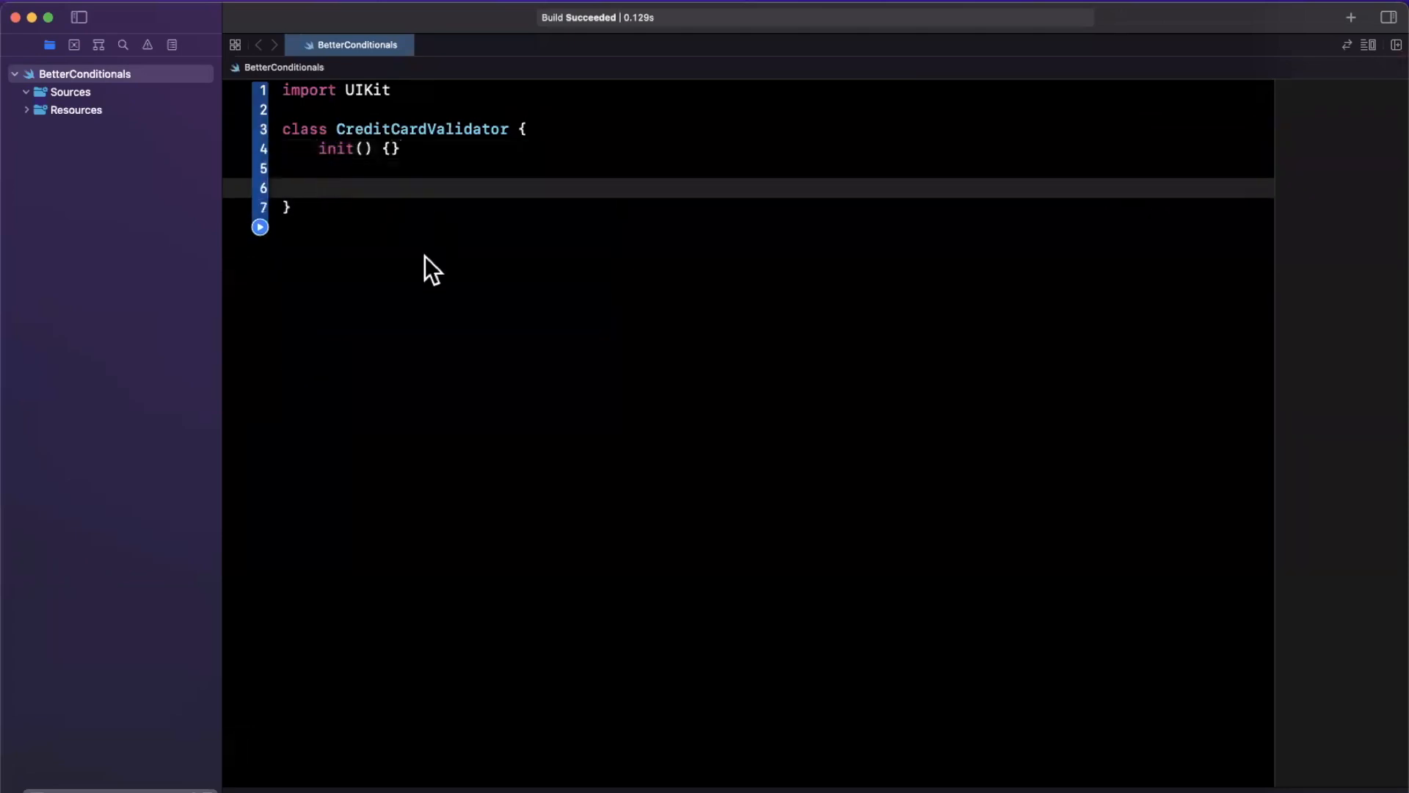
- Declare optional String properties number and expirationMonth in the class
type("var")
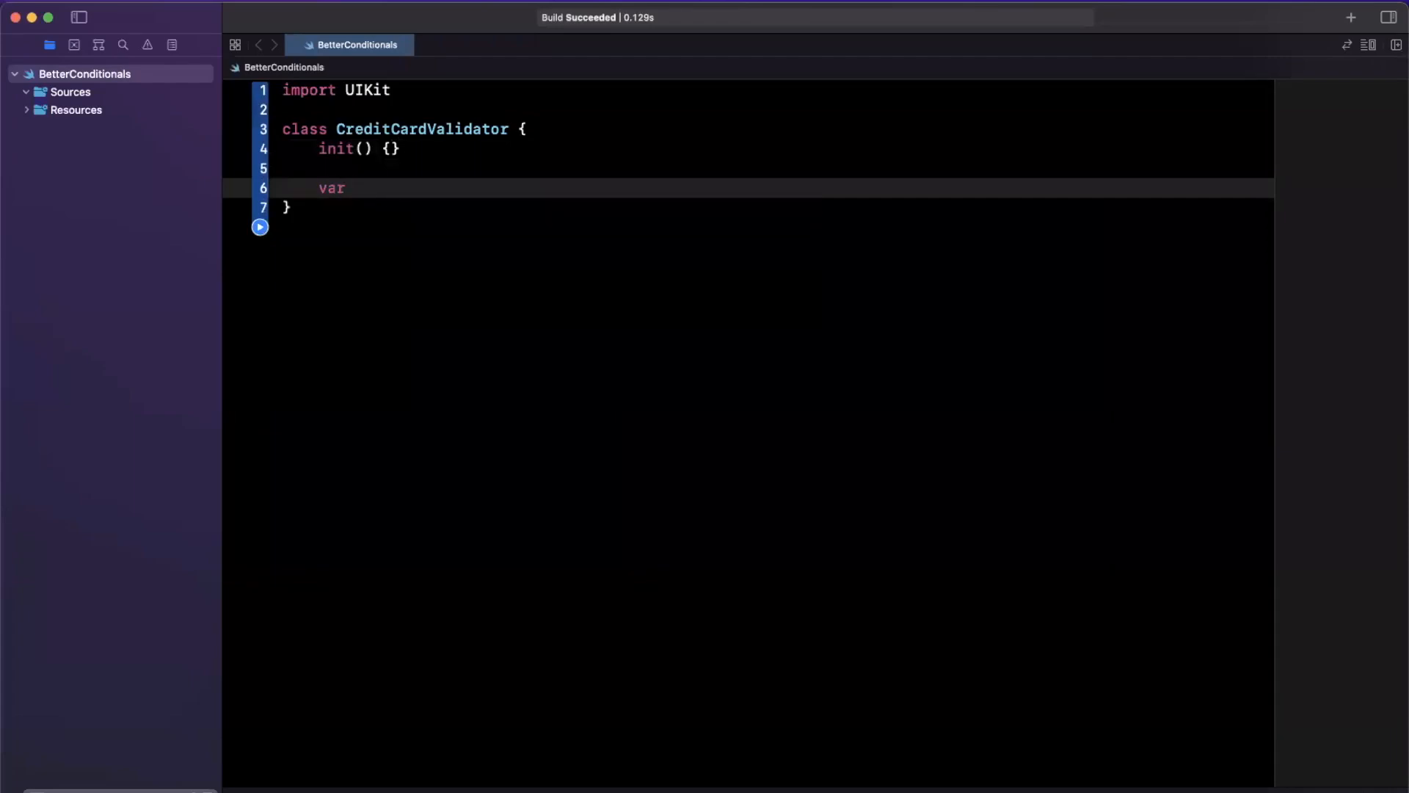
mouse_move(434, 273)
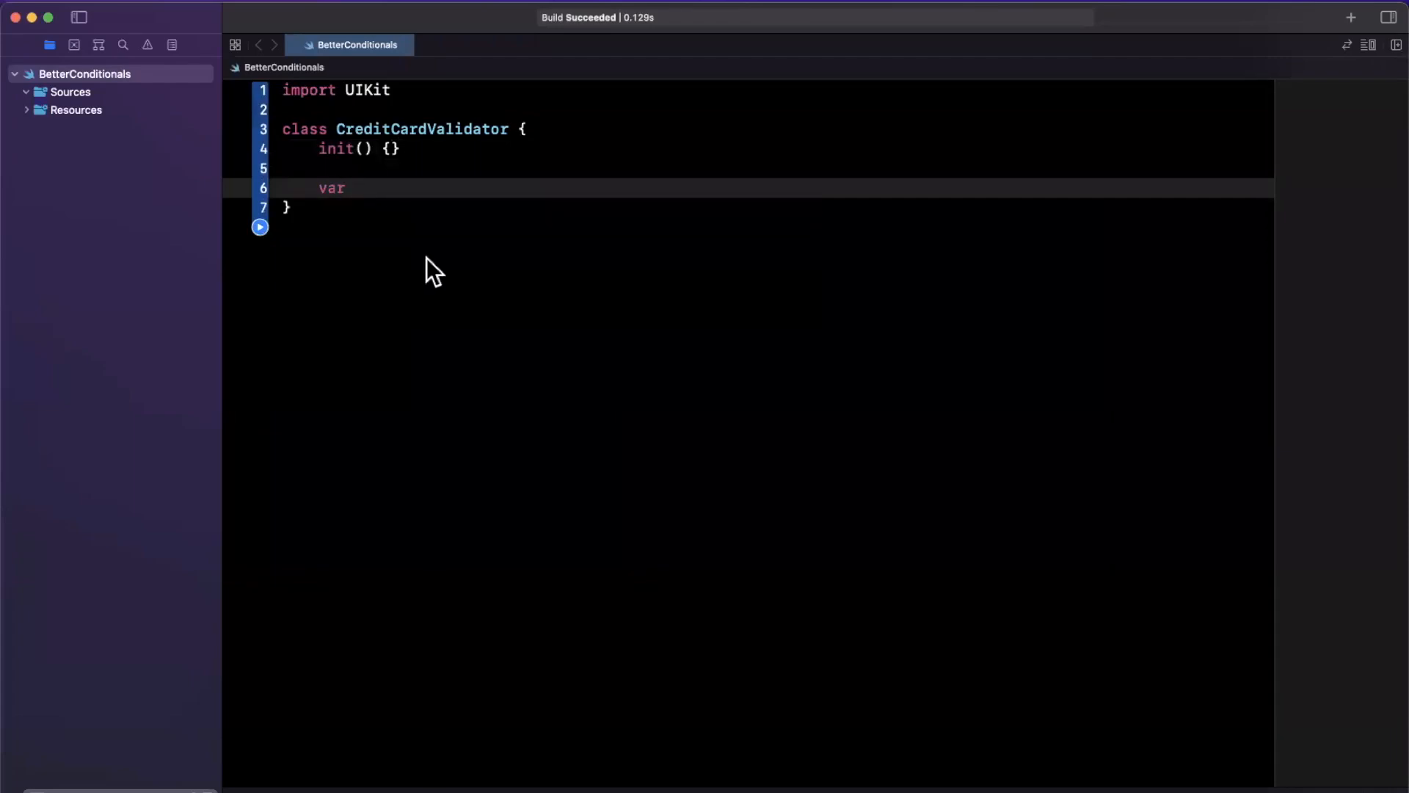
type("ca")
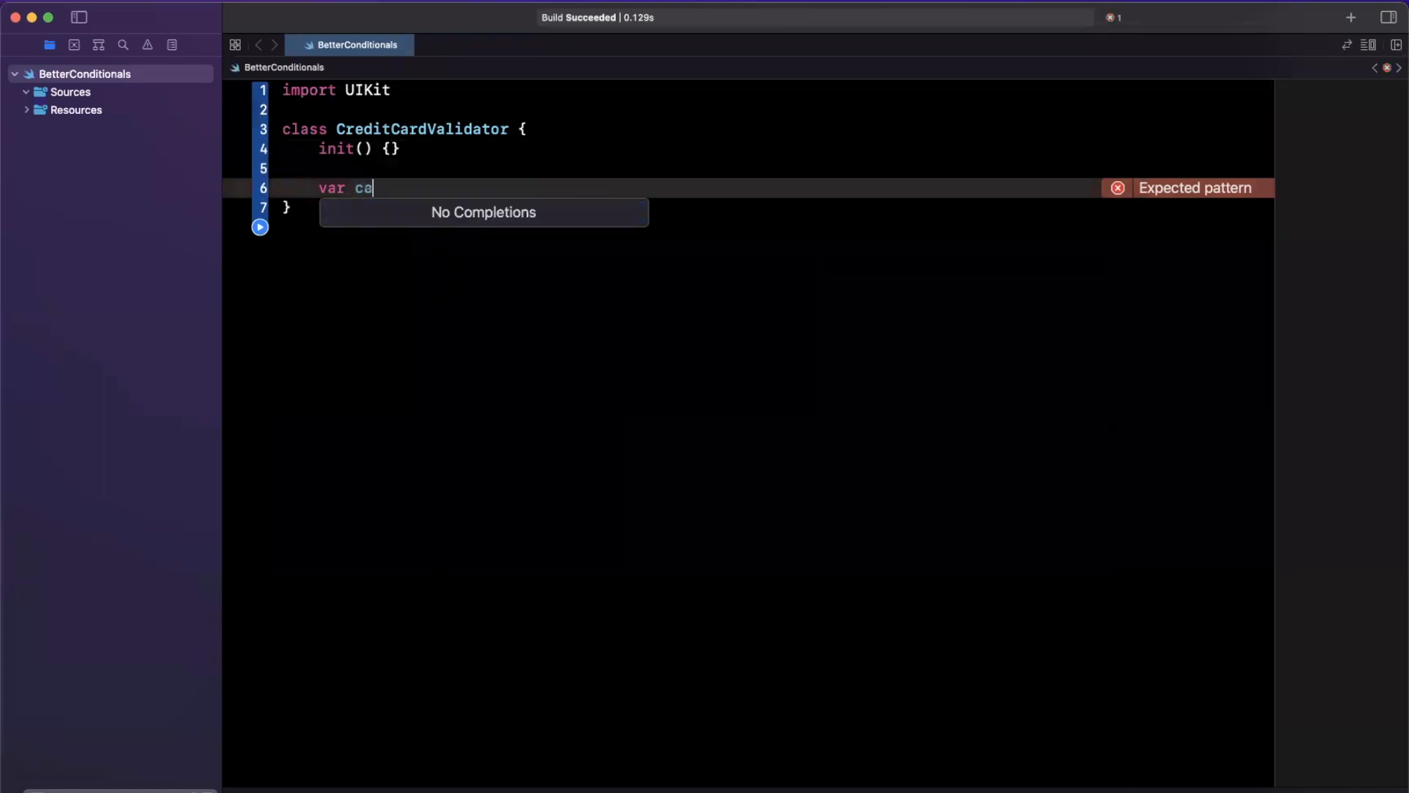
type("rdNumber")
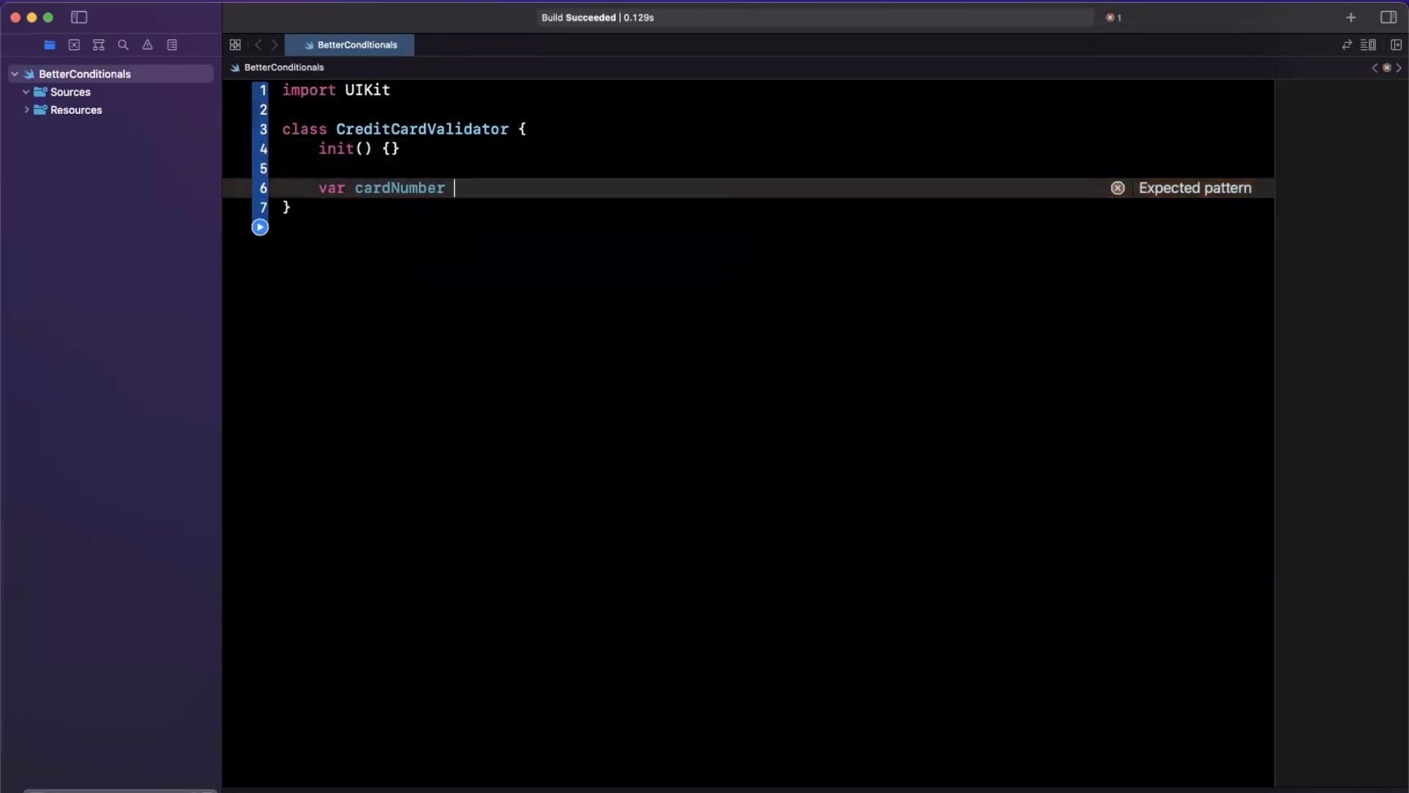
type(": String?")
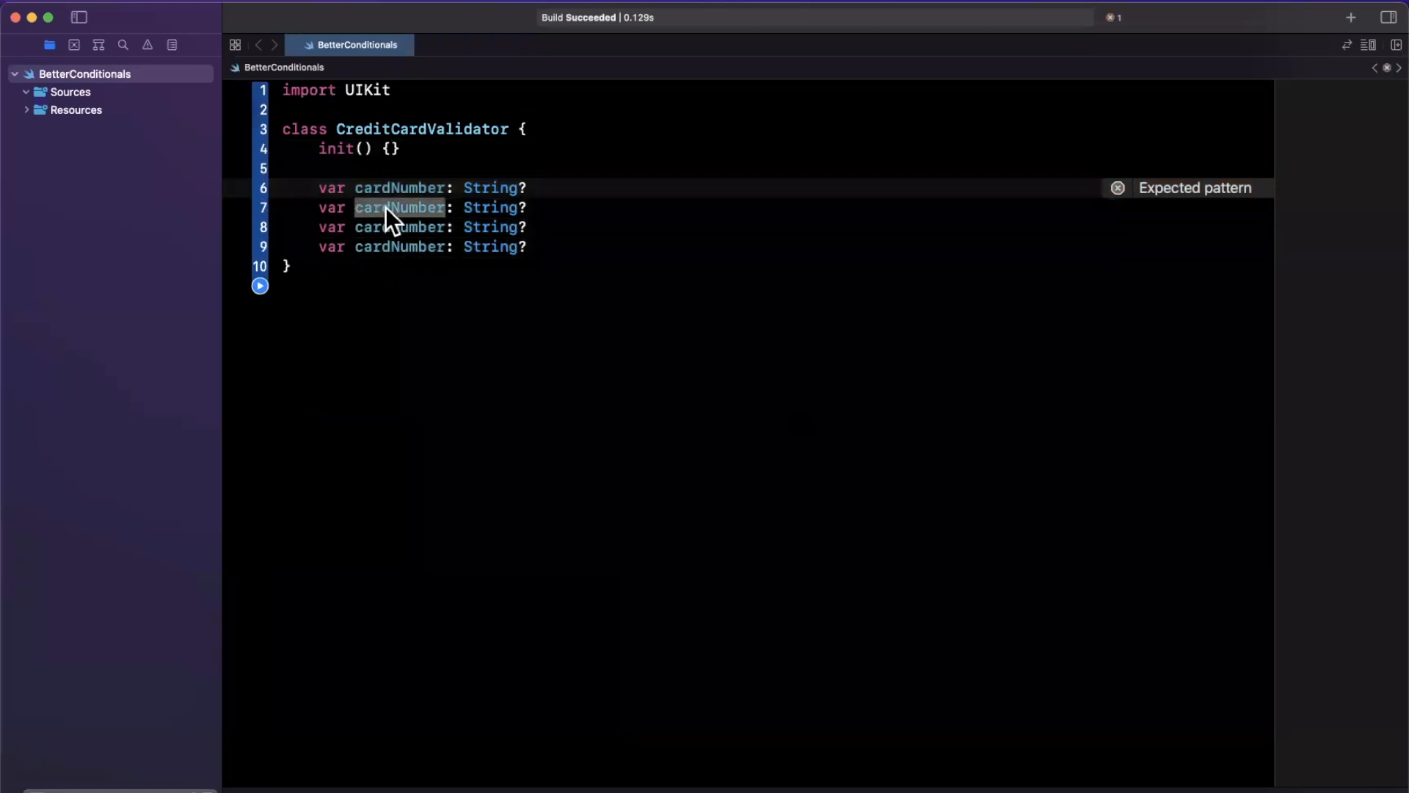
type("expirationMonth")
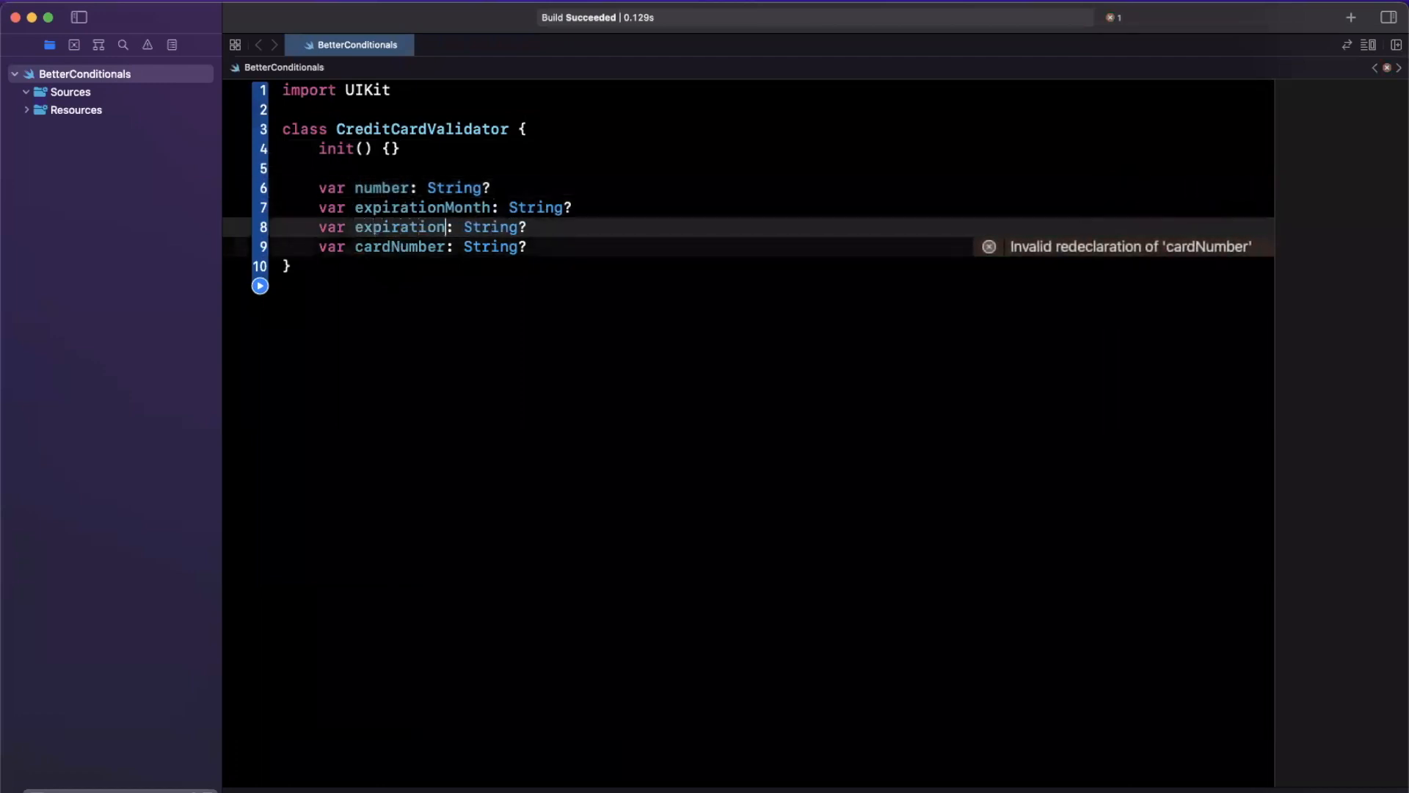
- Add optional String properties expirationYear, securityCode, firstName and lastName
type("Year")
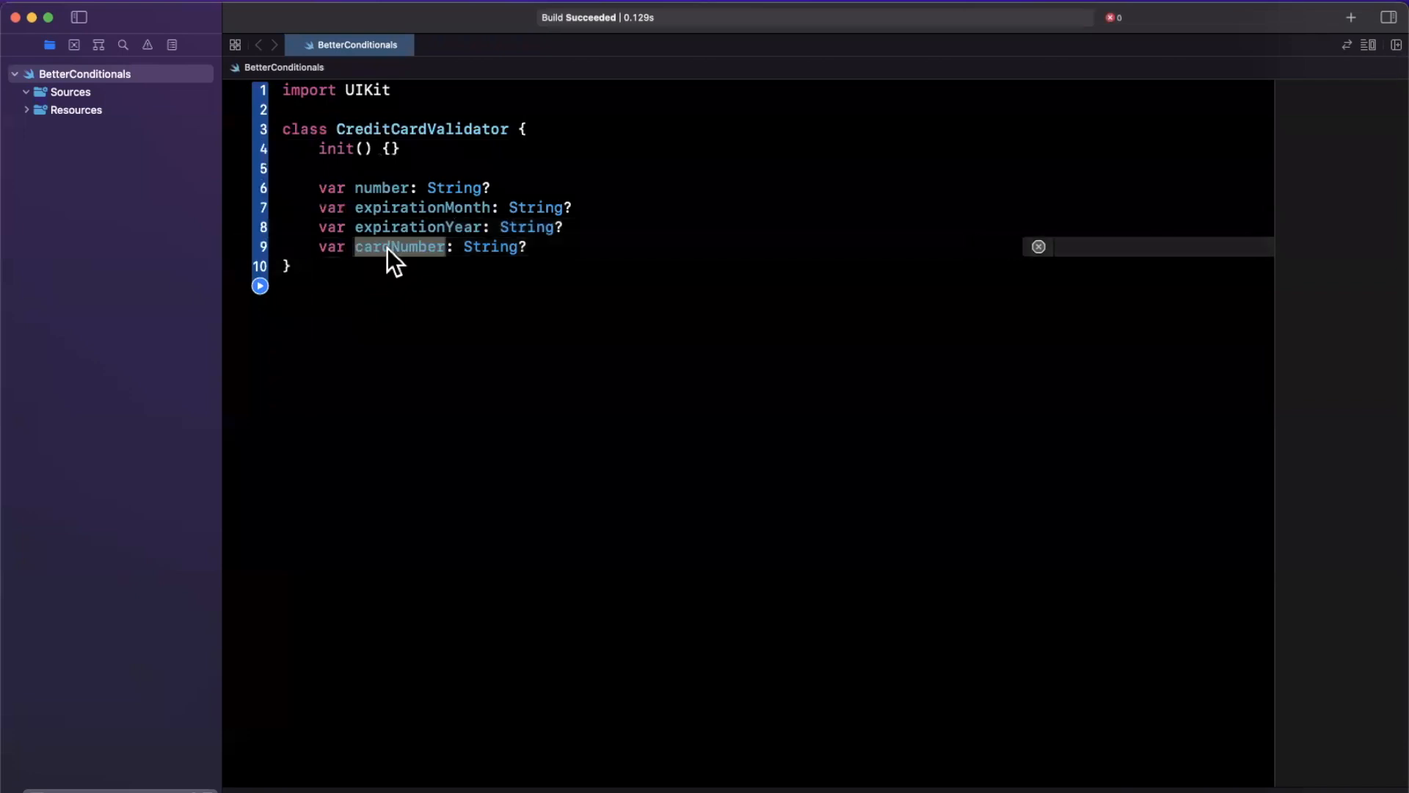
type("securityCode")
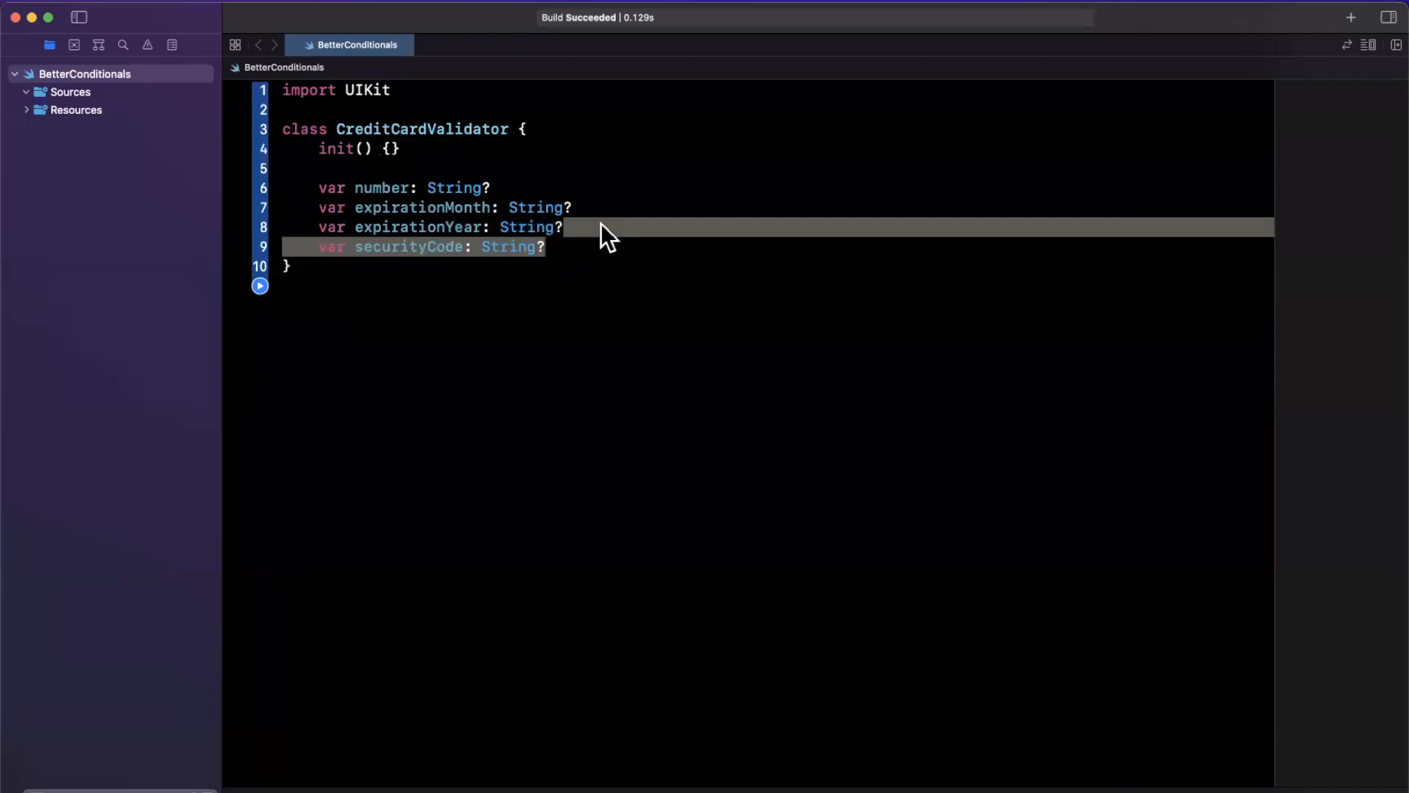
type("var f: String?")
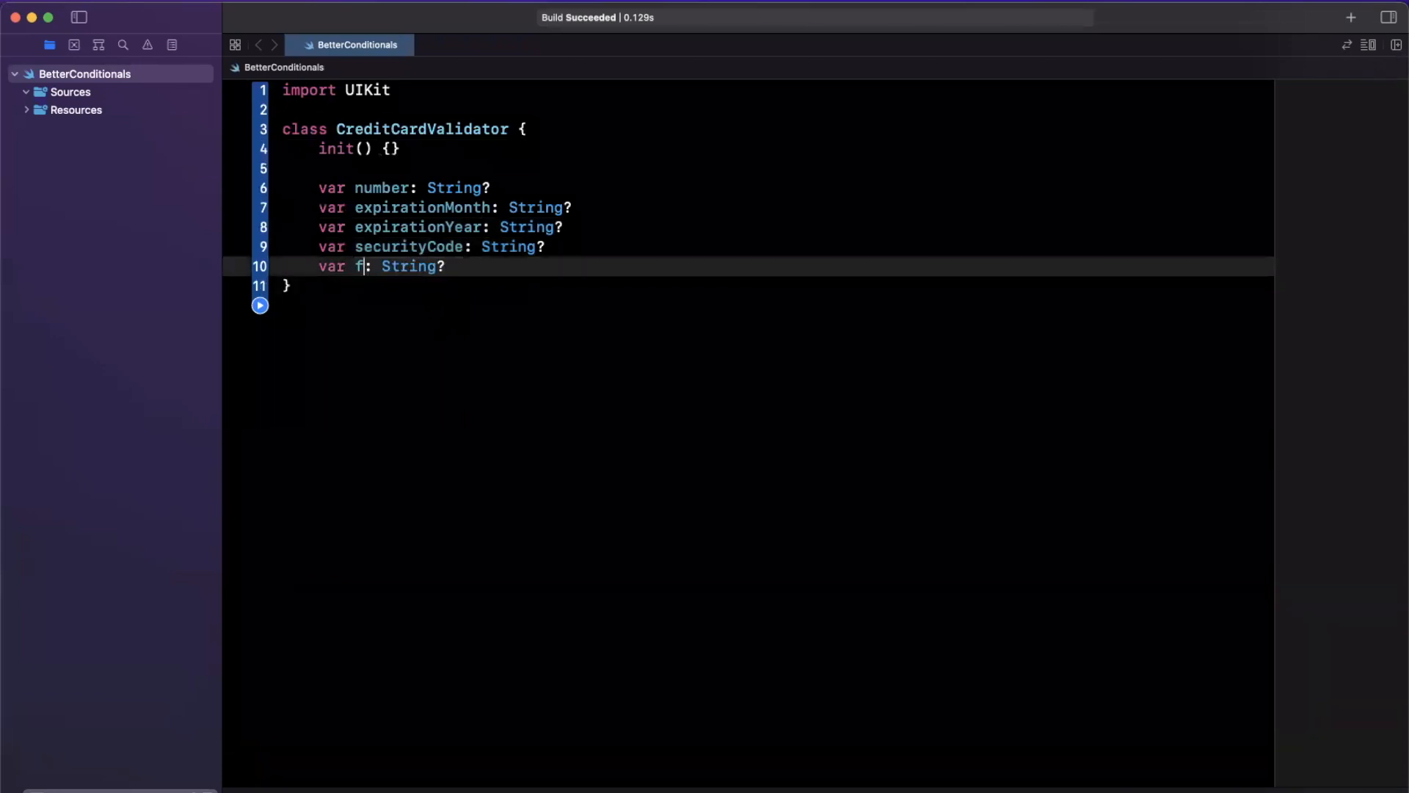
type("irstName")
type("var last: String?")
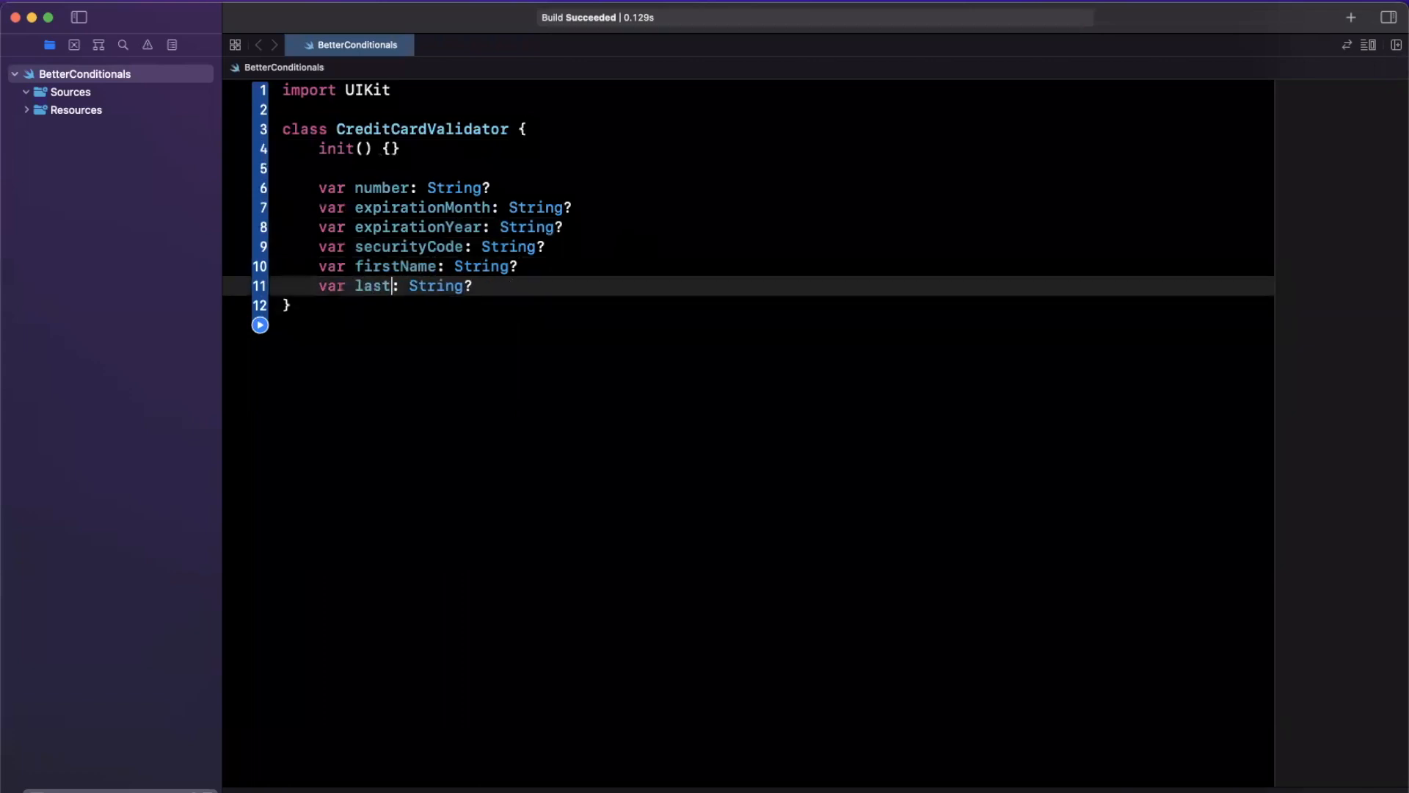
type("Name")
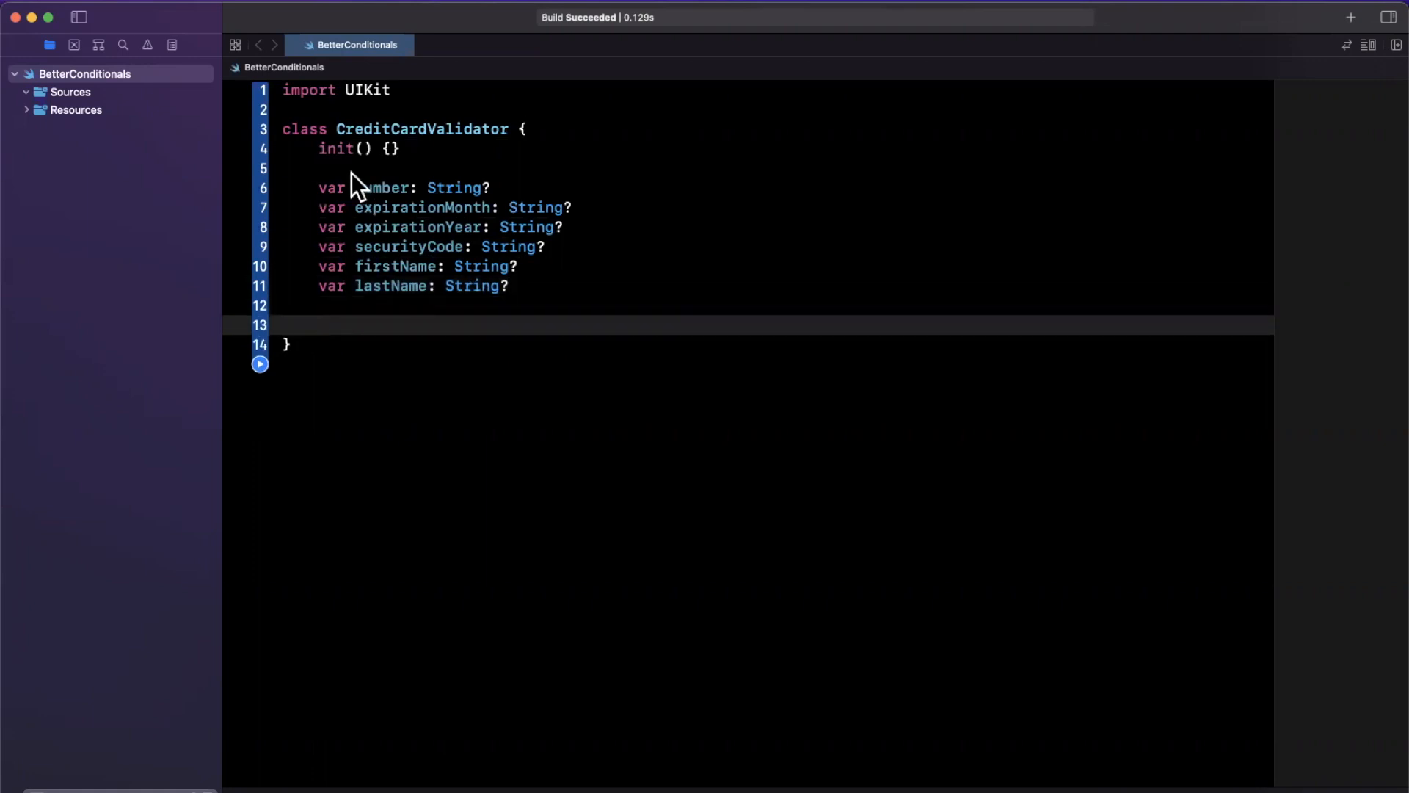
mouse_move(347, 399)
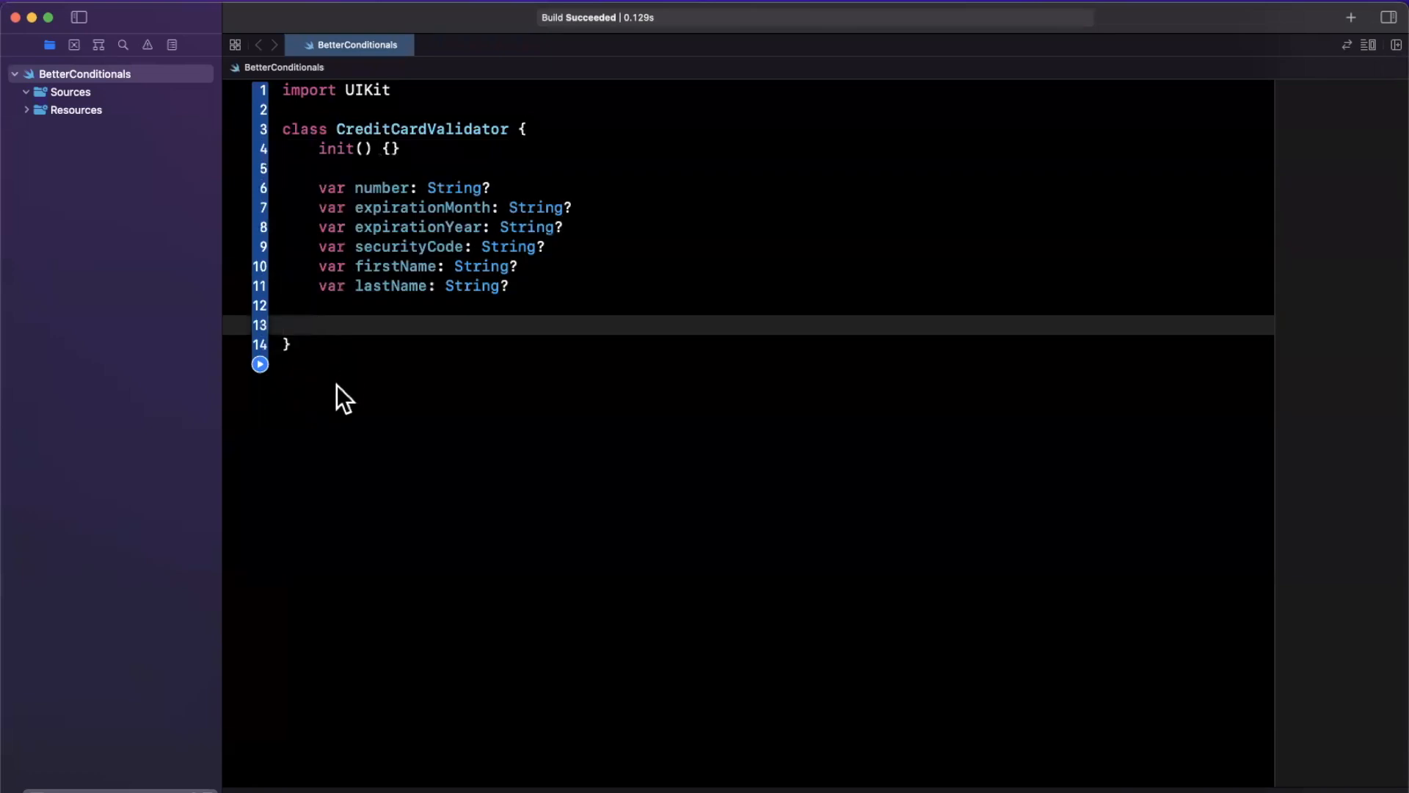
- Add an empty func validate() { } below the properties
type("func")
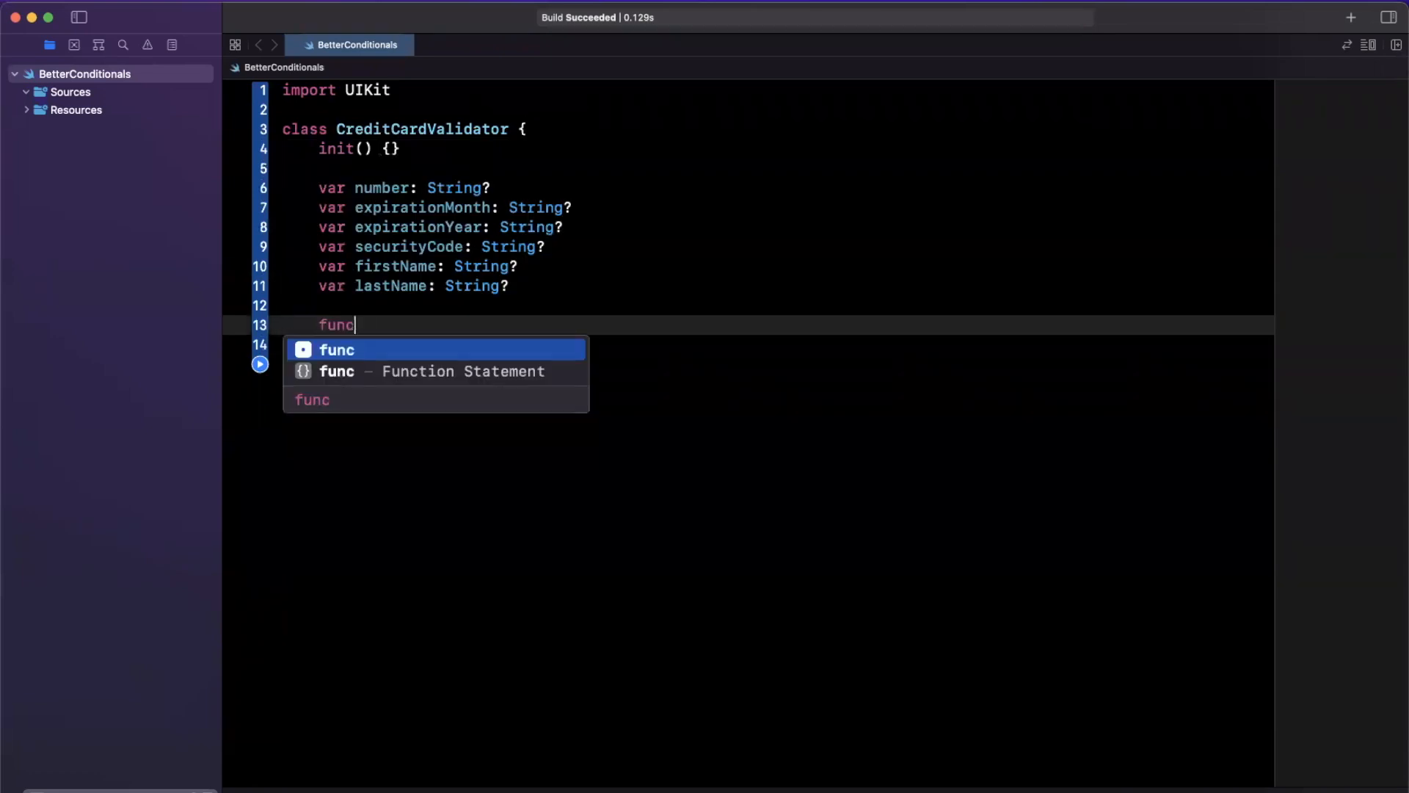
type("process() {")
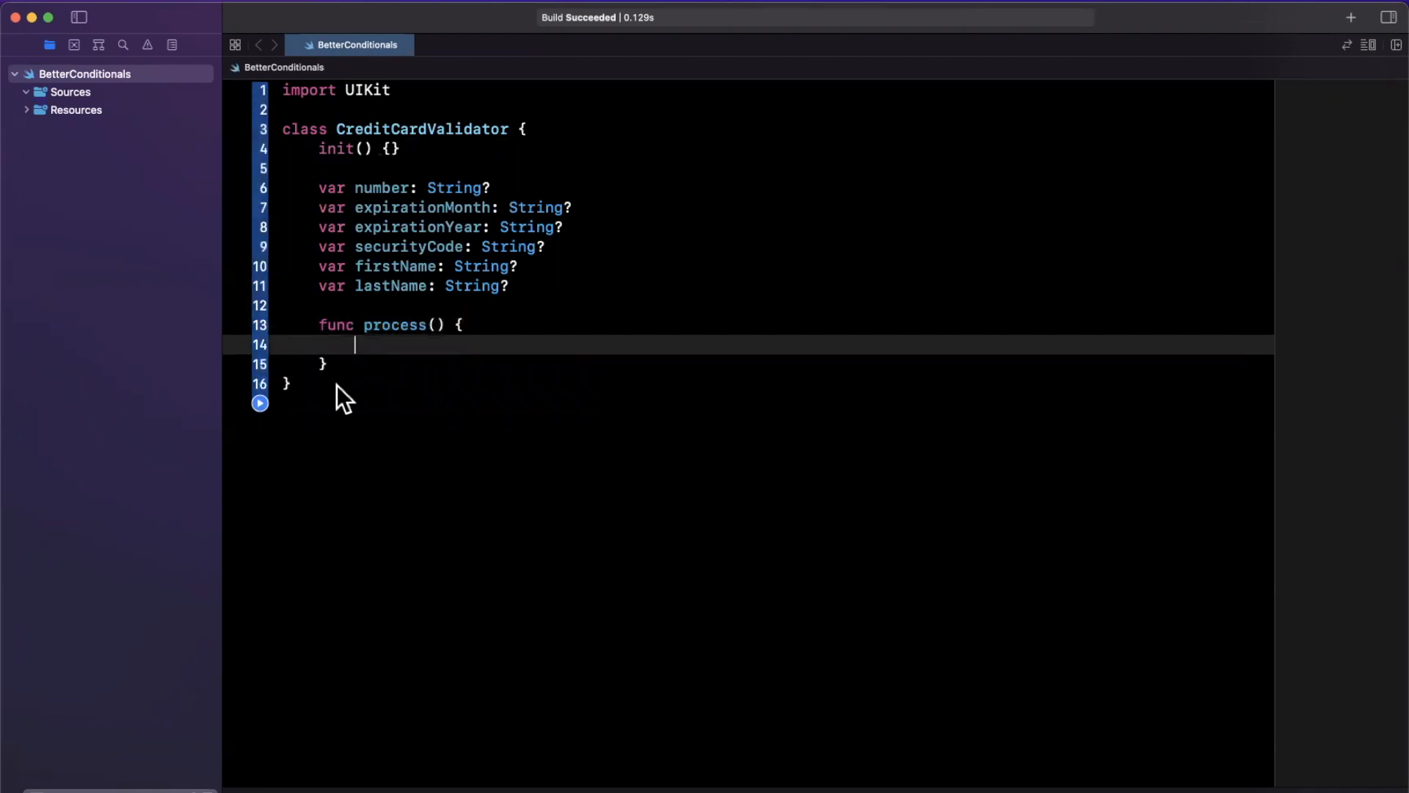
type("valida")
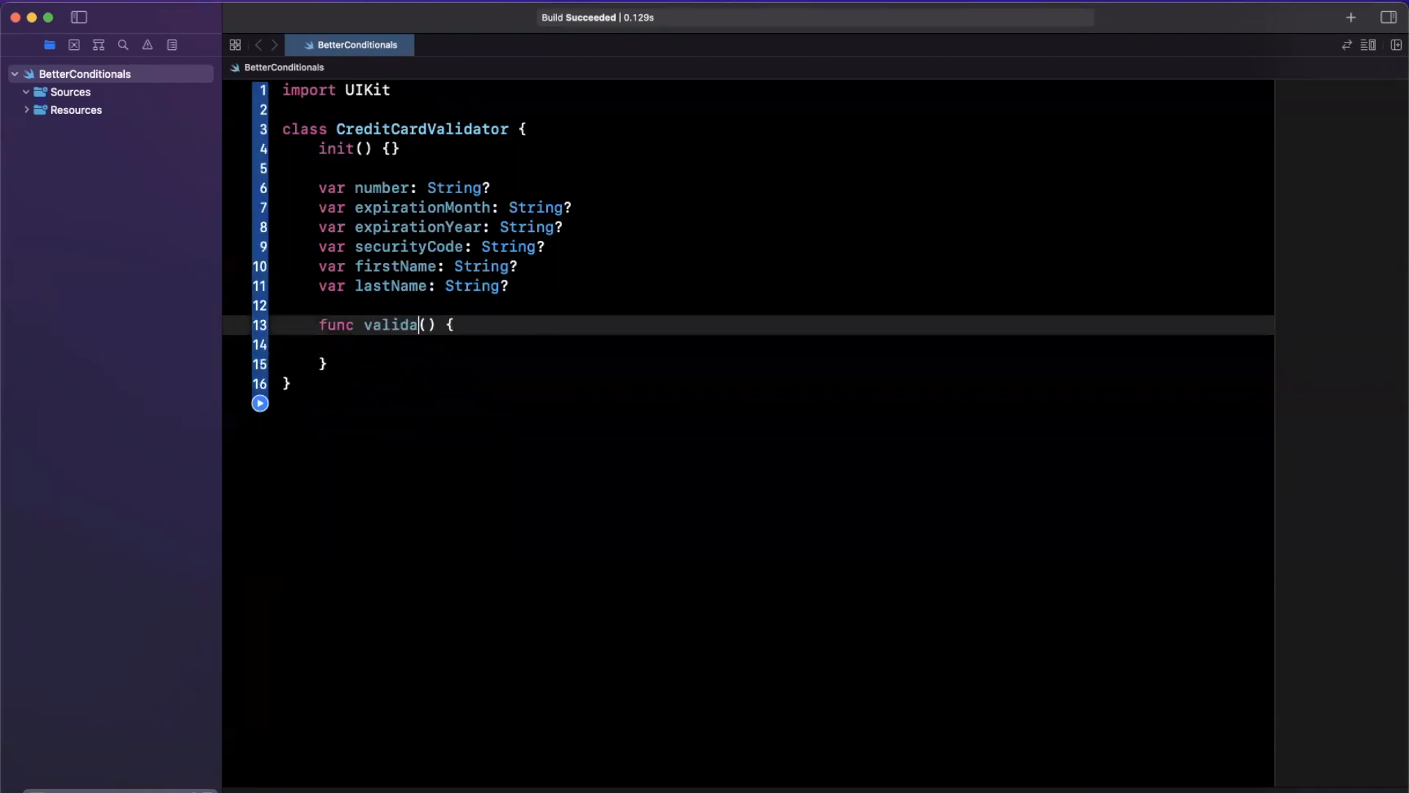
type("te")
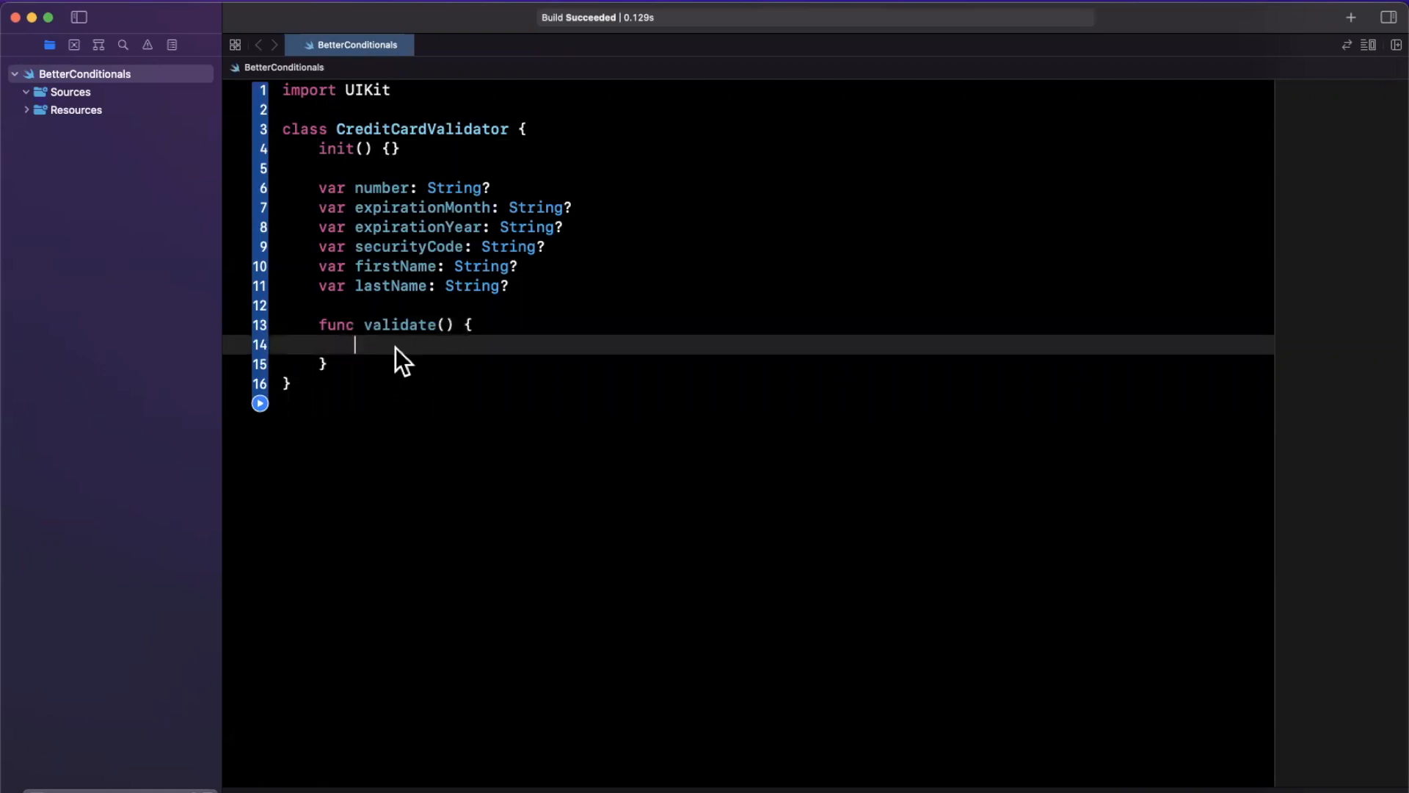
mouse_move(486, 296)
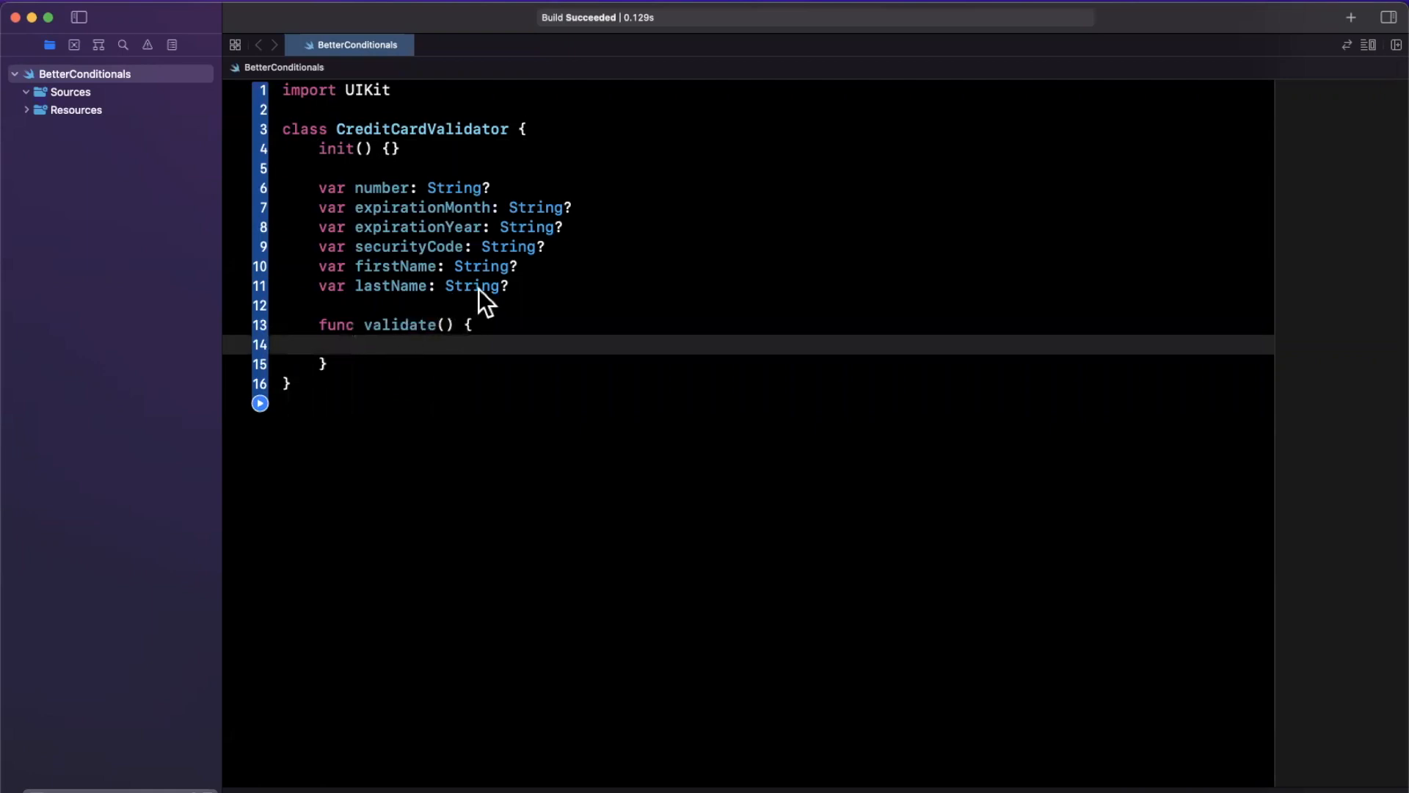
left_click_drag(318, 186, 507, 286)
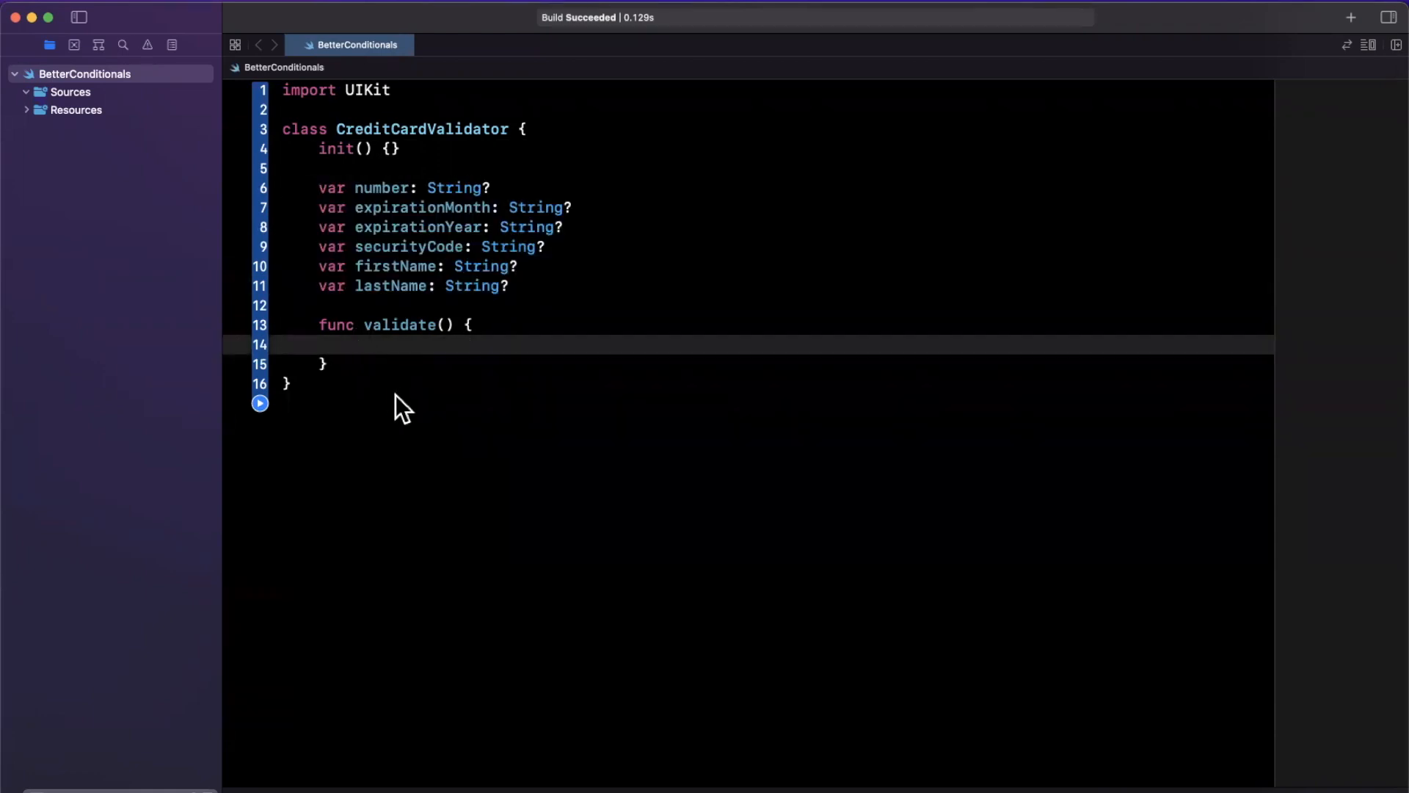
- Write nested if-let unwraps for number and expirationMonth inside validate()
type("if let")
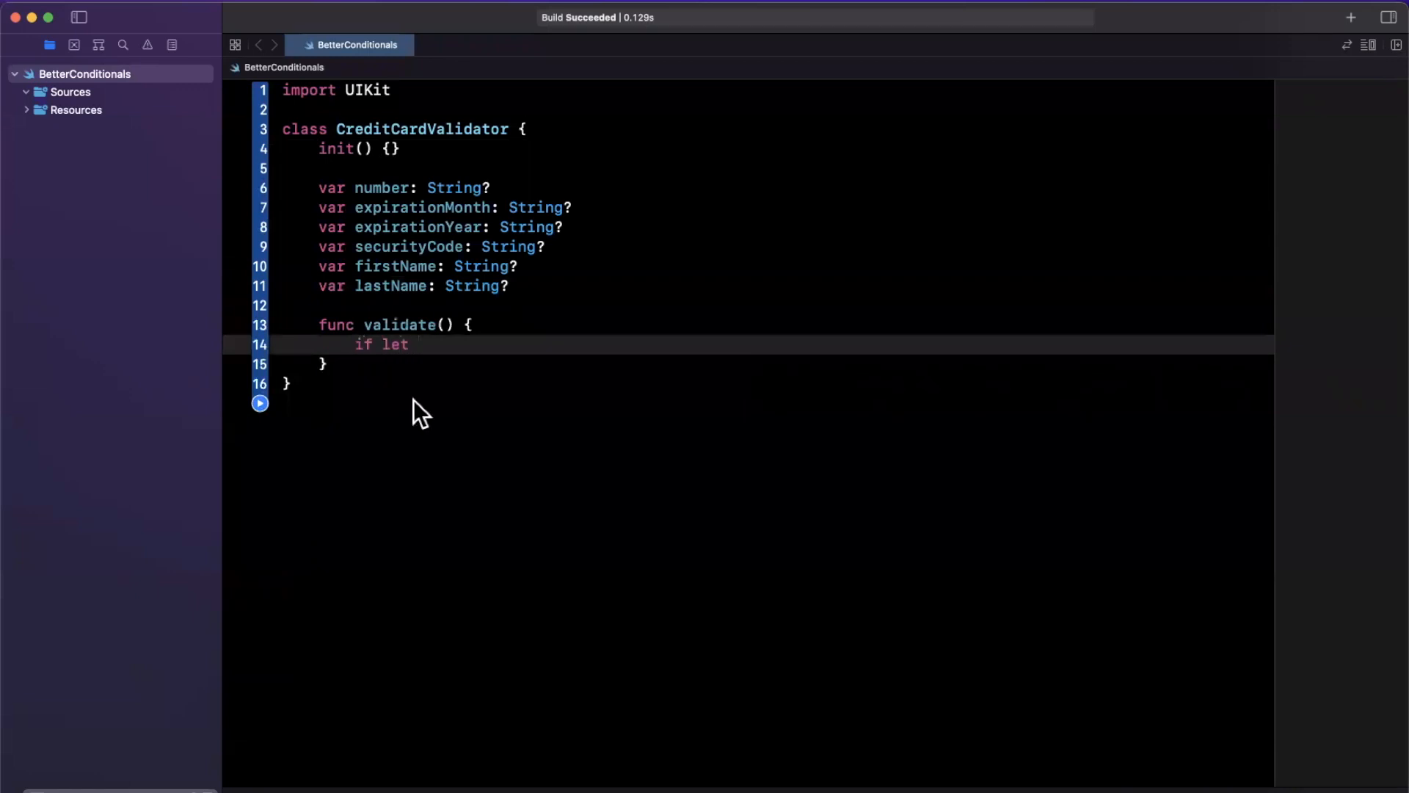
type("number")
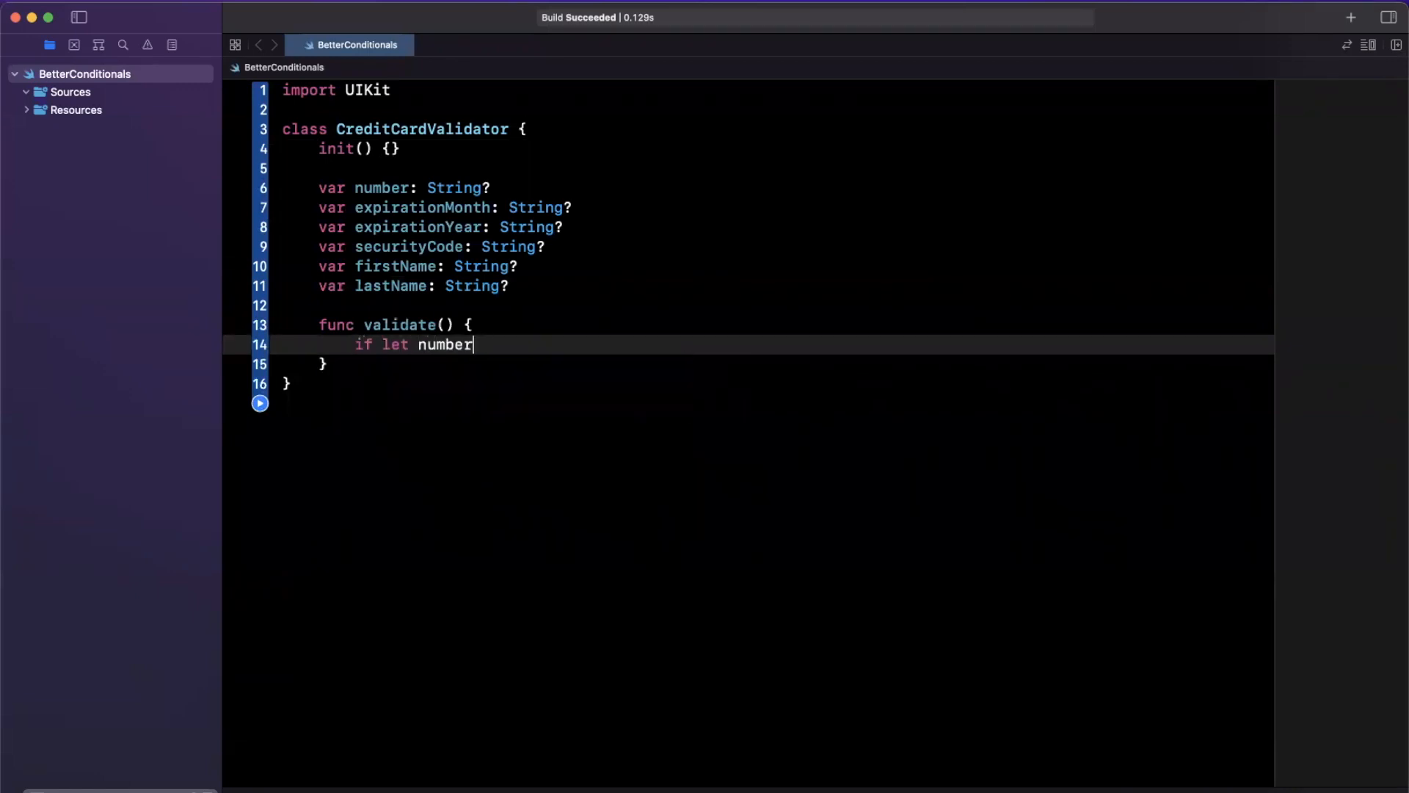
type("= number")
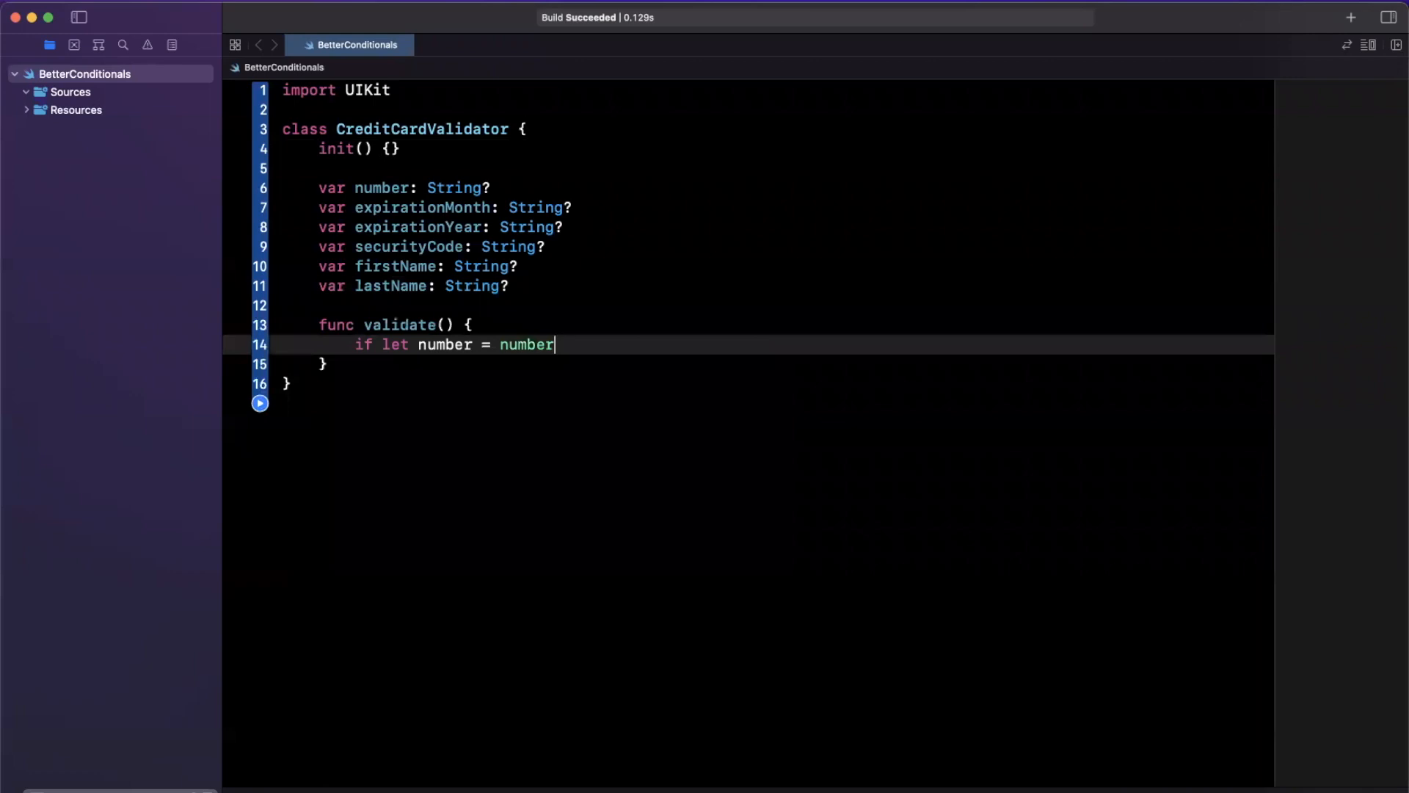
type("{")
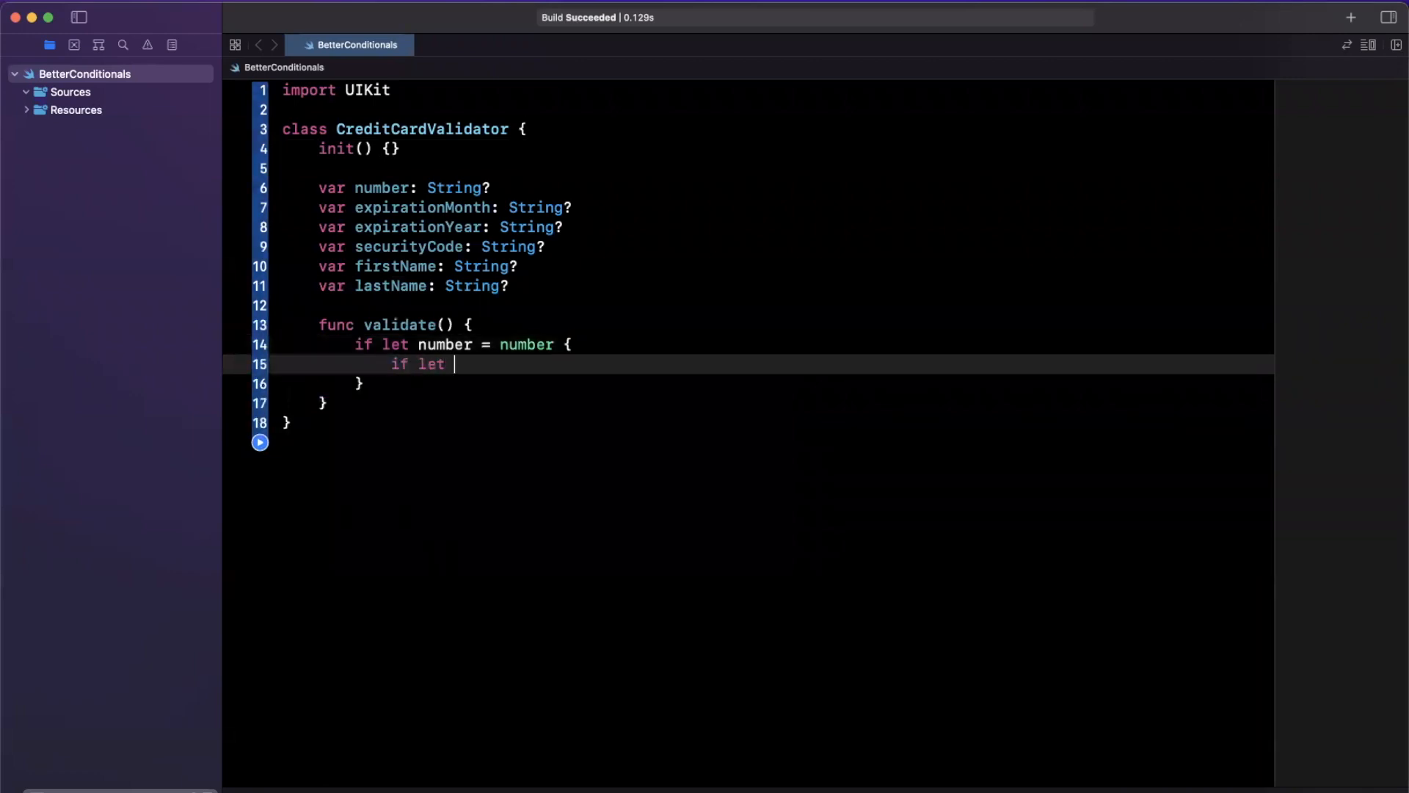
type("expir")
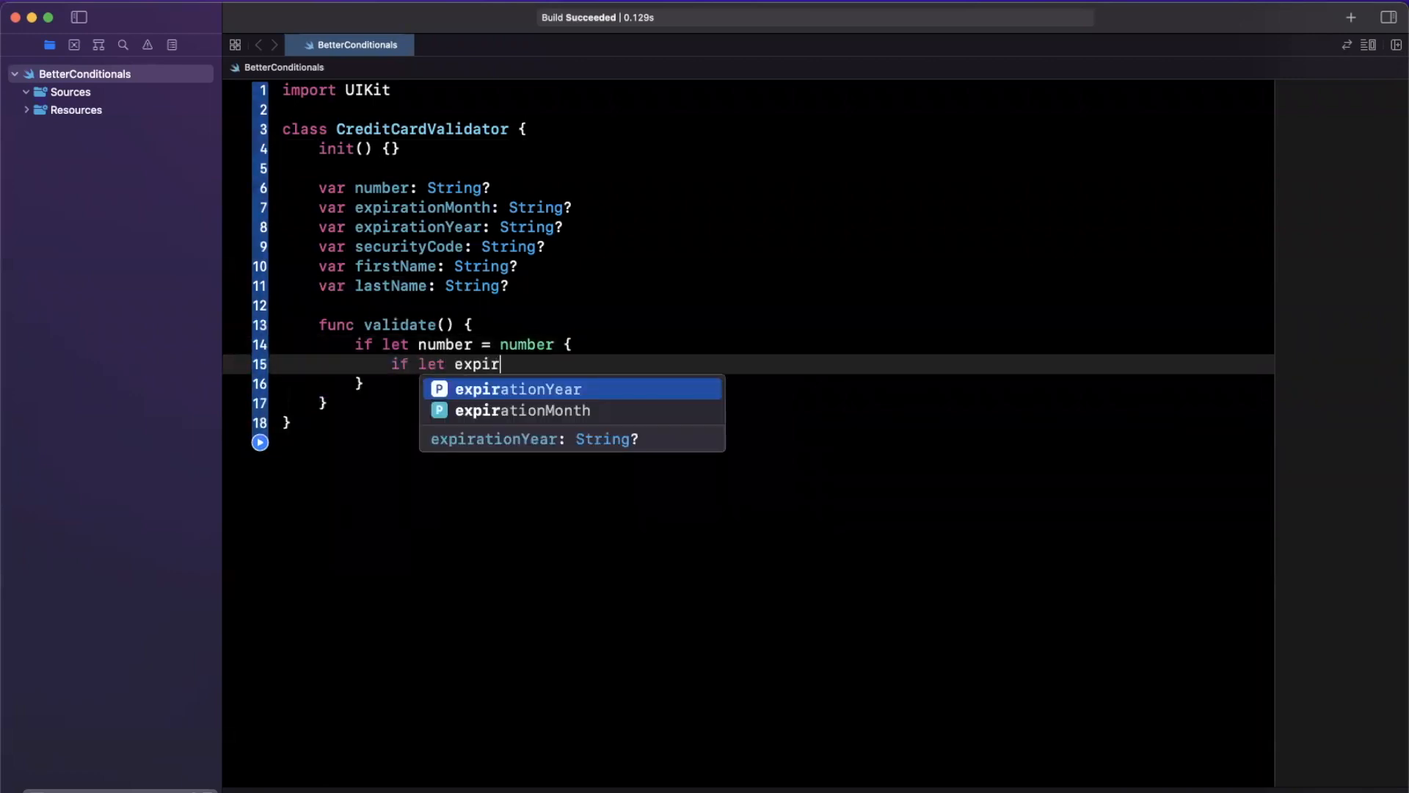
left_click(517, 388)
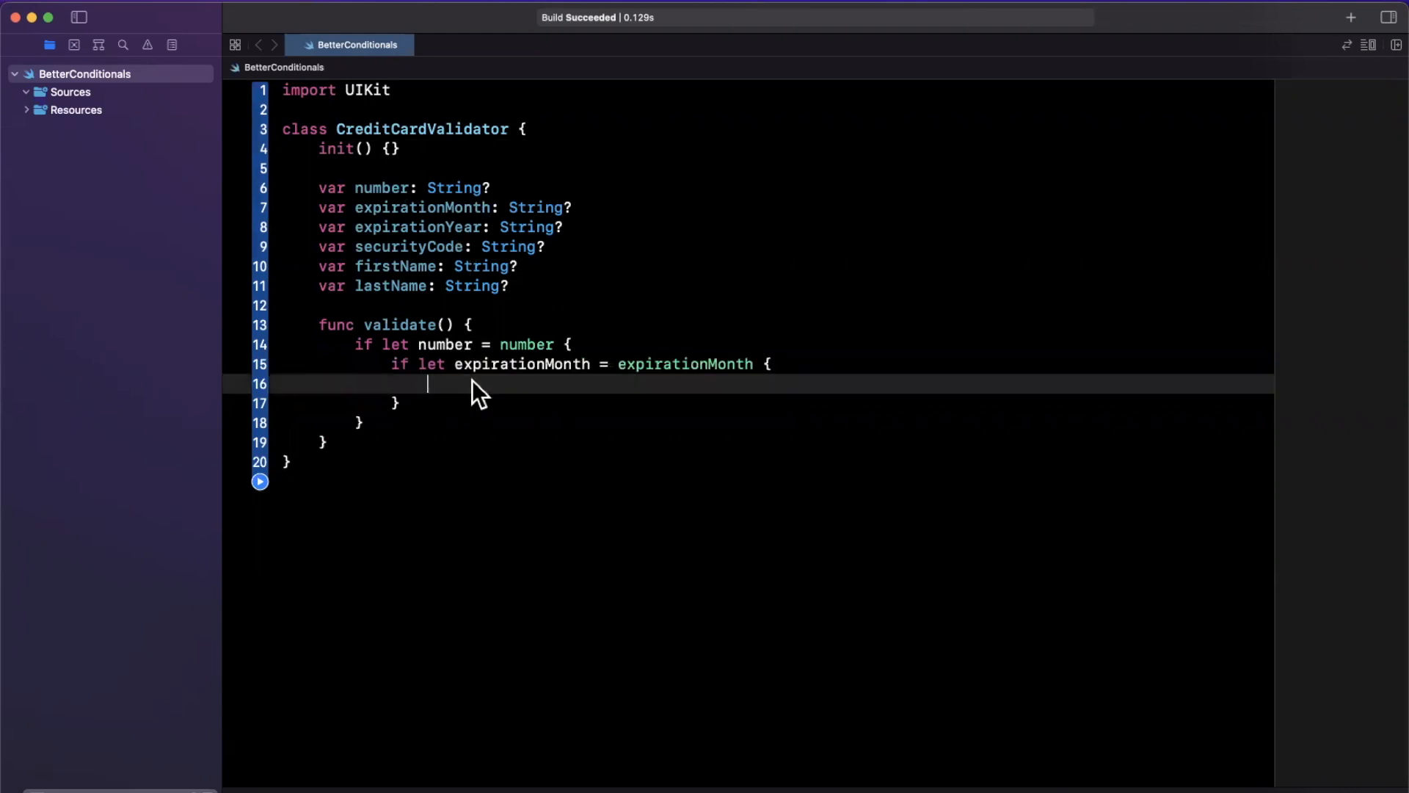
type("if let expirationMonth = expirationMonth {")
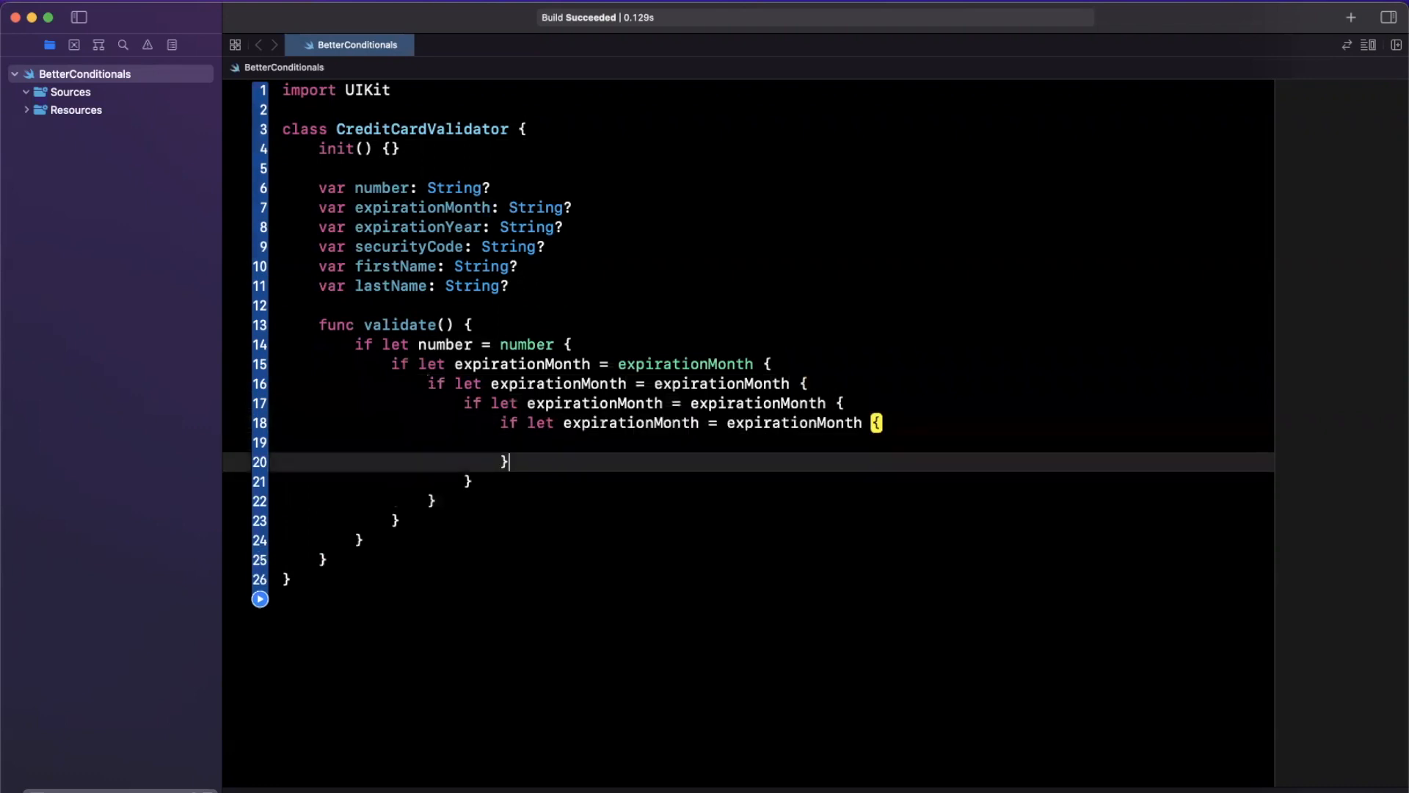
- Nest further if-lets for expirationYear, securityCode and the names, with print() innermost
key("return")
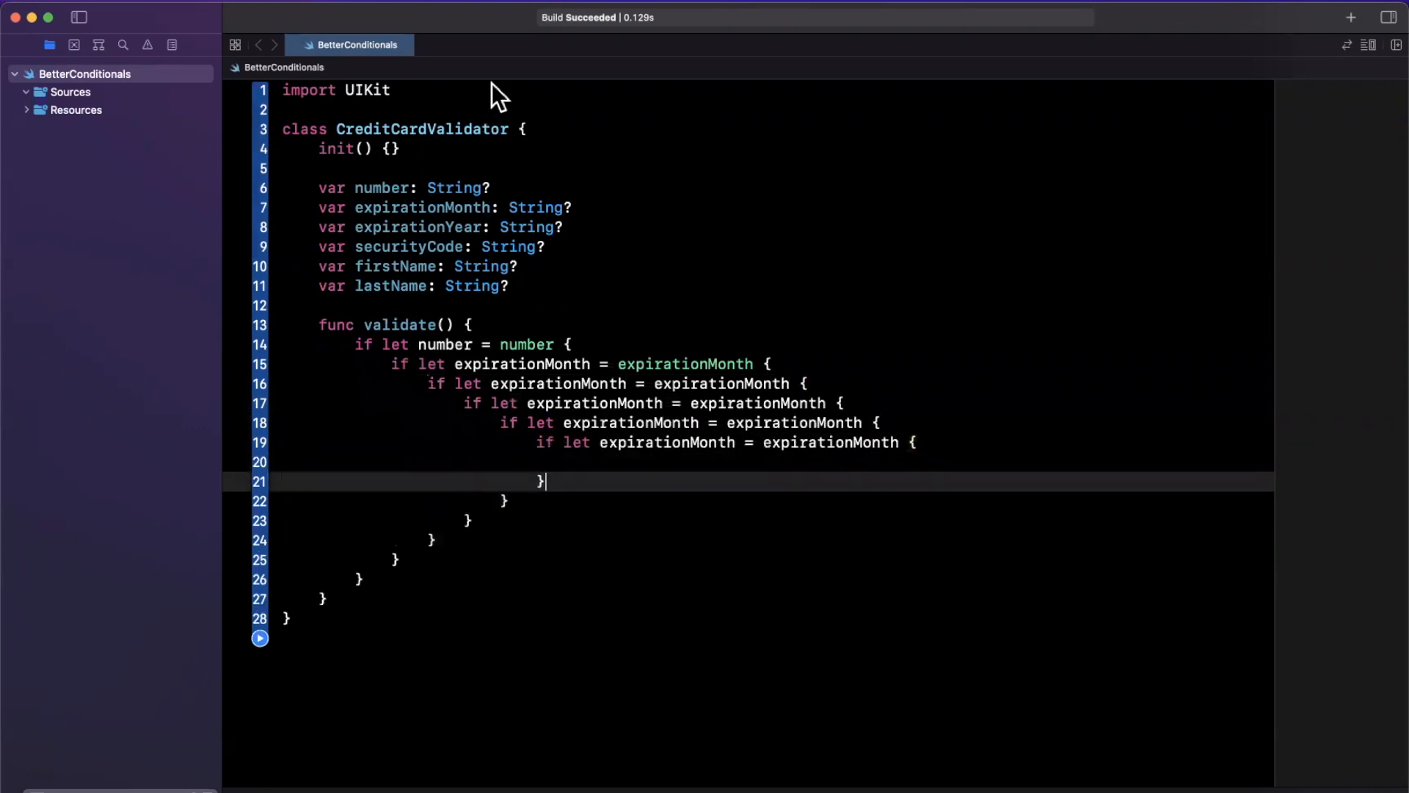
double_click(415, 226)
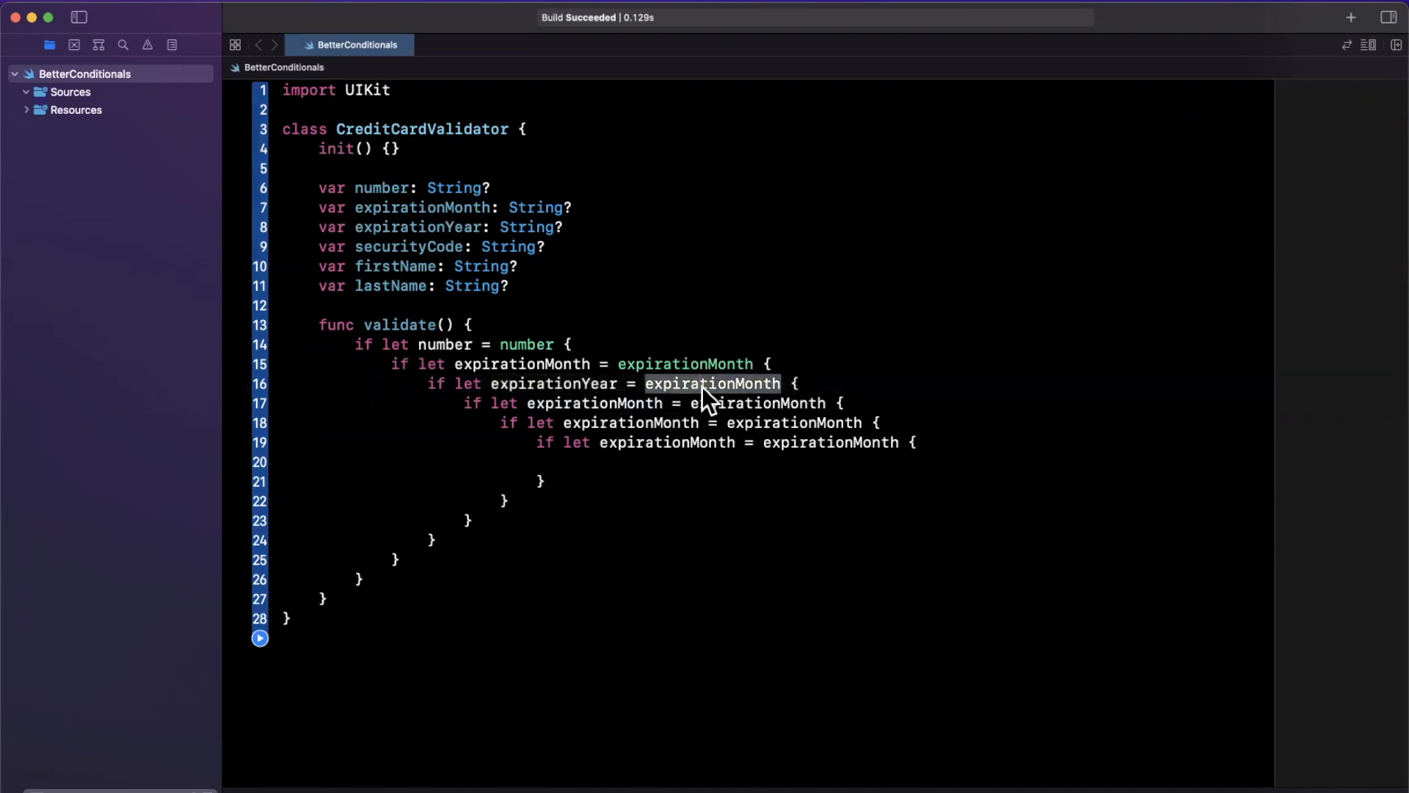
type("expirationYear")
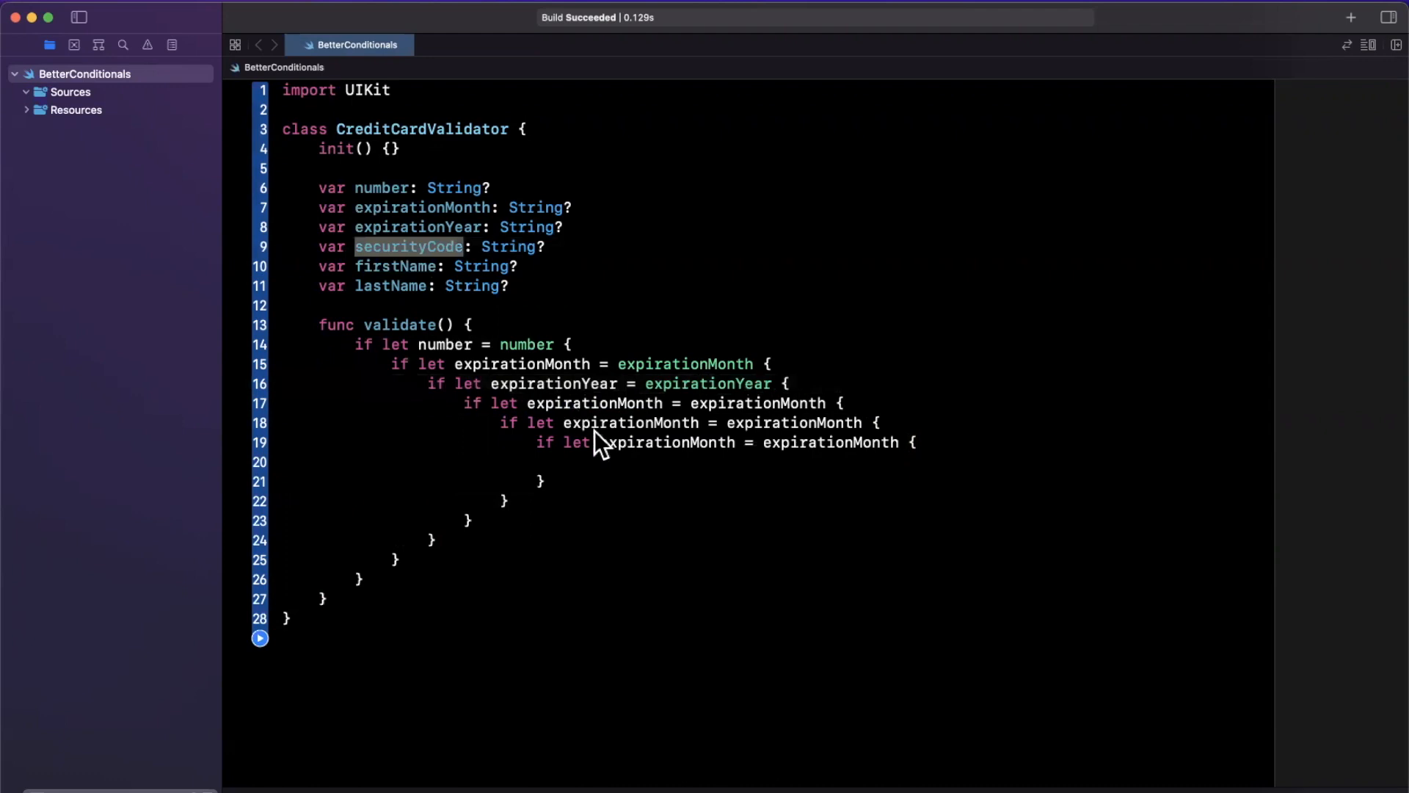
type("securityCode = securityCode {")
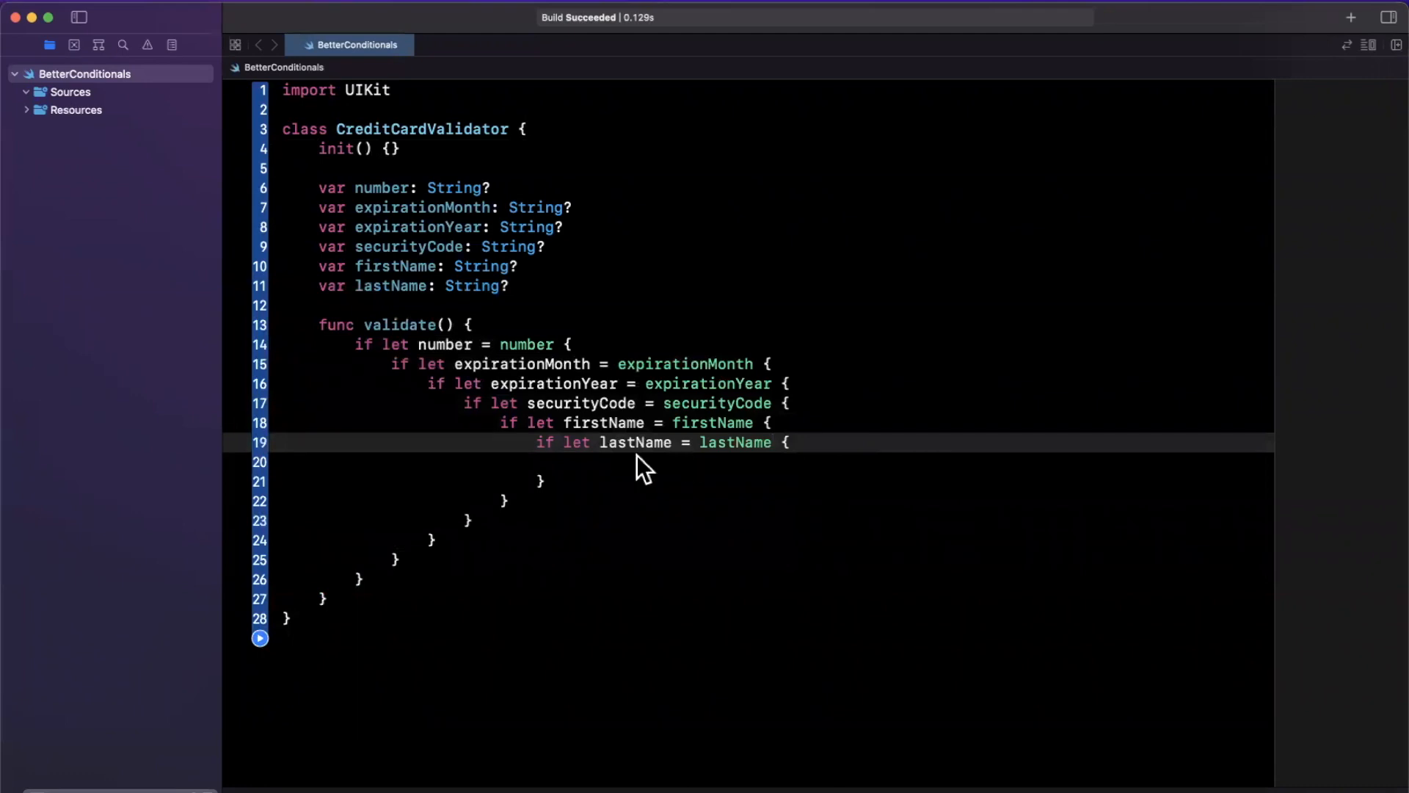
type("print(\"")
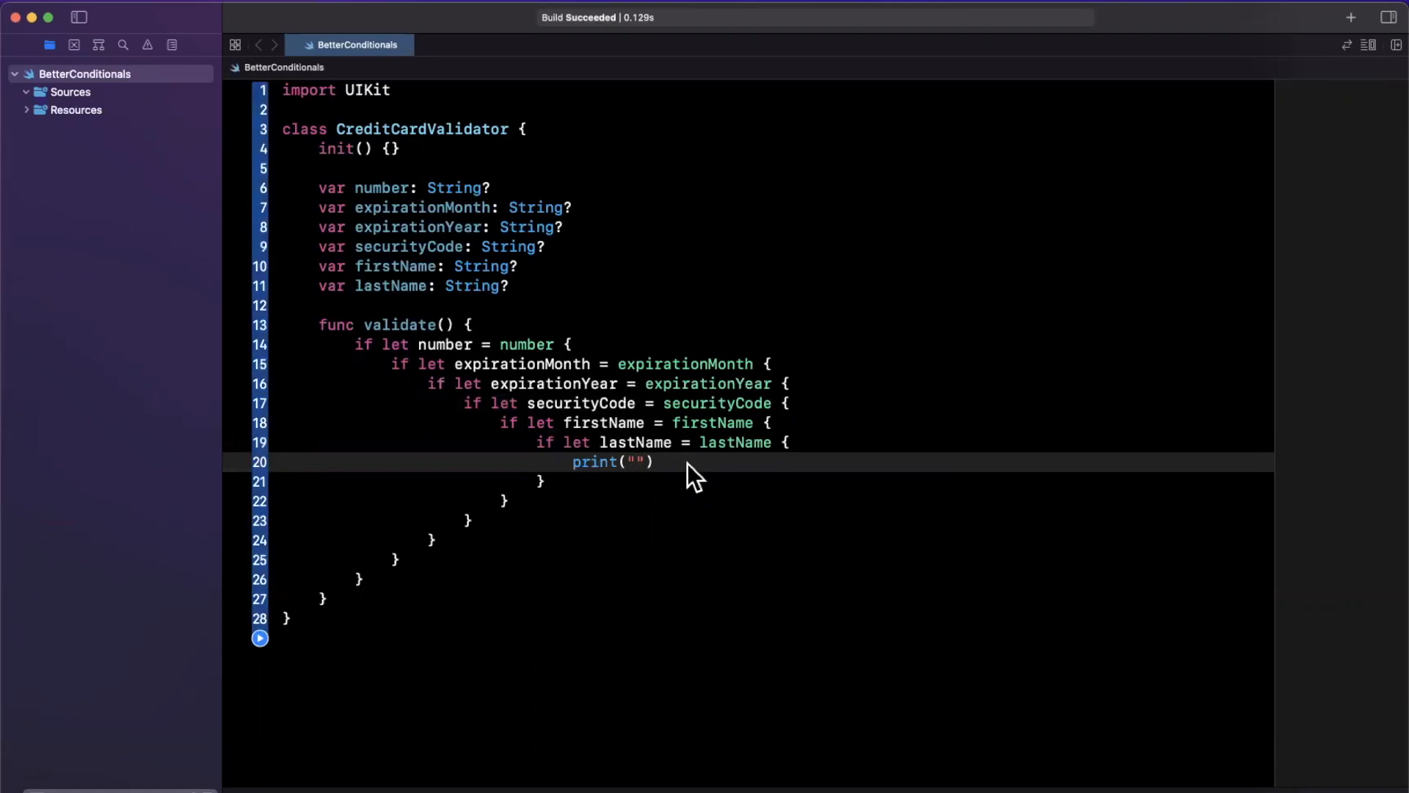
- Print "Validating..." innermost and give each if-let an else { // Error } branch
type("Validating")
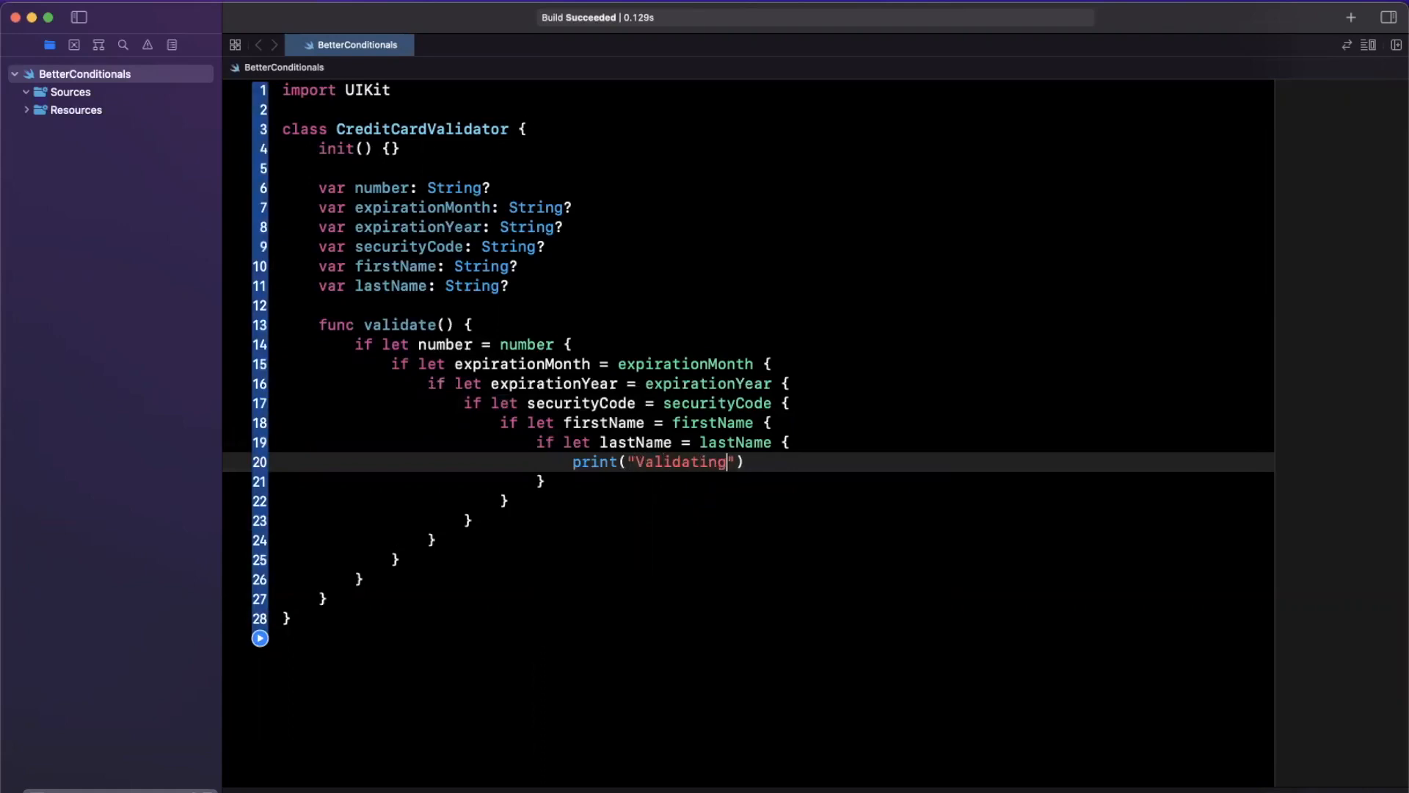
type("...")
left_click(775, 578)
type(" else {")
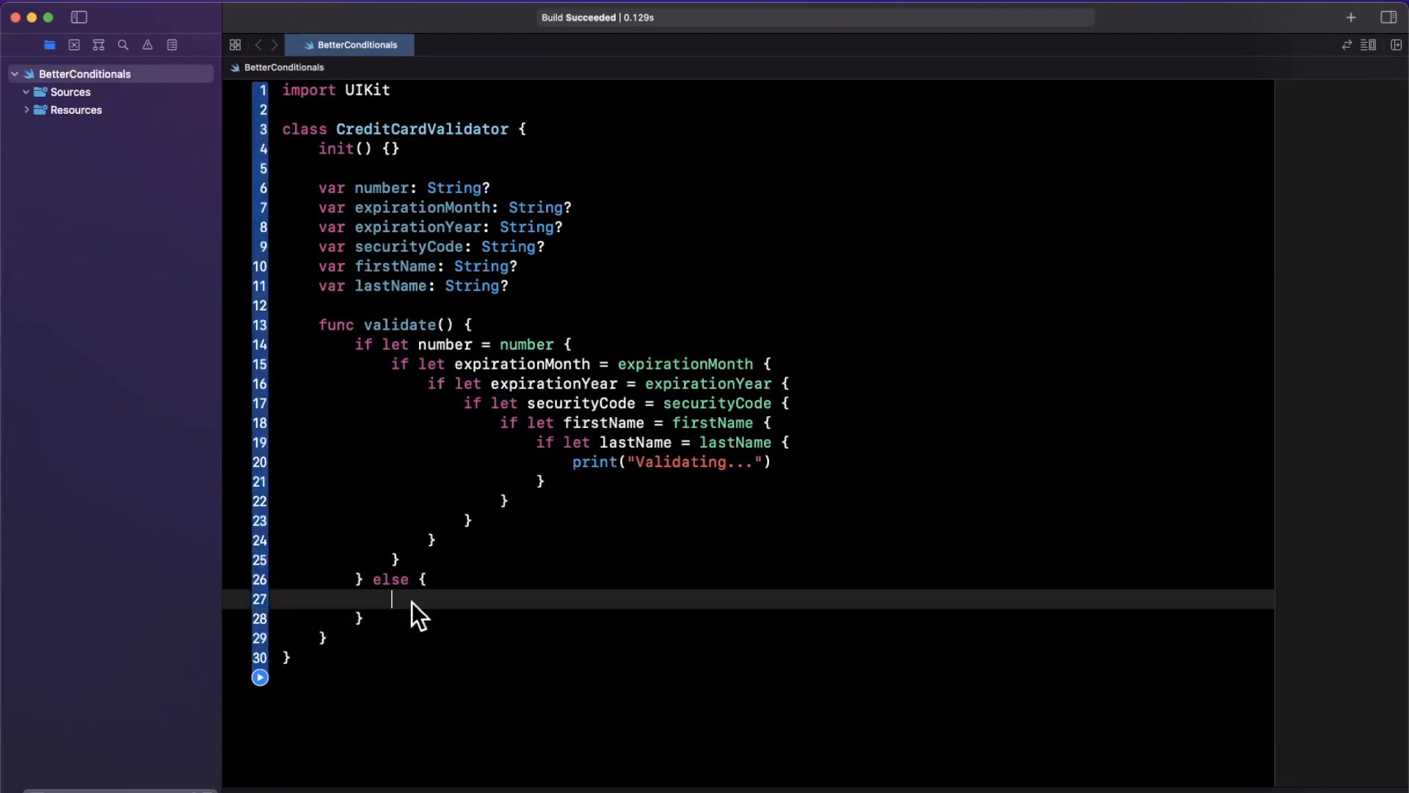
type("// Error")
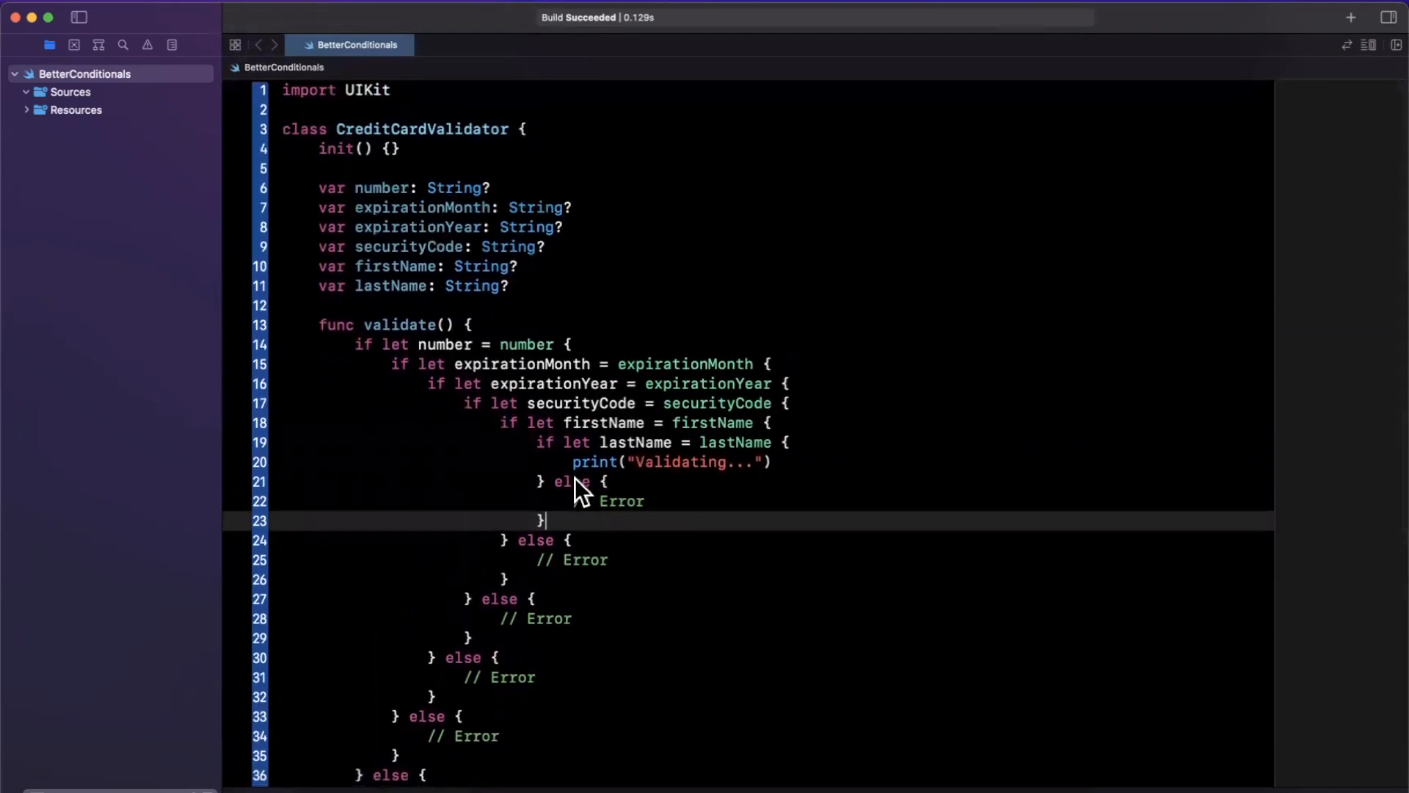
scroll("down", 3)
type("func betterValidate() {")
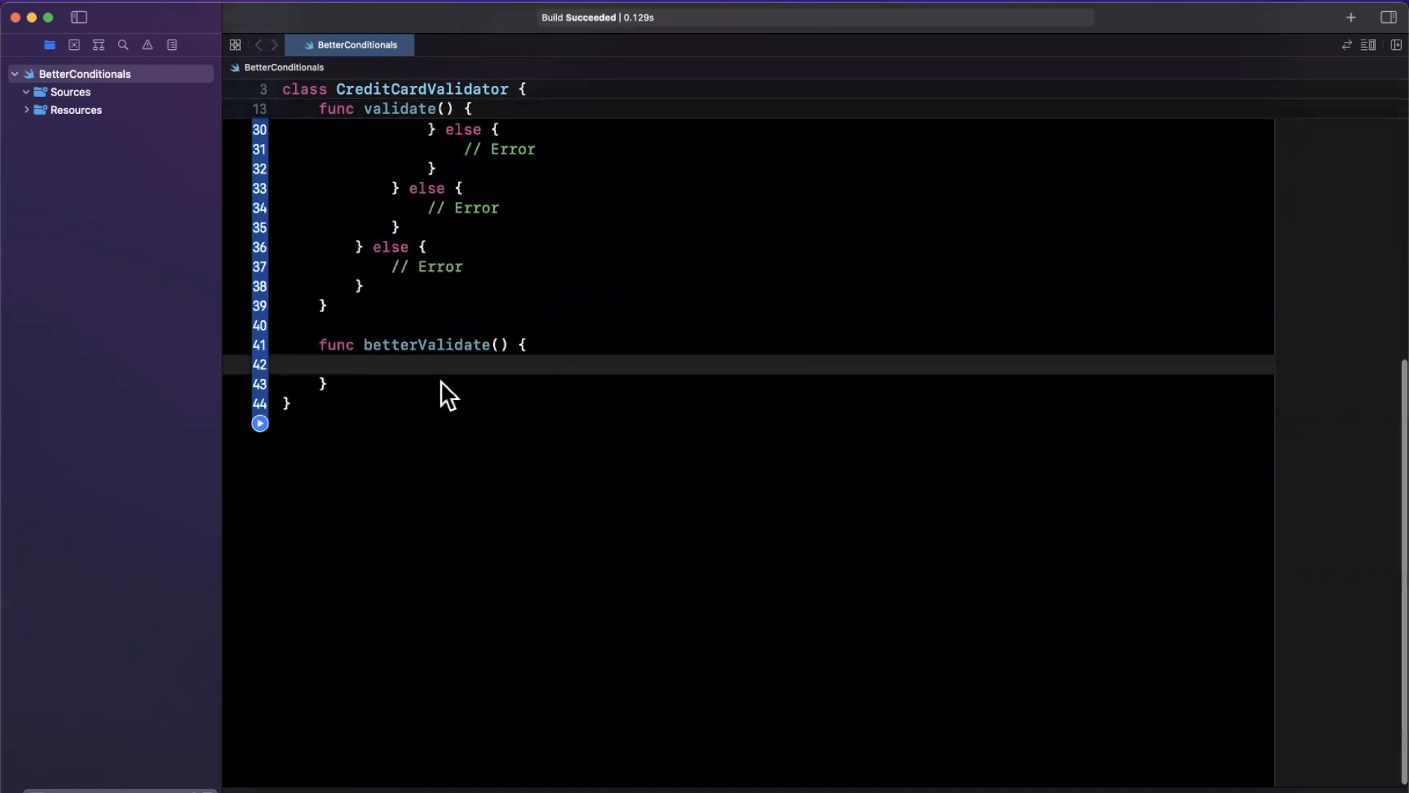
- Write betterValidate() with repeated guard let number = number else { // Error return } blocks
type("guard let number = number else {")
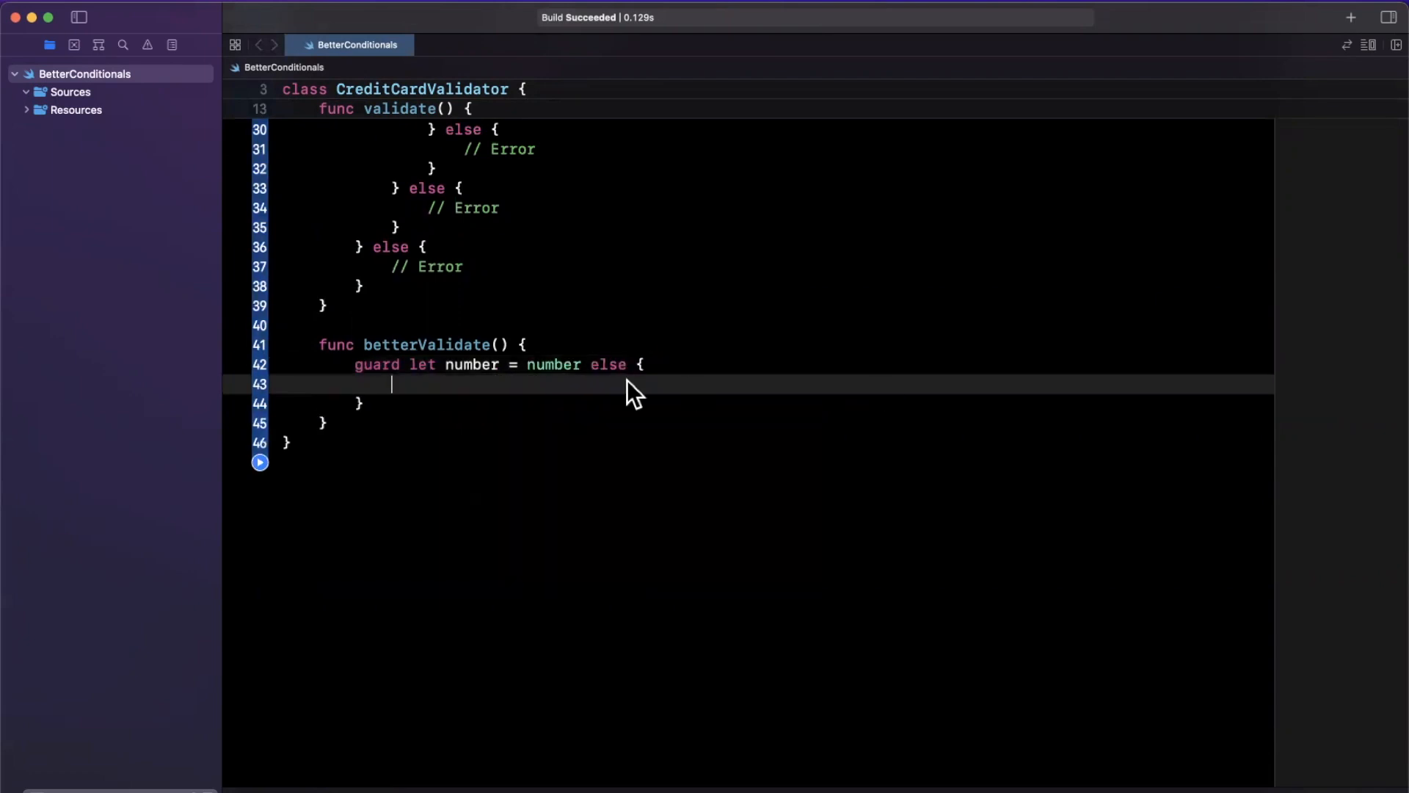
type("// Err")
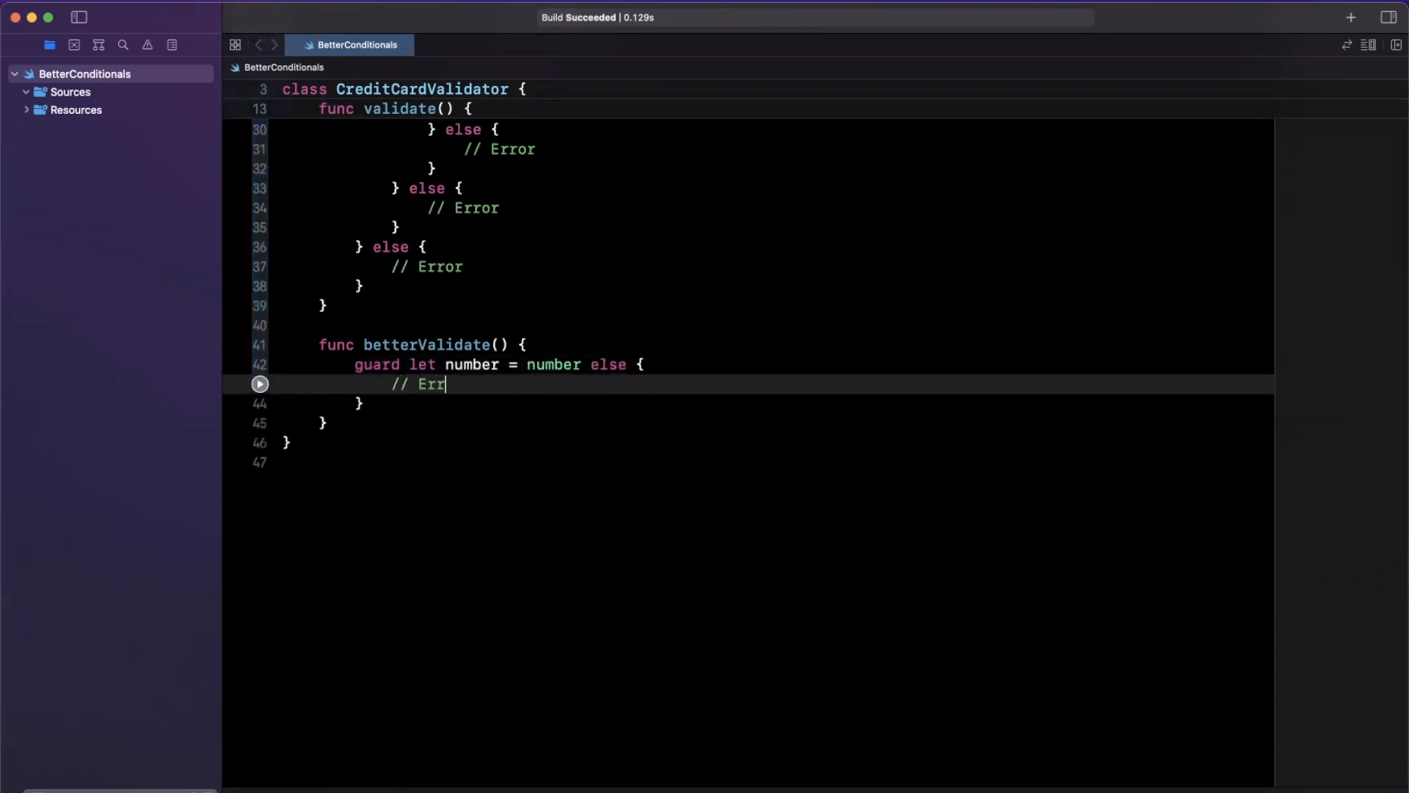
type("or")
type("return")
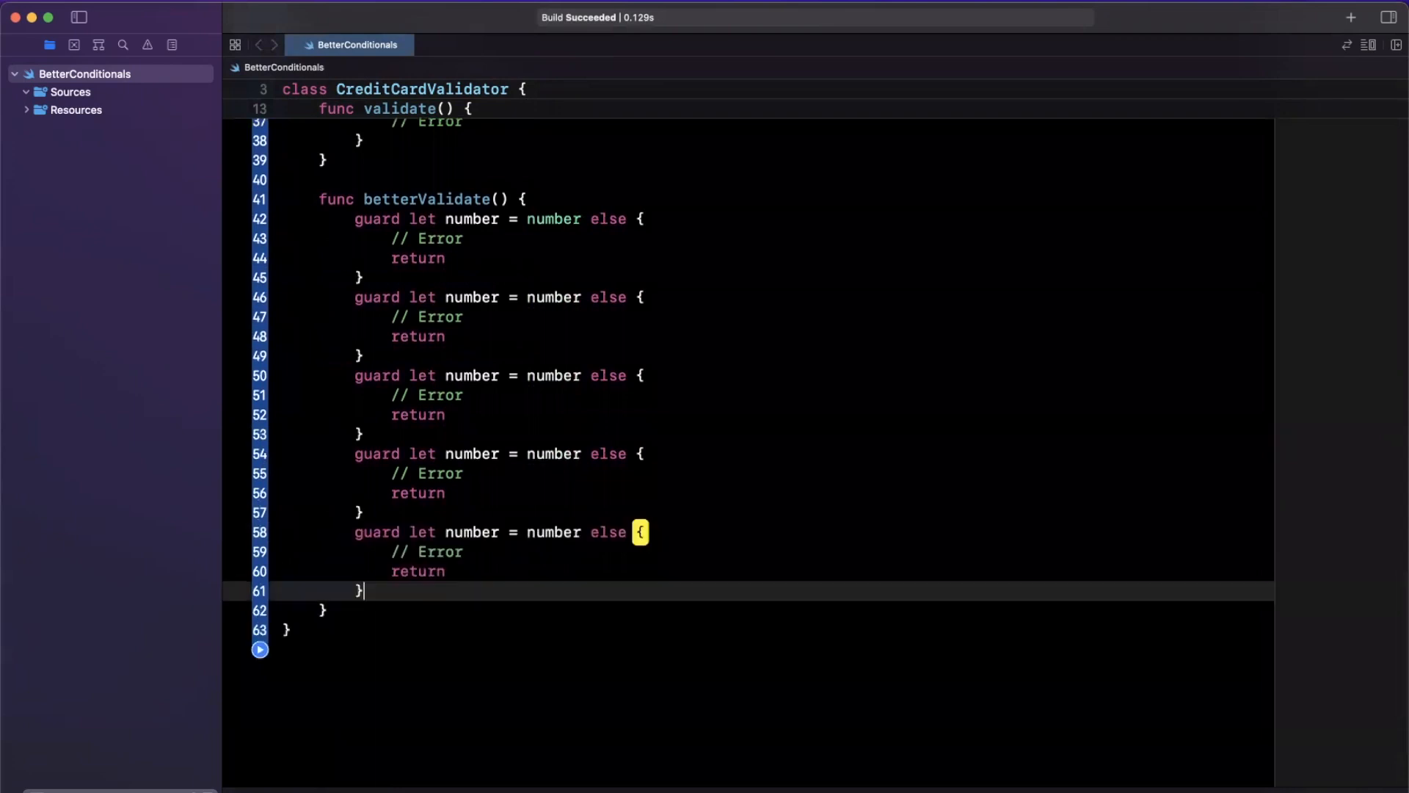
scroll("down", 3)
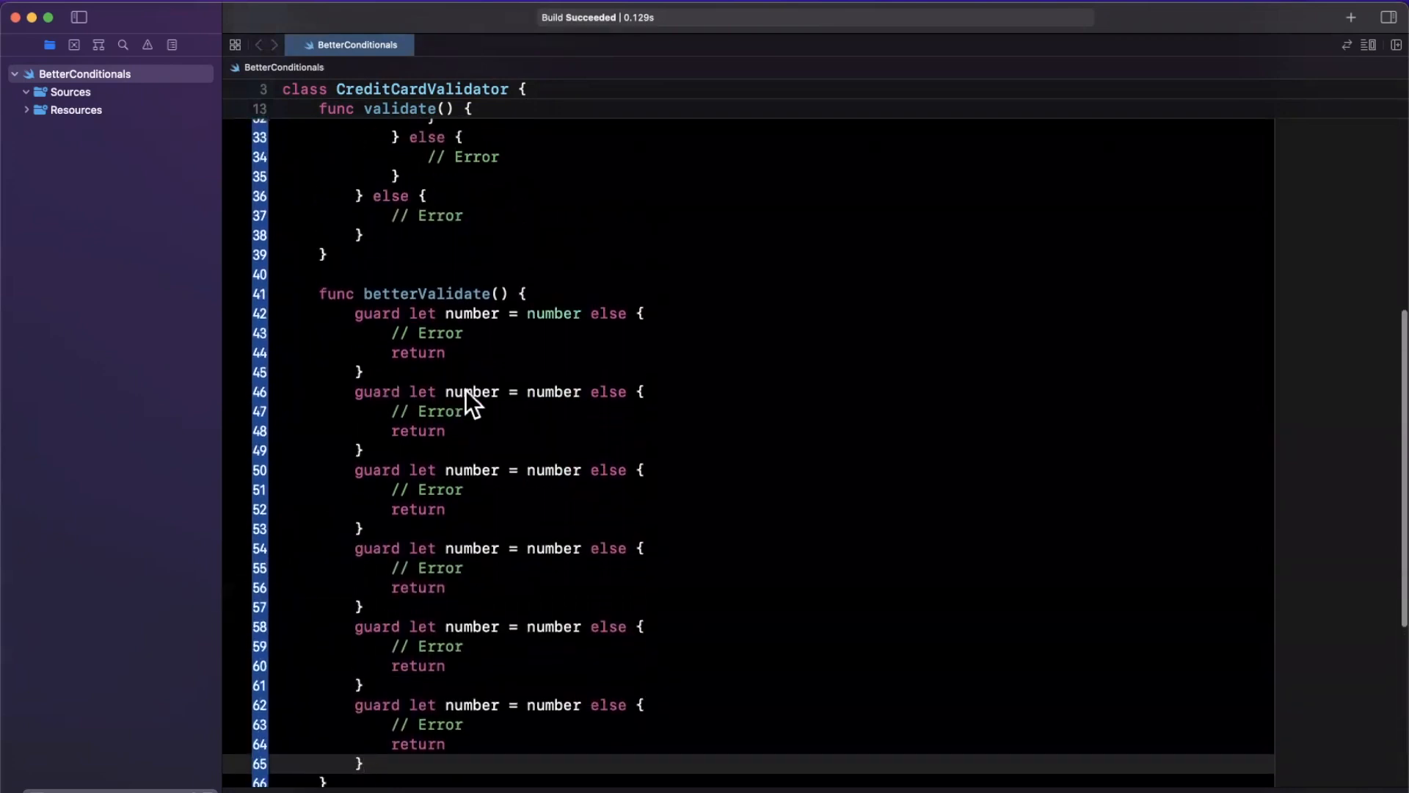
- Combine expirationMonth and expirationYear into one guard and delete a leftover guard
double_click(472, 390)
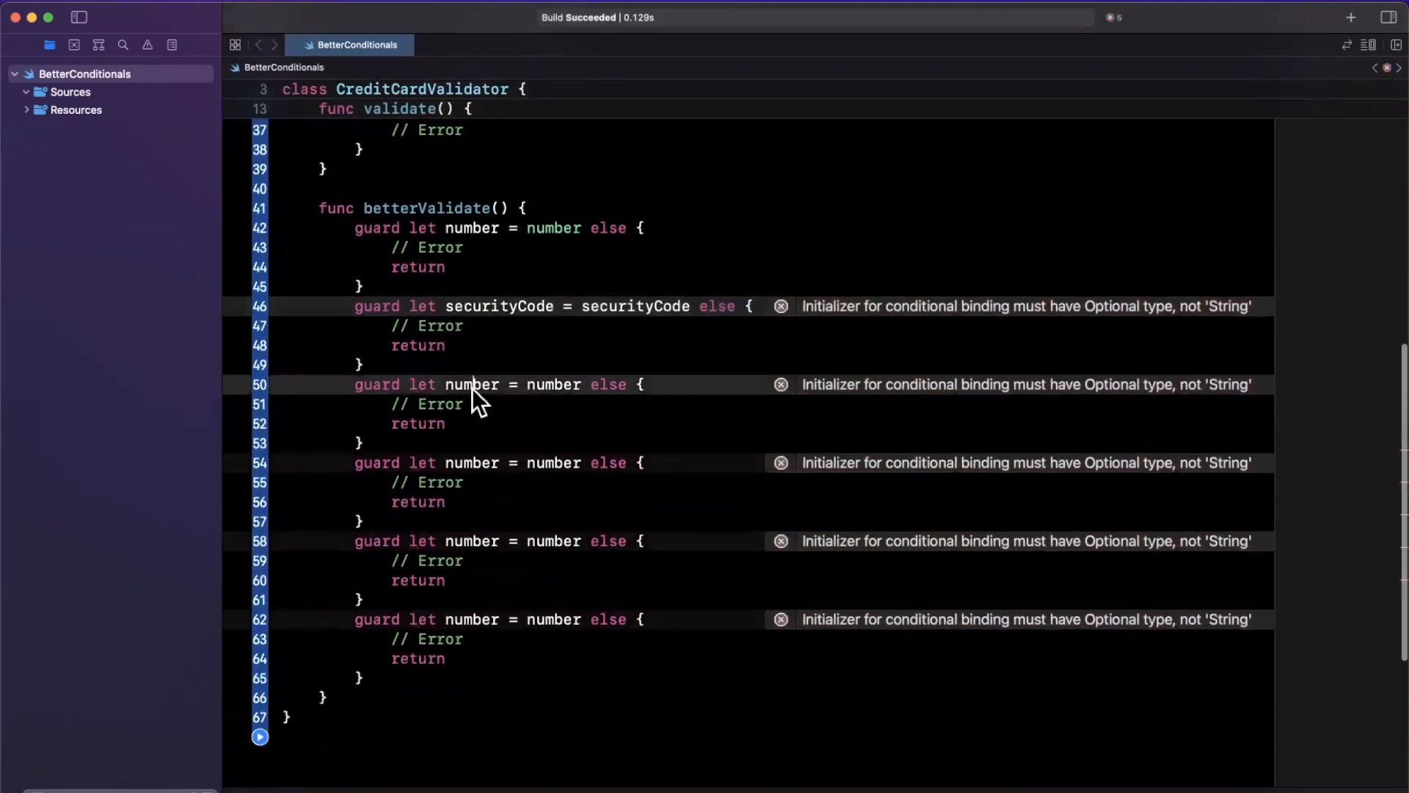
type("expirationMonth")
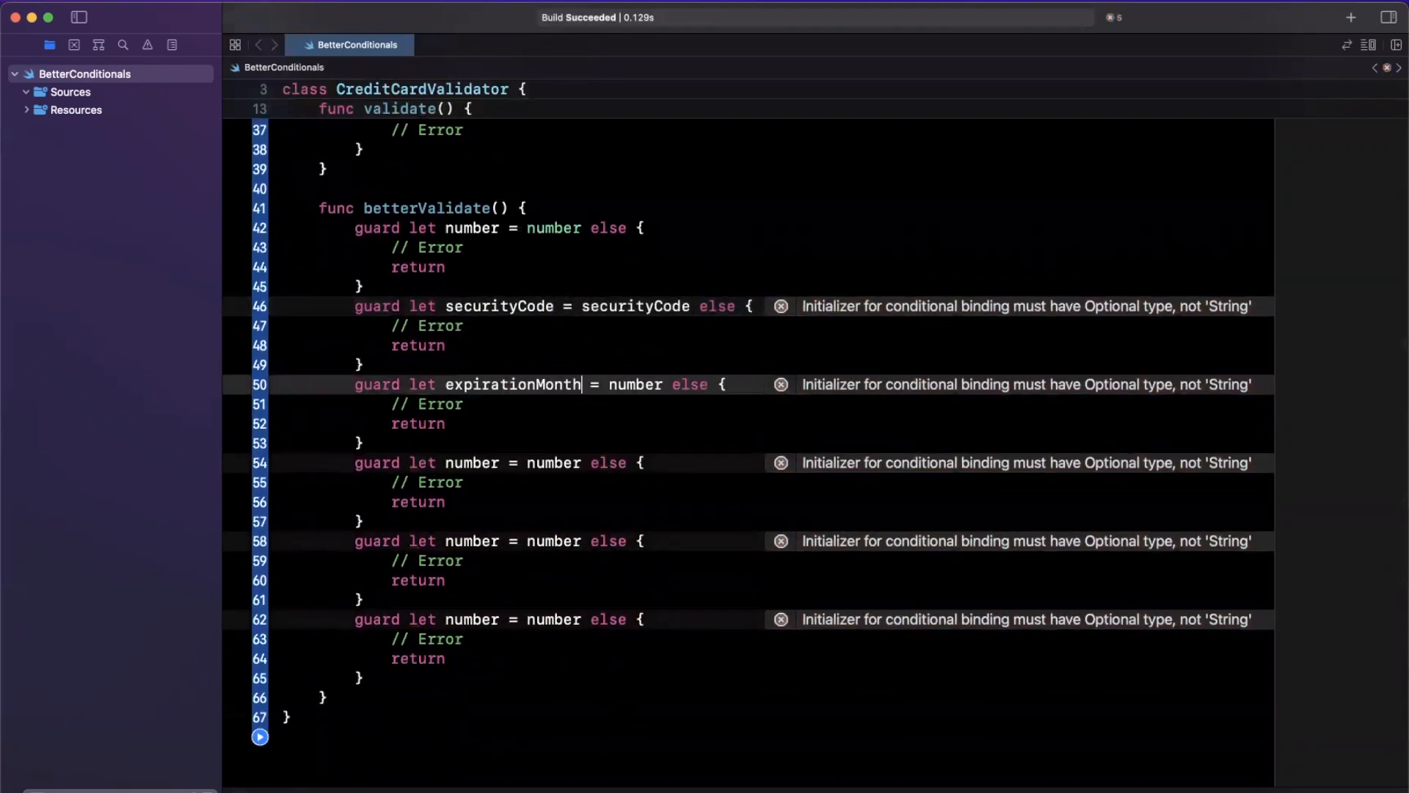
type("expirationMonth")
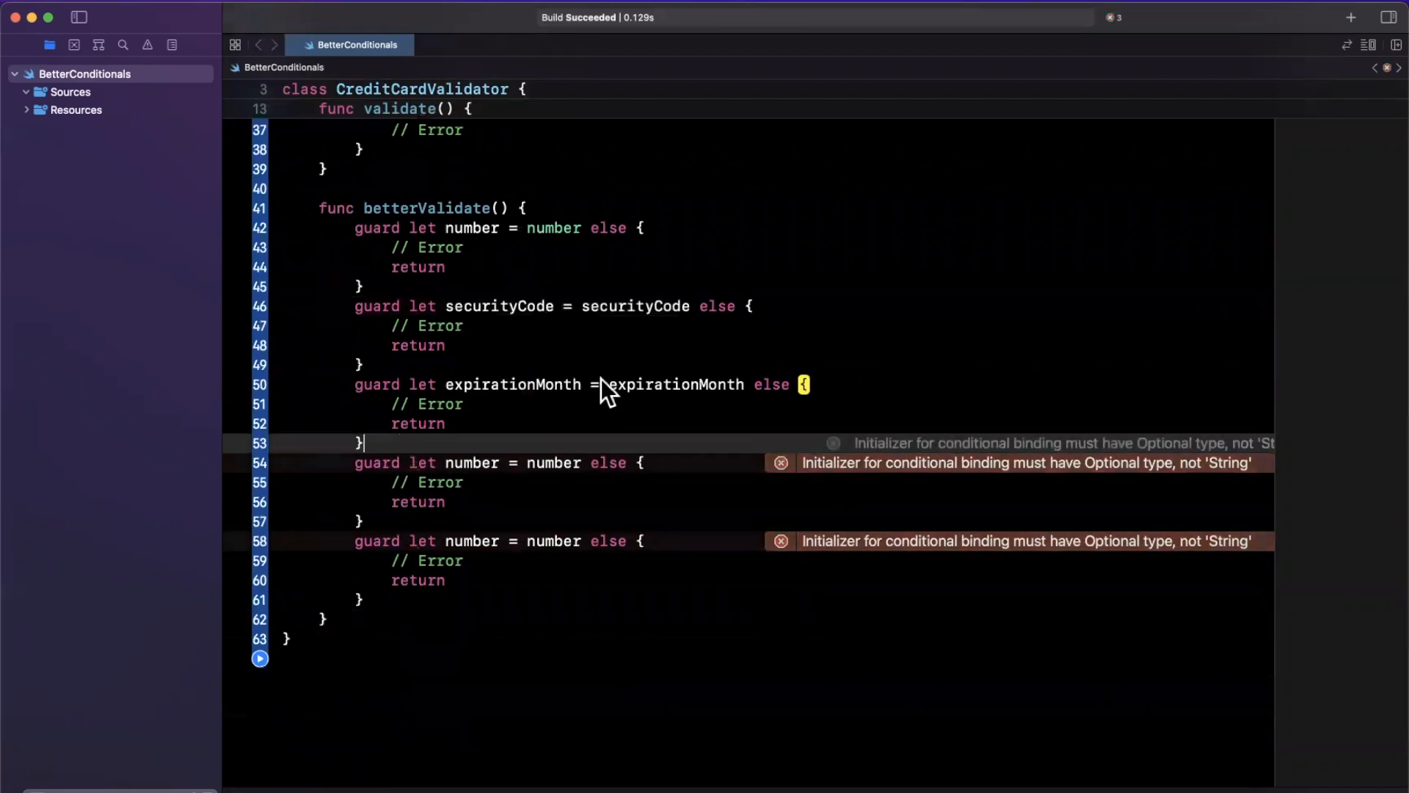
double_click(673, 383)
type(", ")
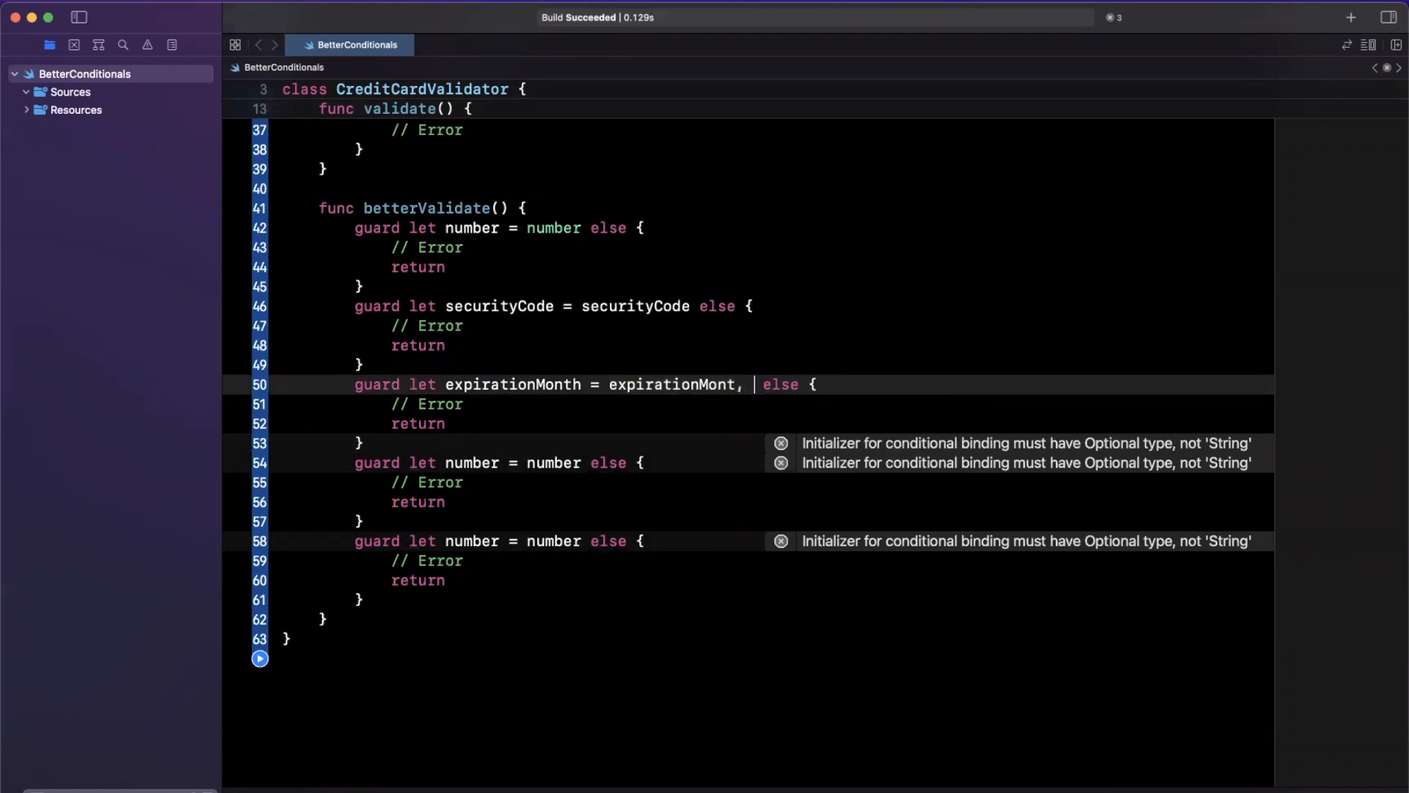
type("lete")
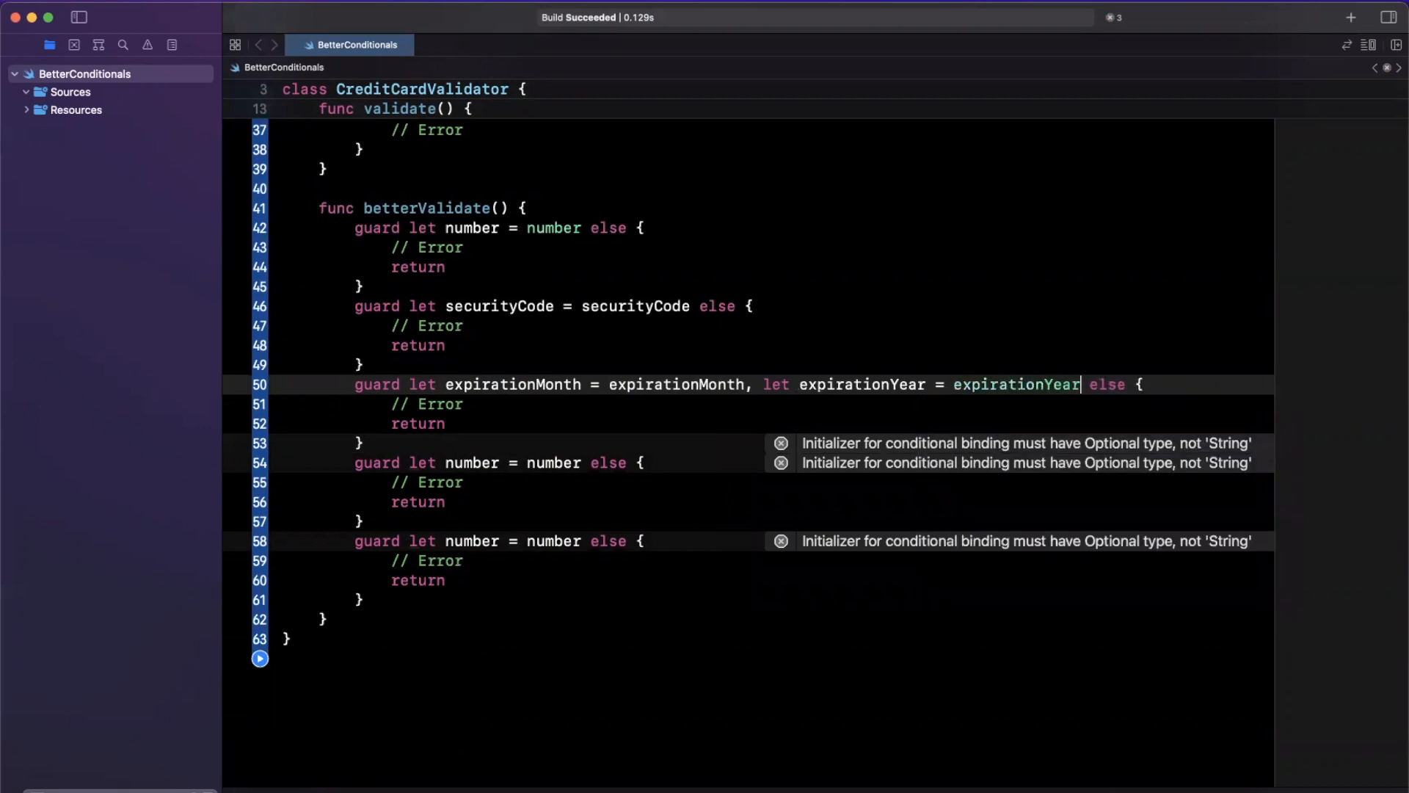
- Make the fourth guard unwrap firstName and lastName together
double_click(471, 462)
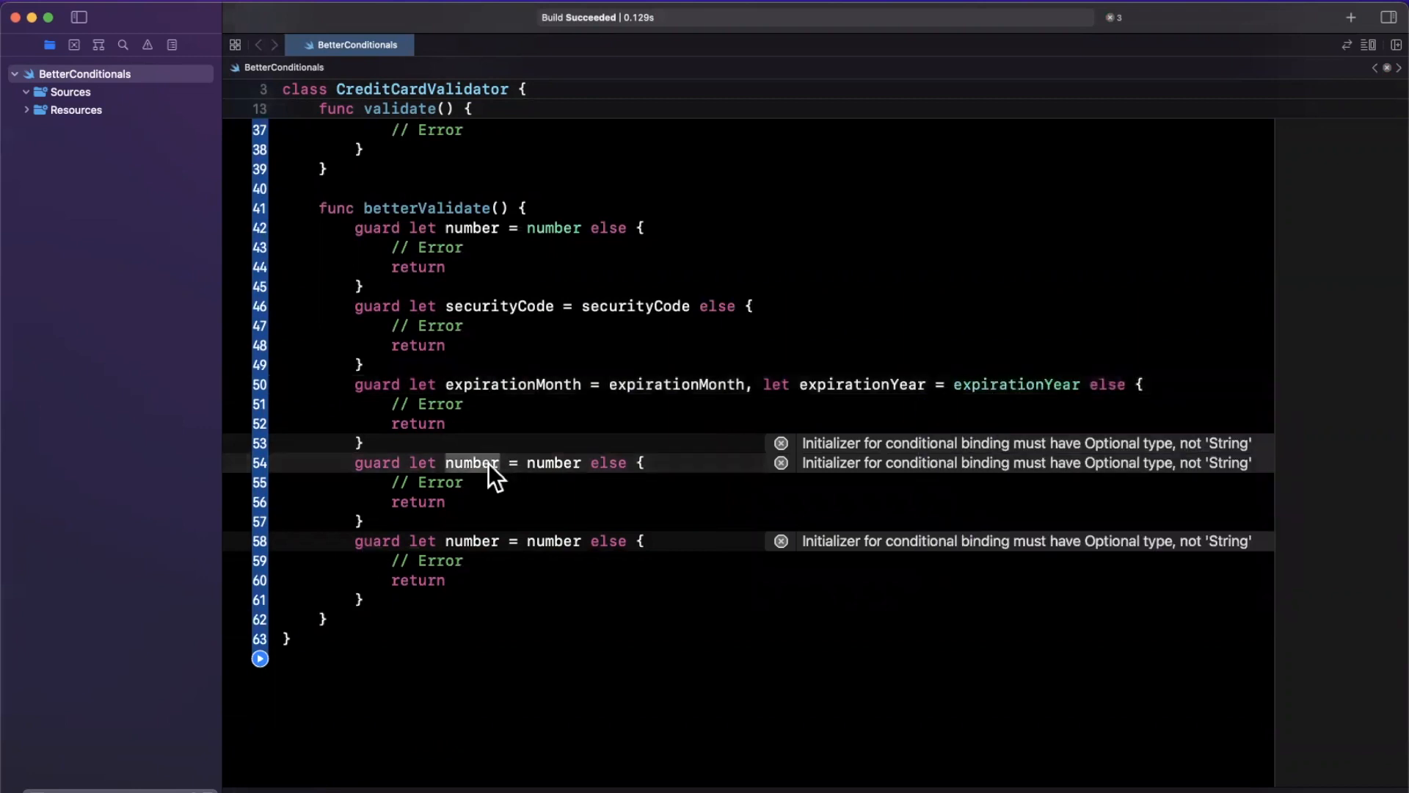
type("firstName, let")
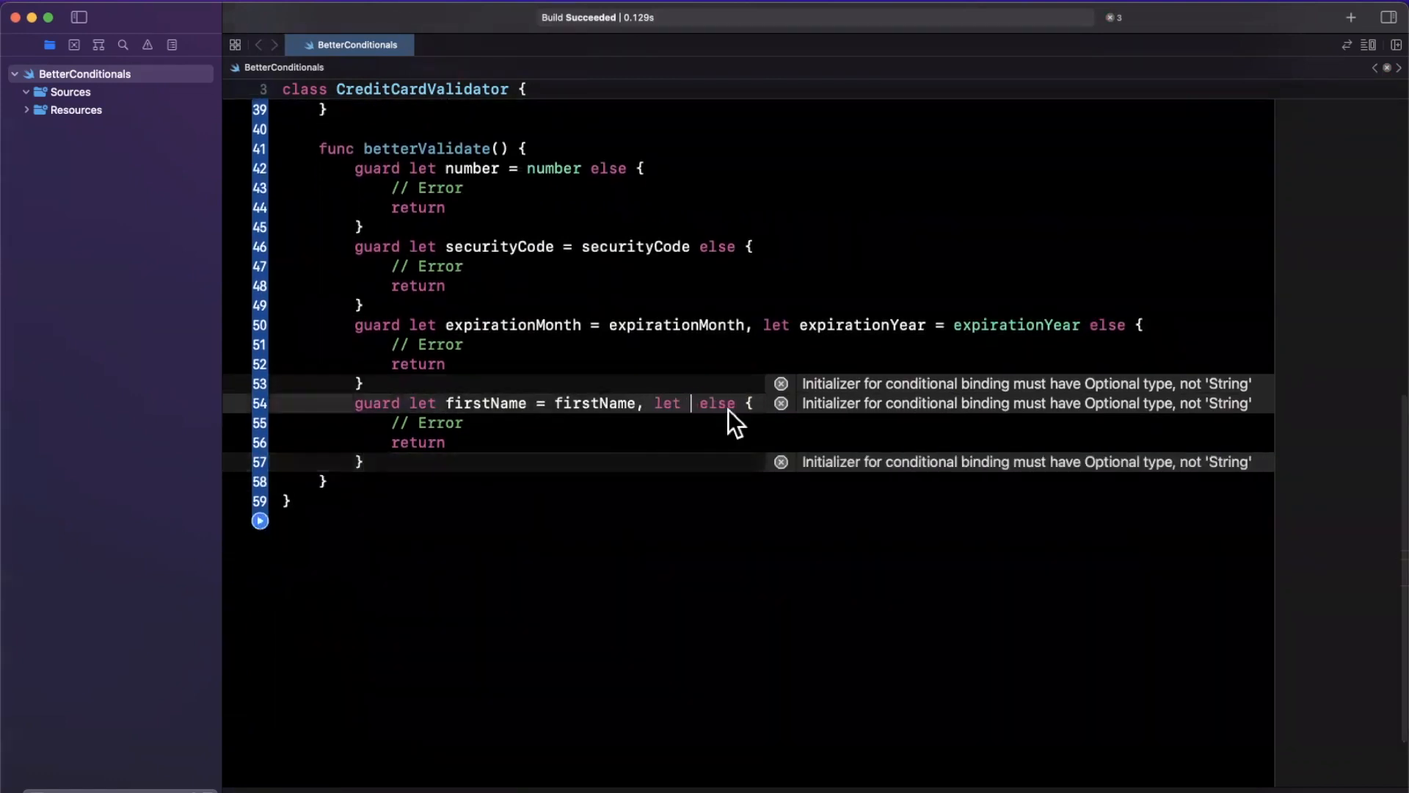
type("lastName =")
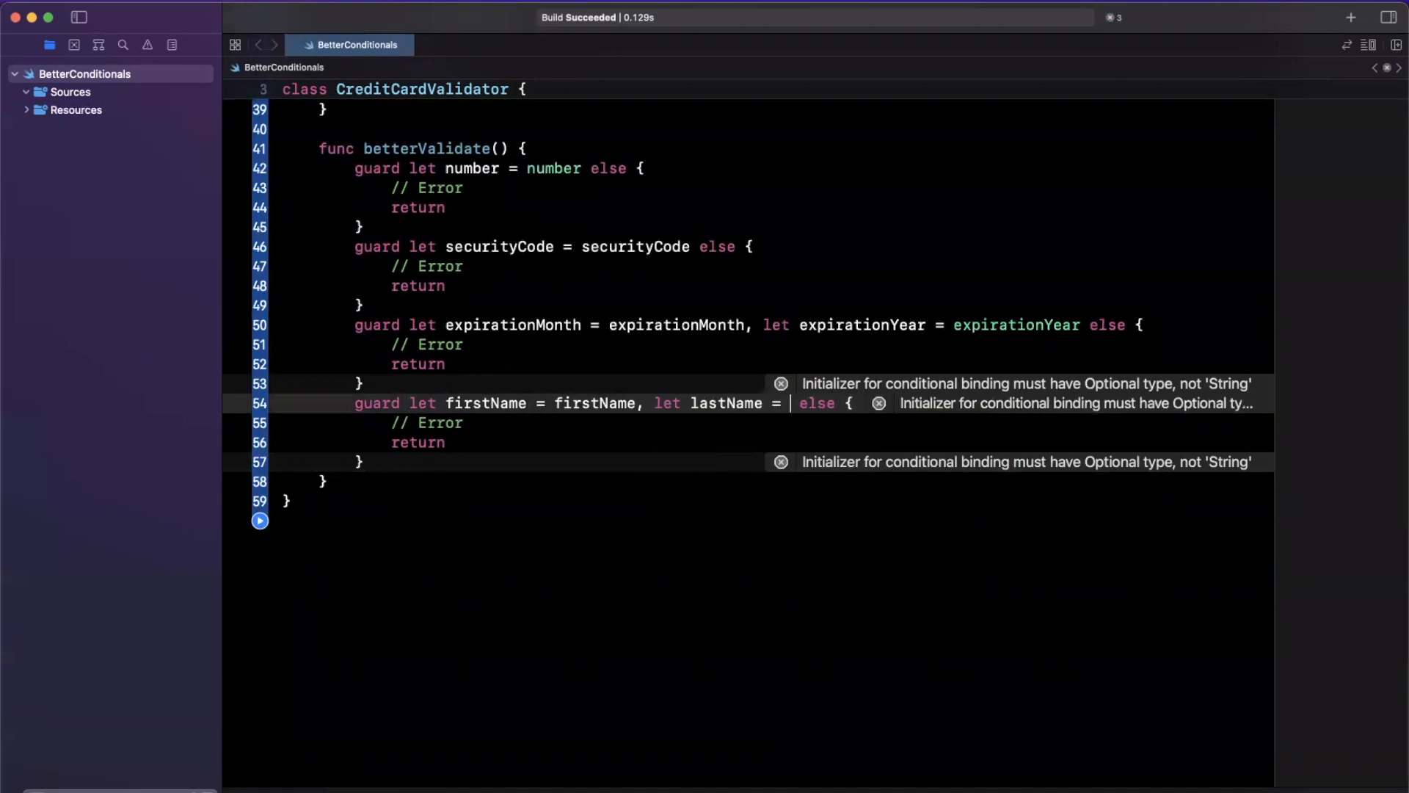
type("lastName")
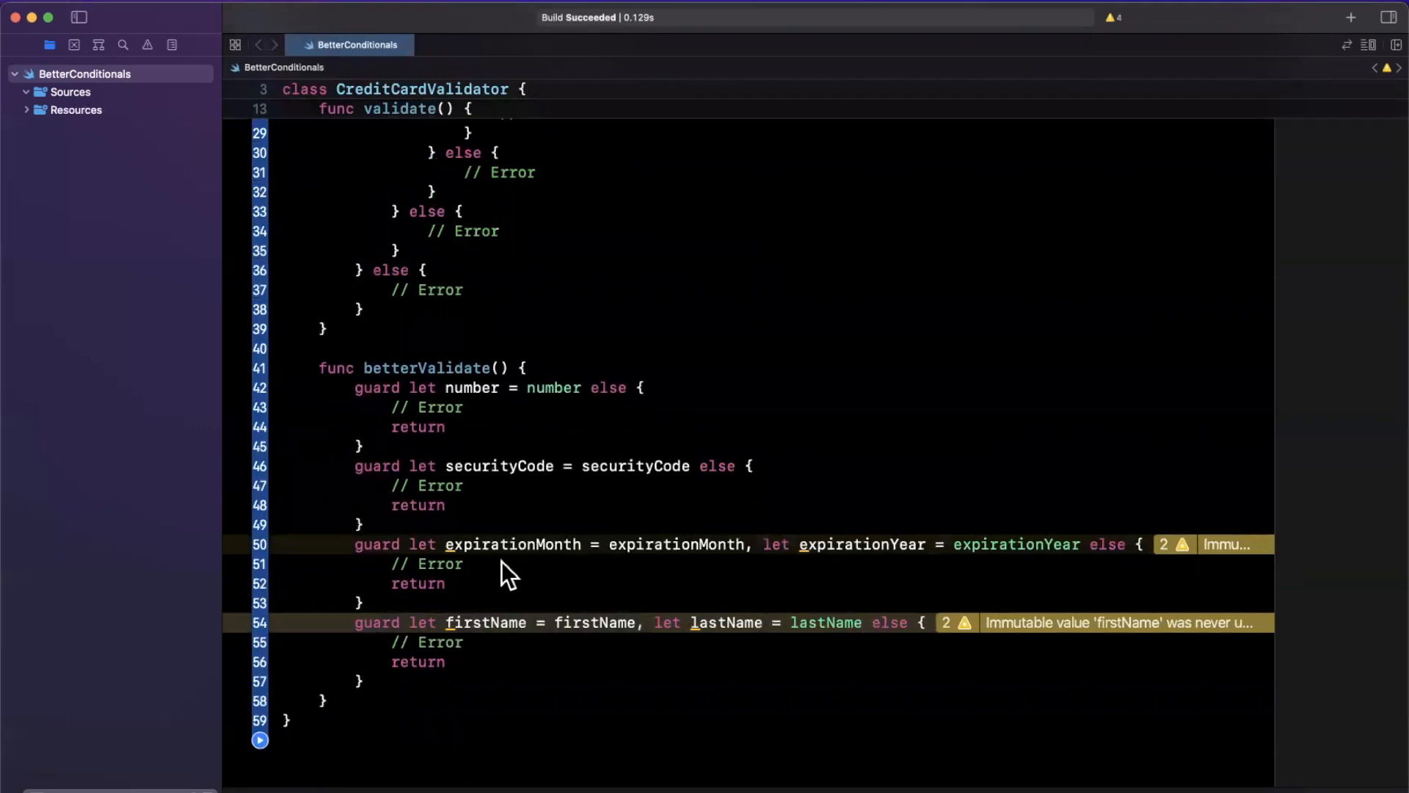
scroll("down", 3)
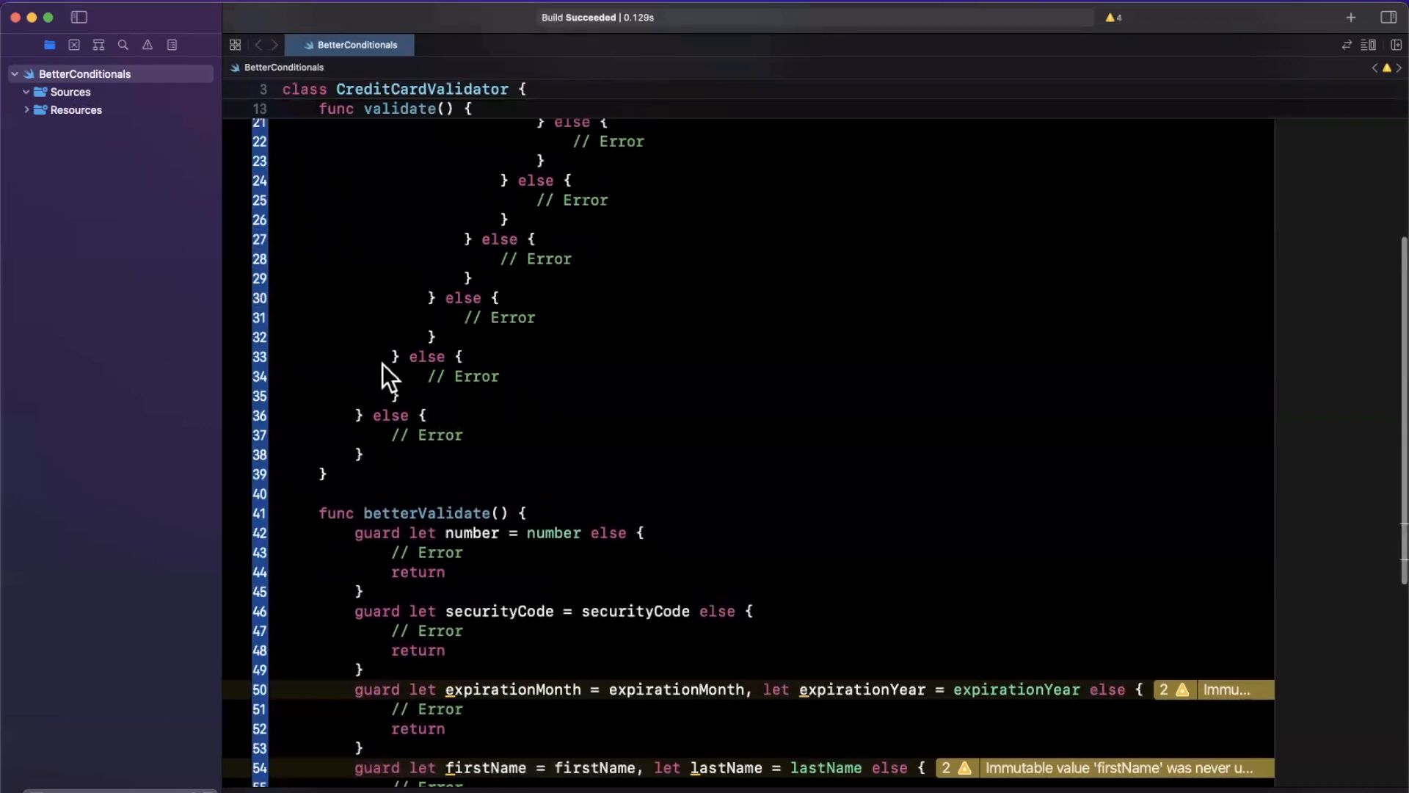
scroll("up", 3)
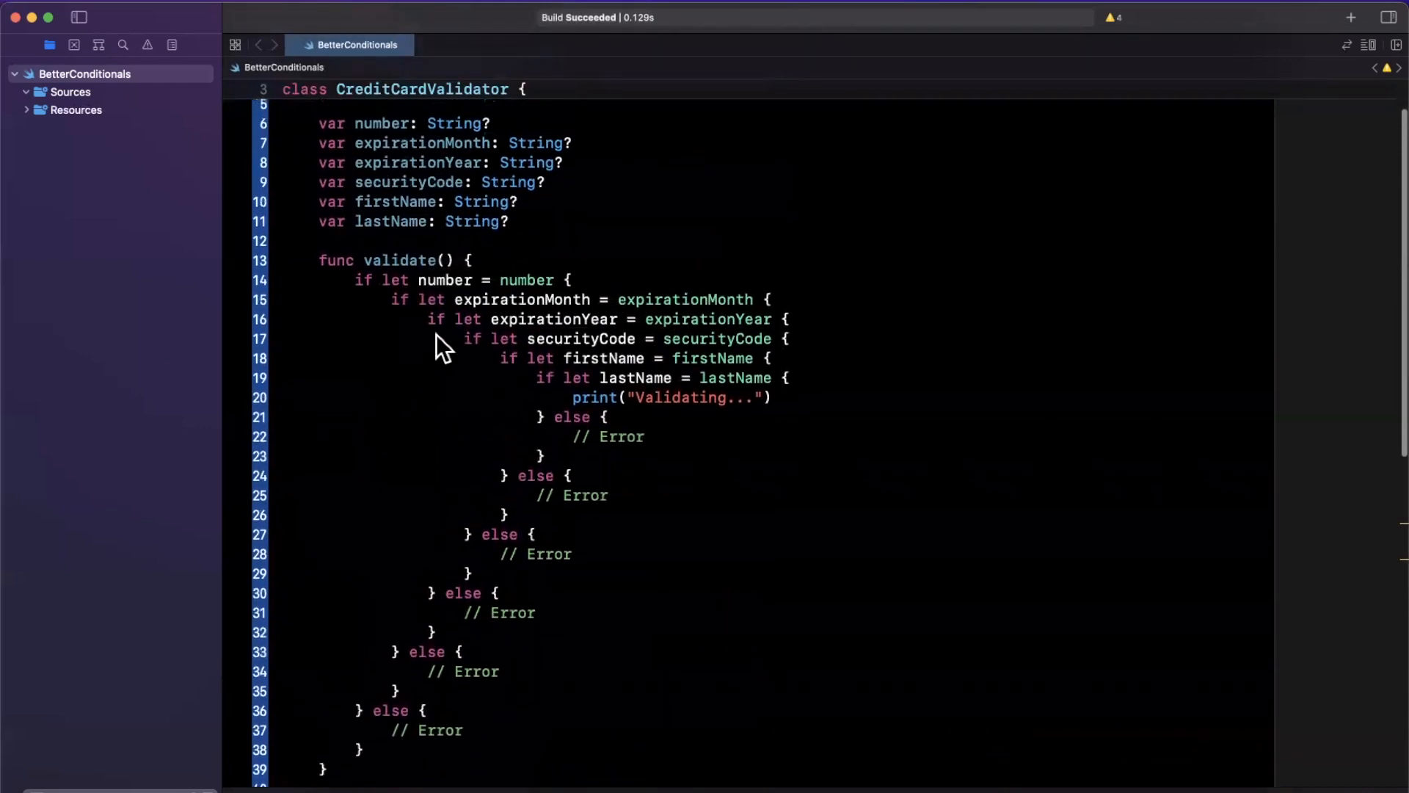
left_click_drag(436, 318, 606, 418)
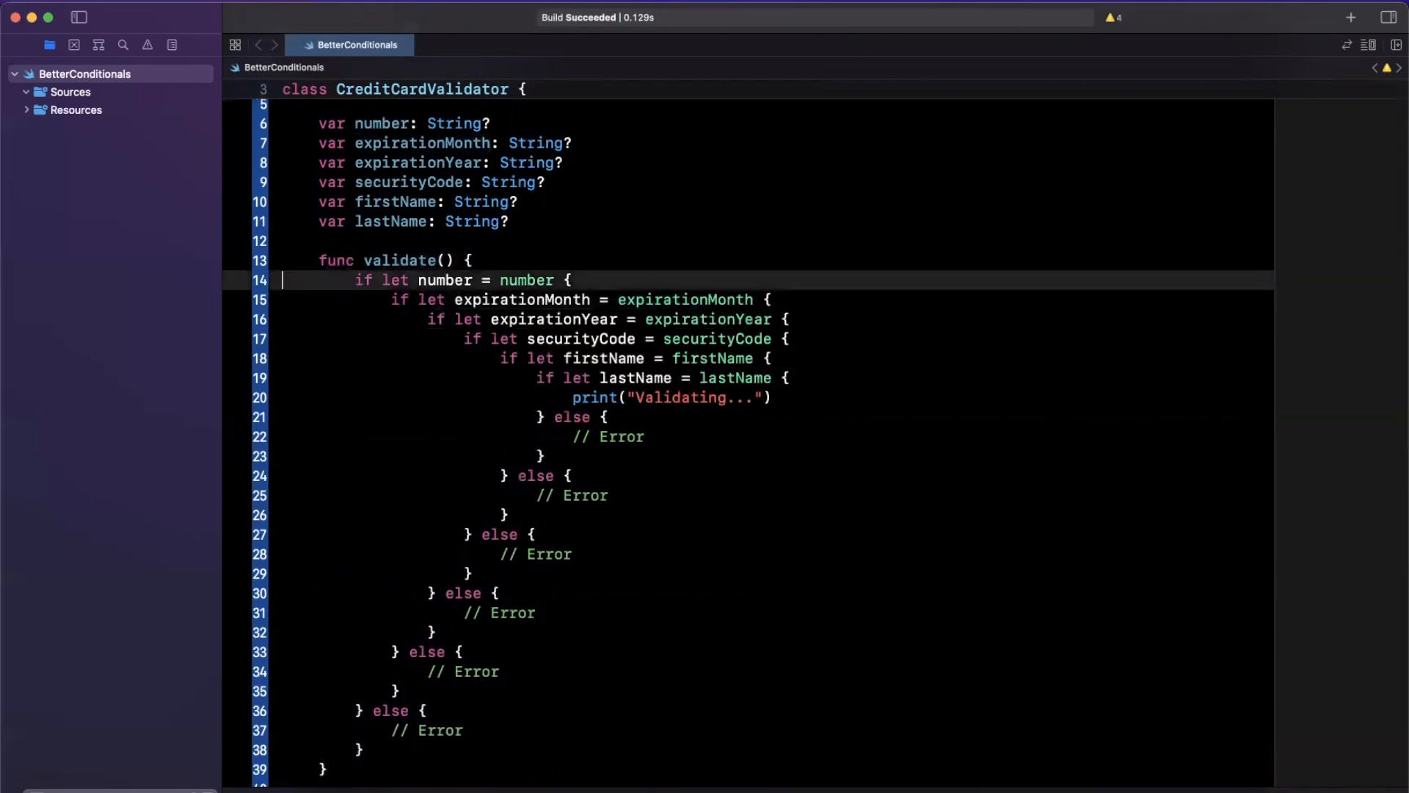
scroll("down", 3)
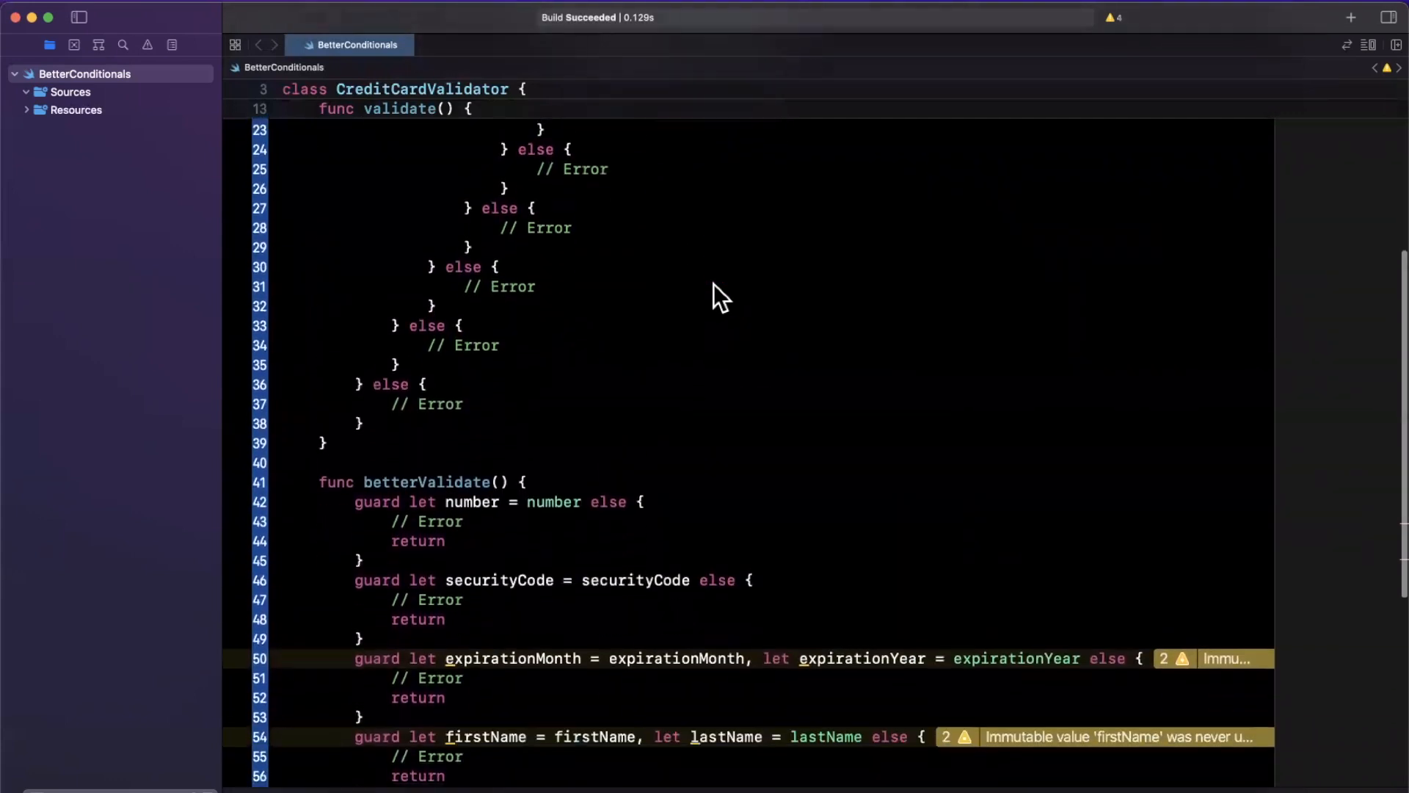
scroll("down", 3)
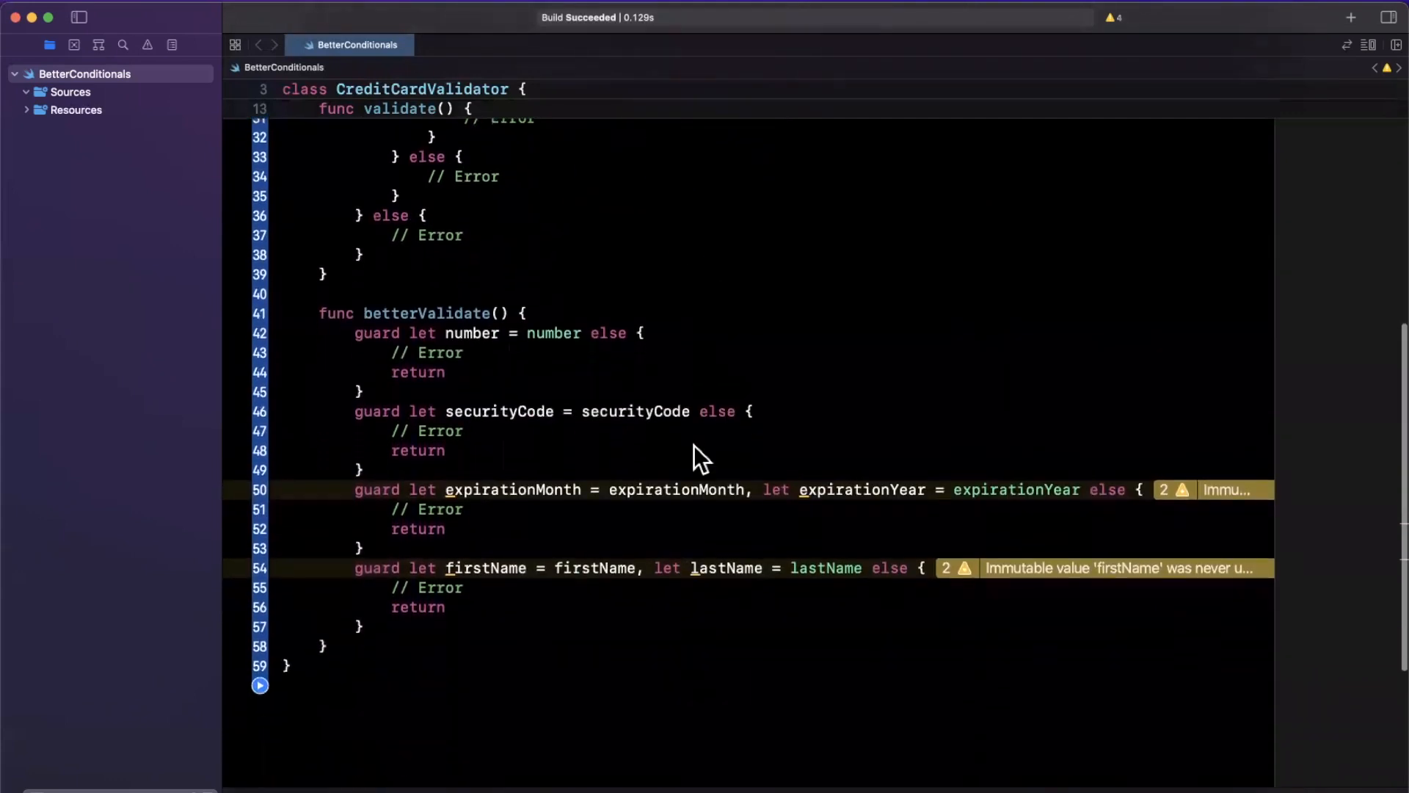
mouse_move(411, 555)
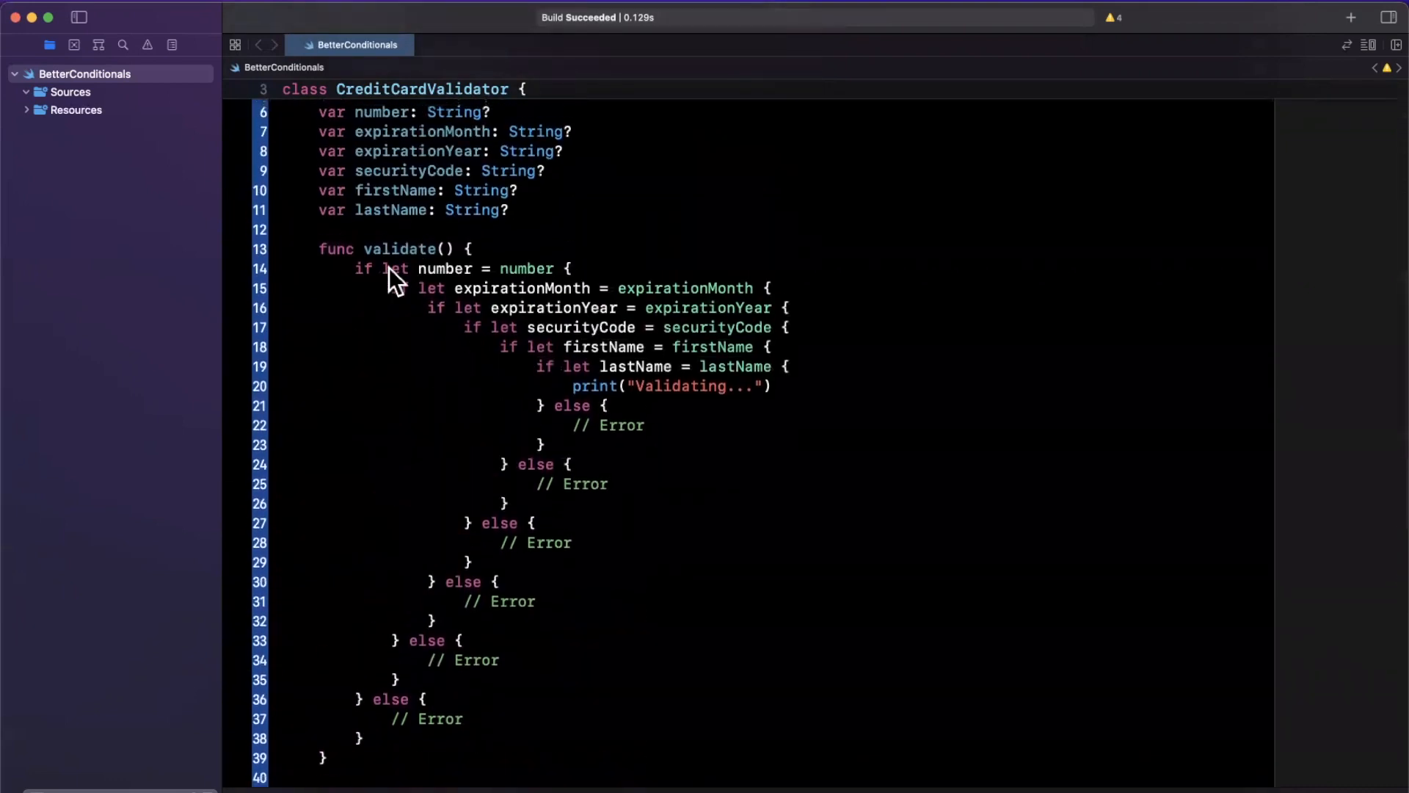
double_click(466, 267)
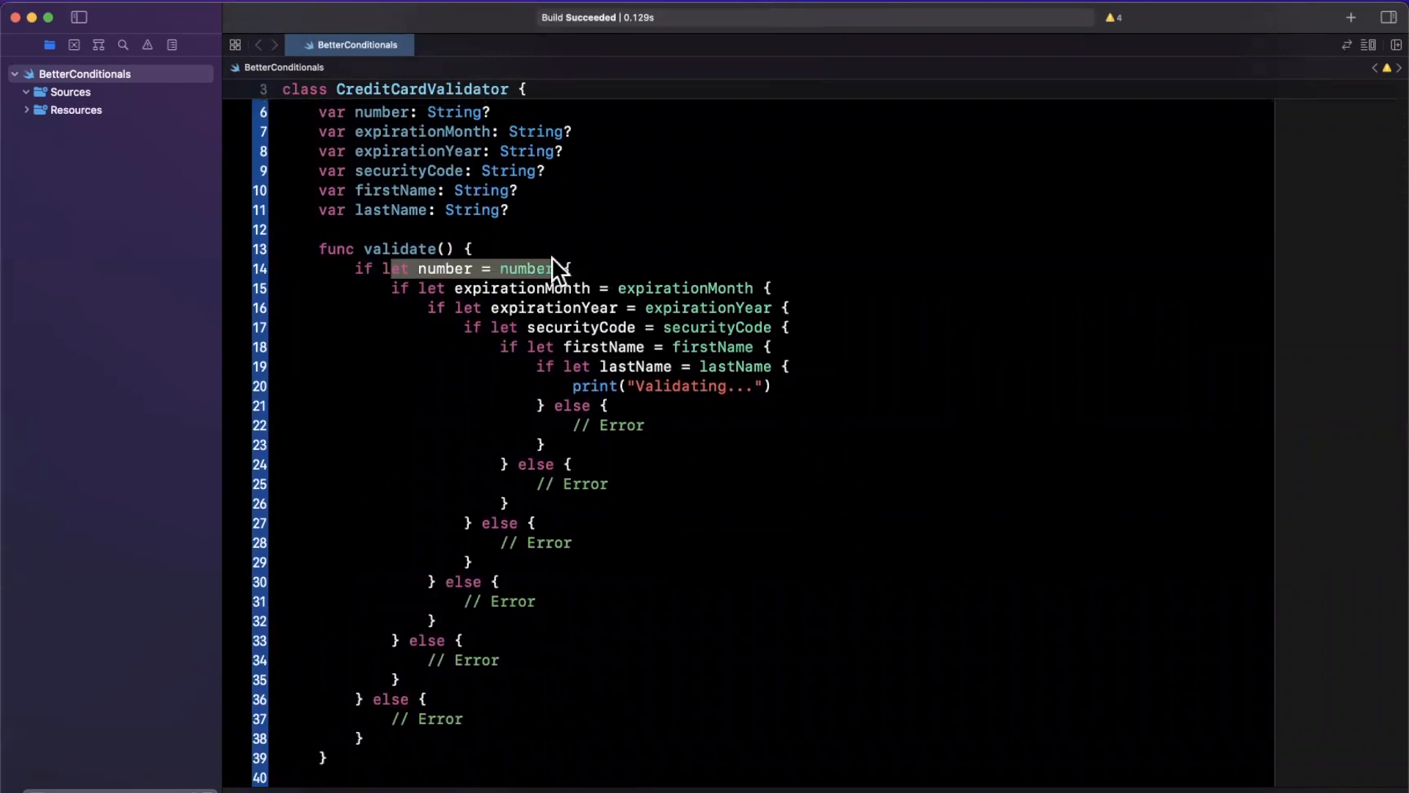
left_click(566, 267)
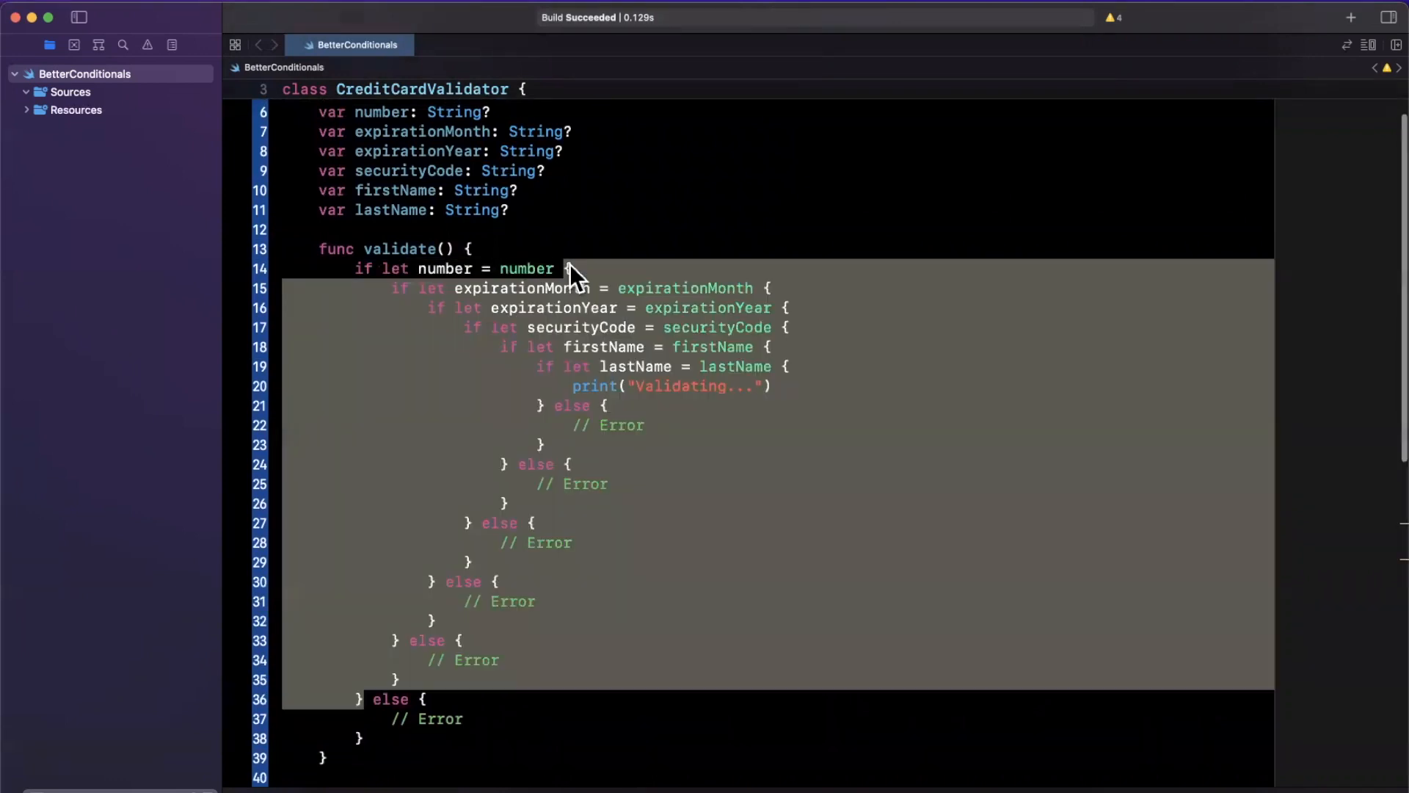
scroll("down", 3)
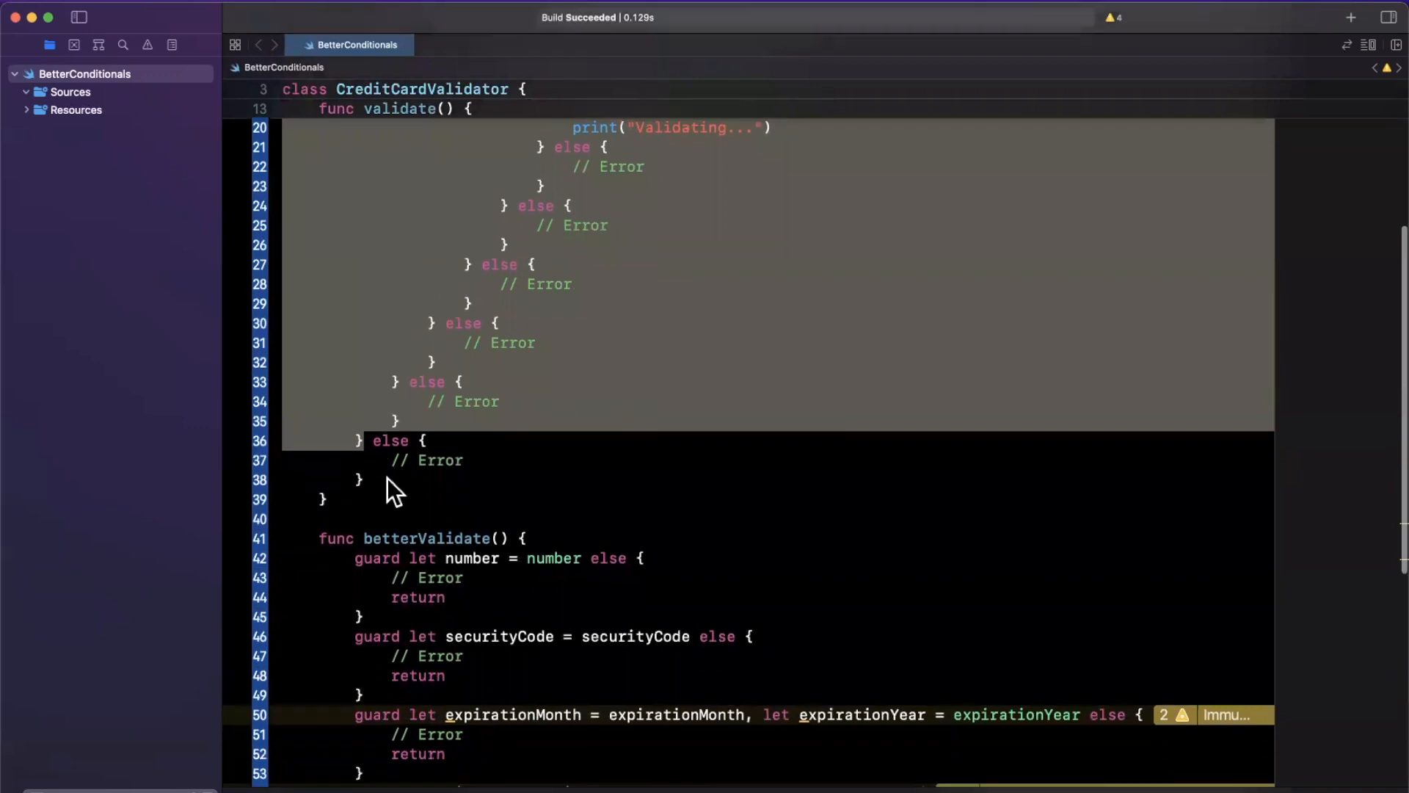
scroll("down", 3)
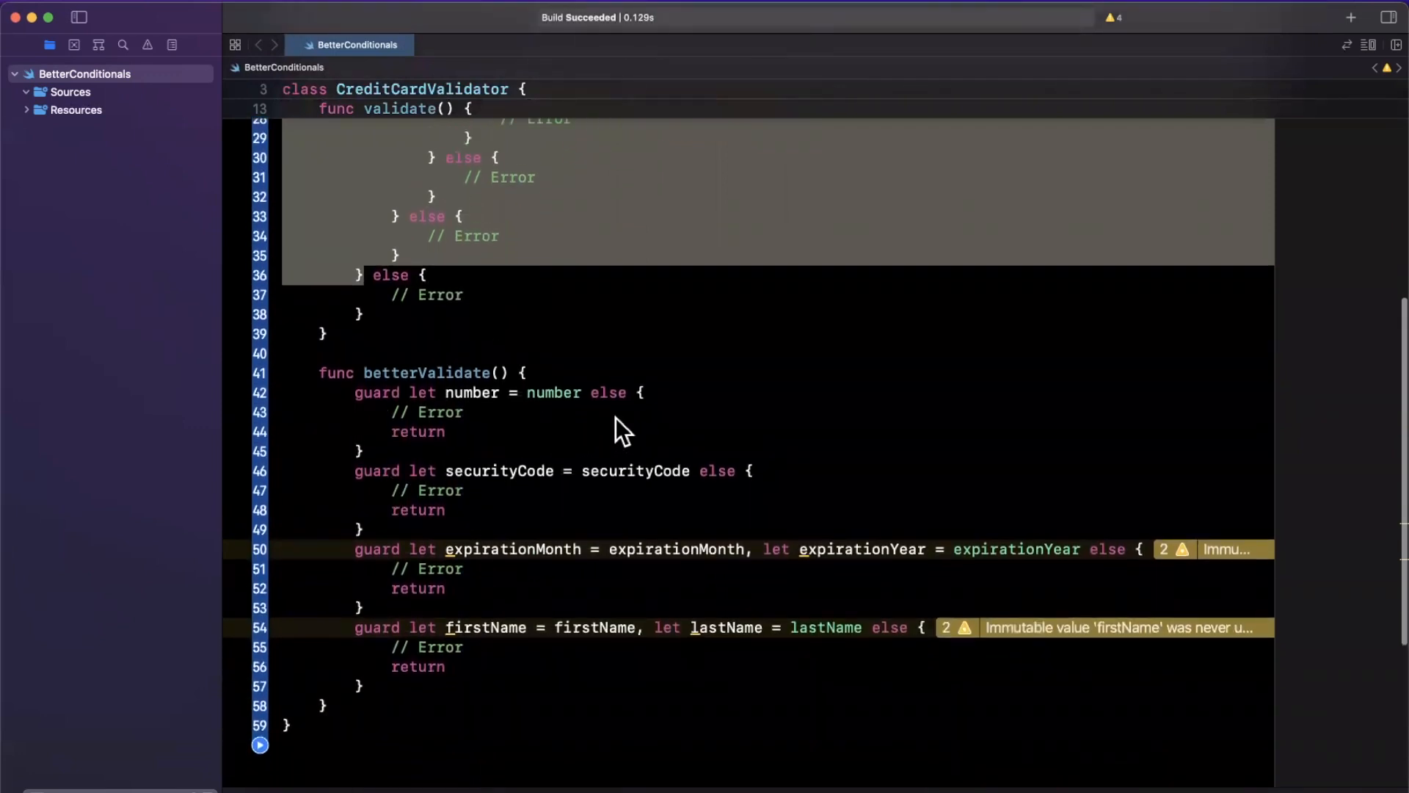
mouse_move(575, 399)
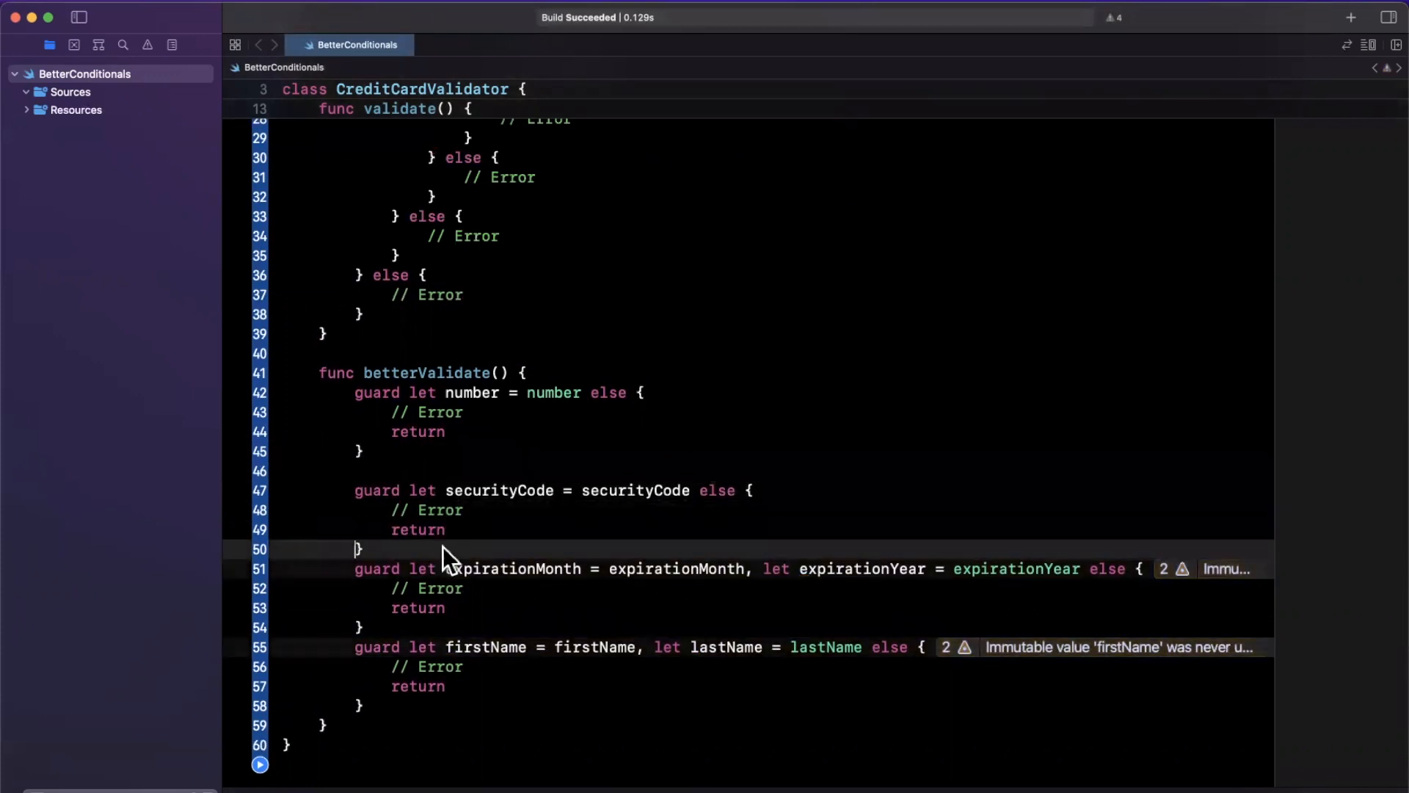
- Insert blank lines between the four guard blocks in betterValidate()
scroll("down", 3)
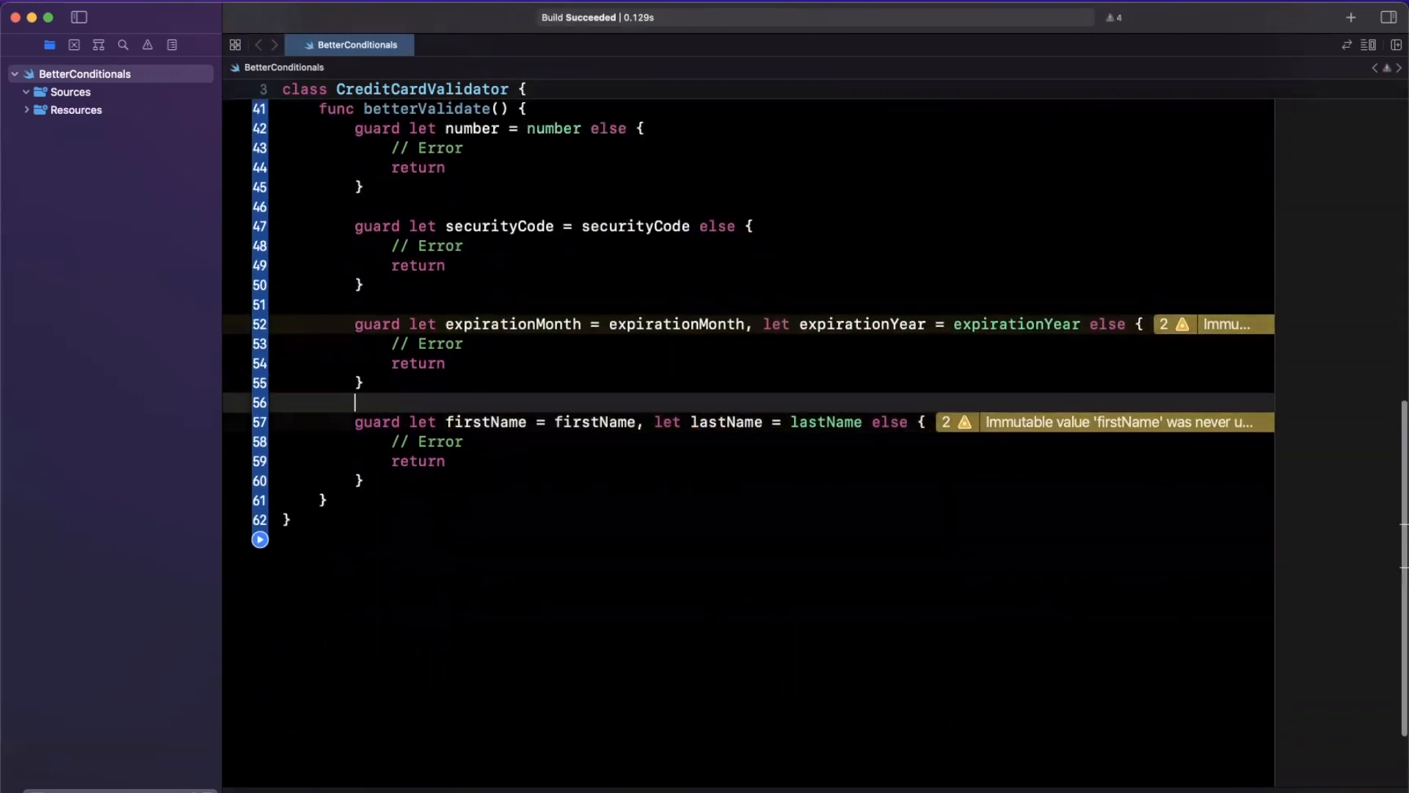
mouse_move(502, 503)
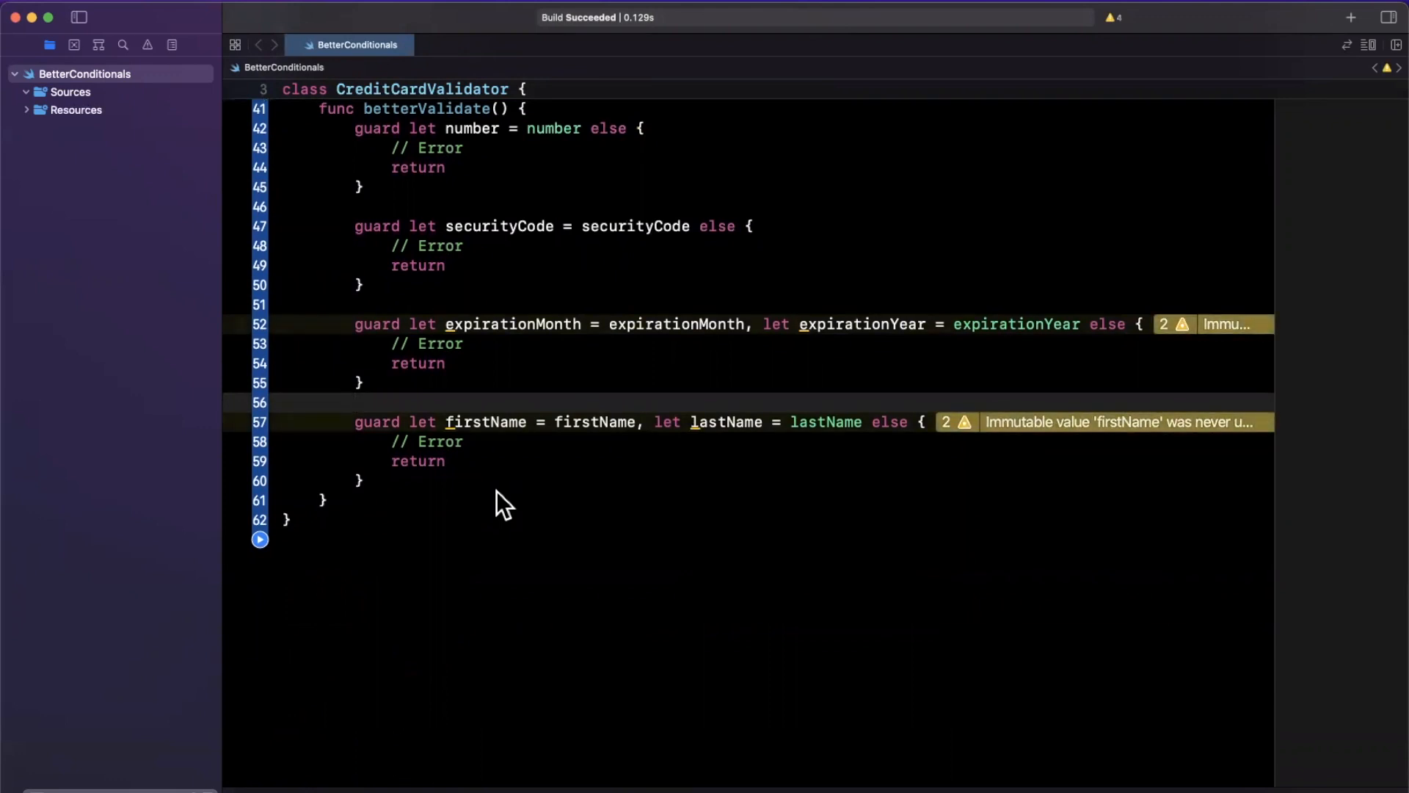
left_click(355, 402)
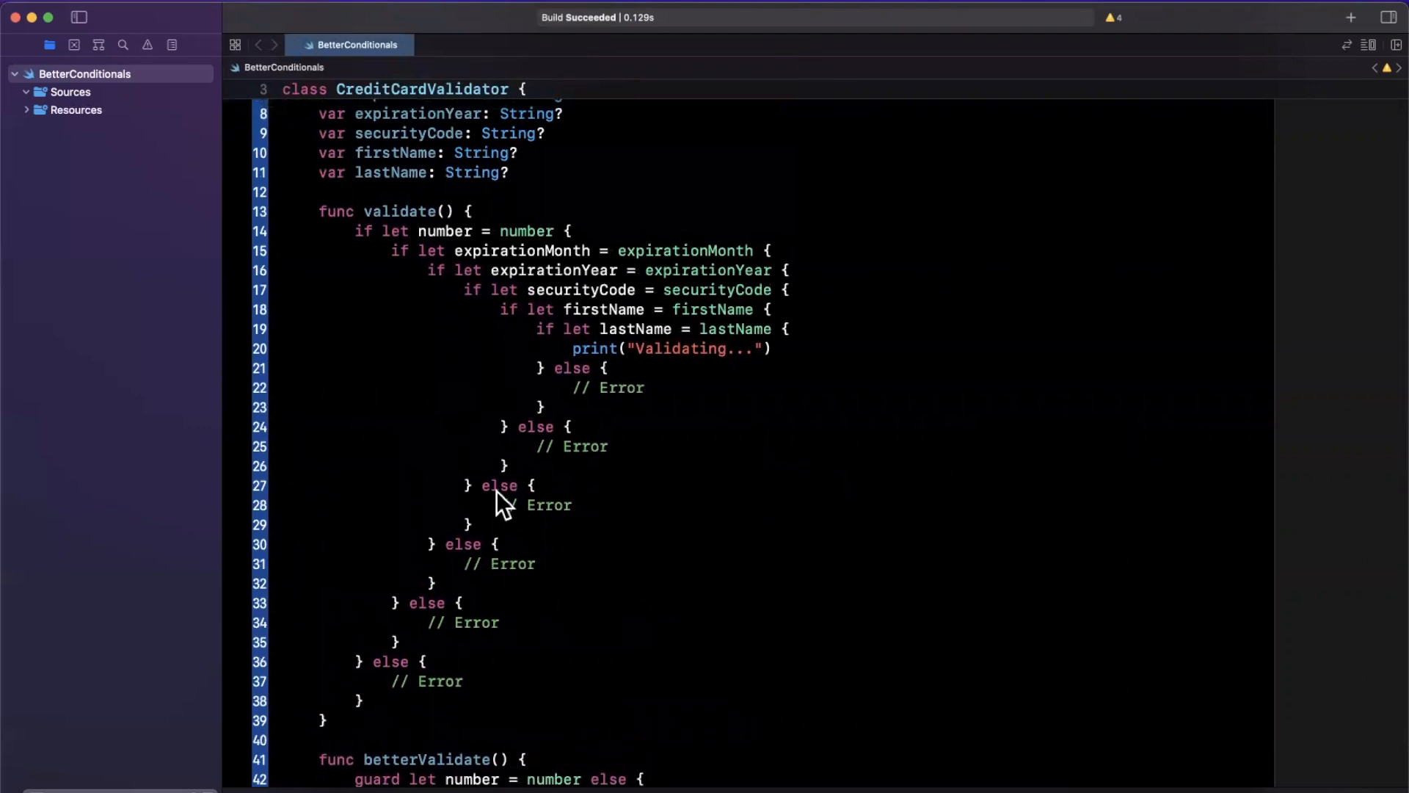
scroll("down", 3)
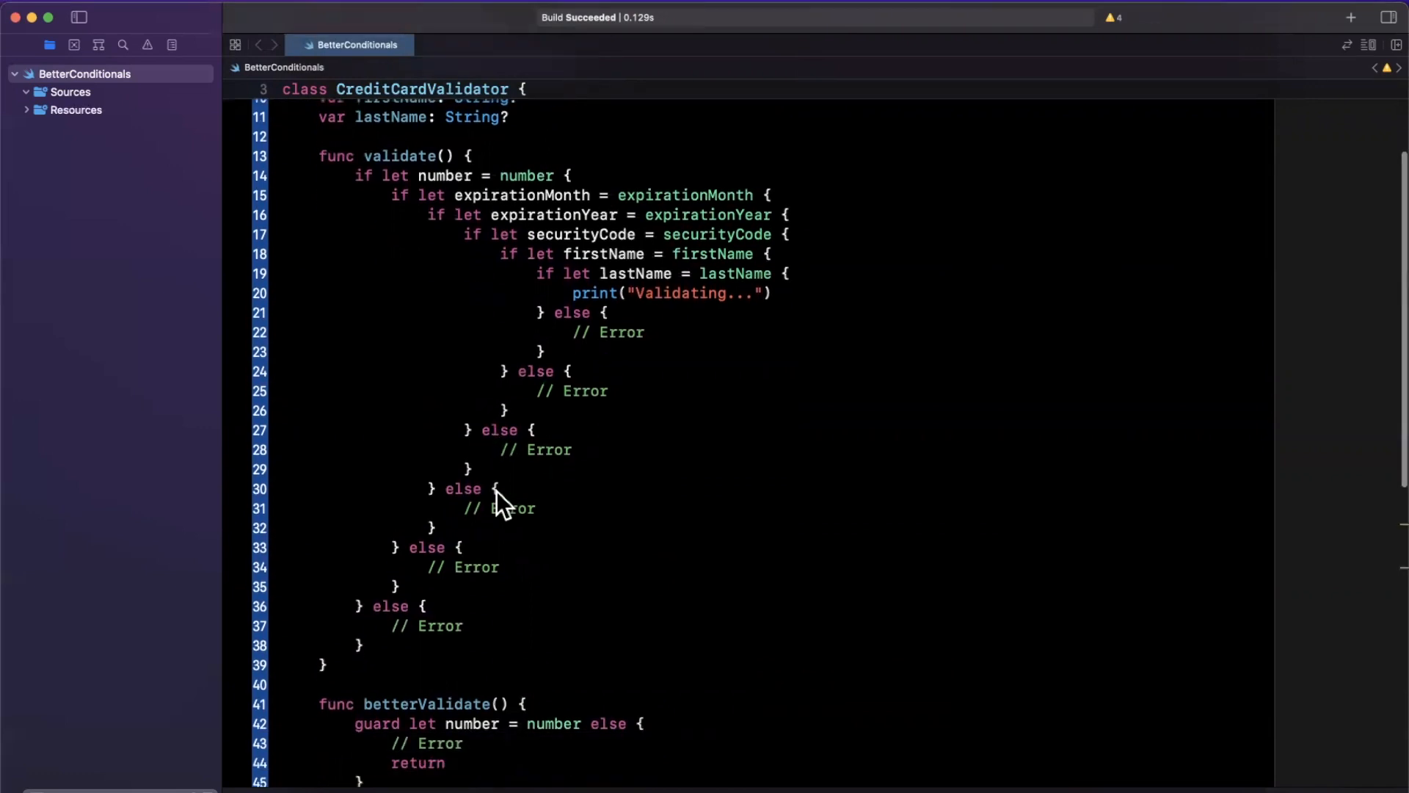
scroll("down", 3)
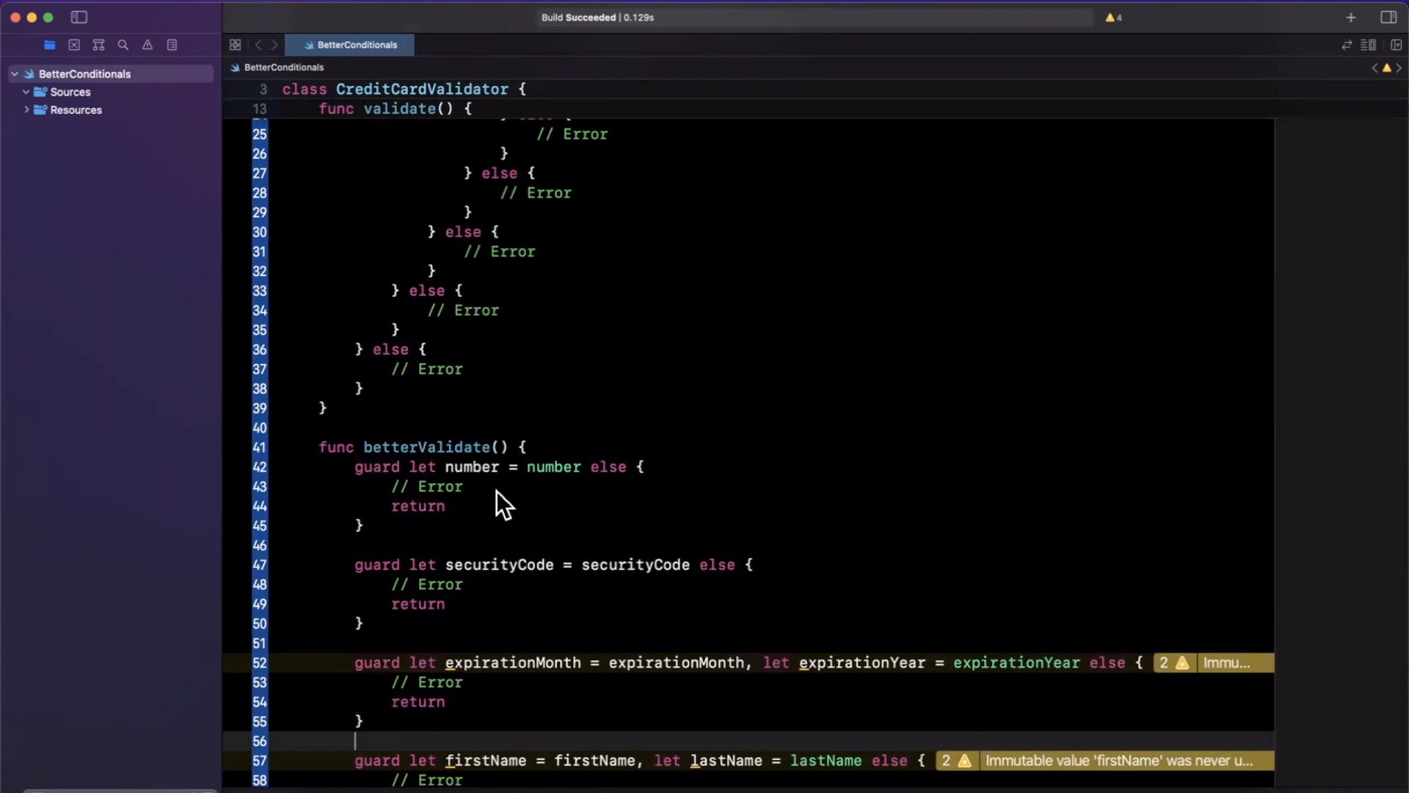
mouse_move(764, 301)
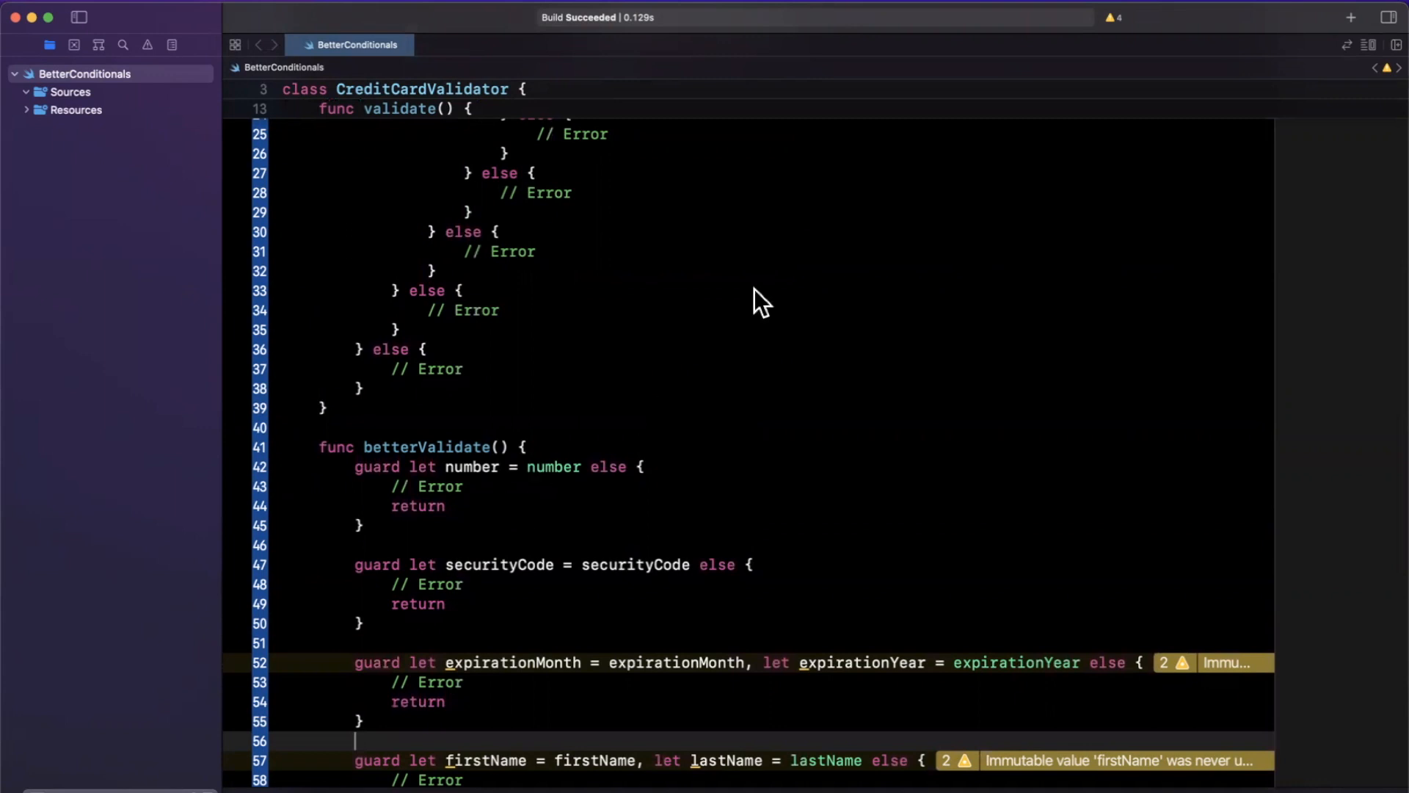